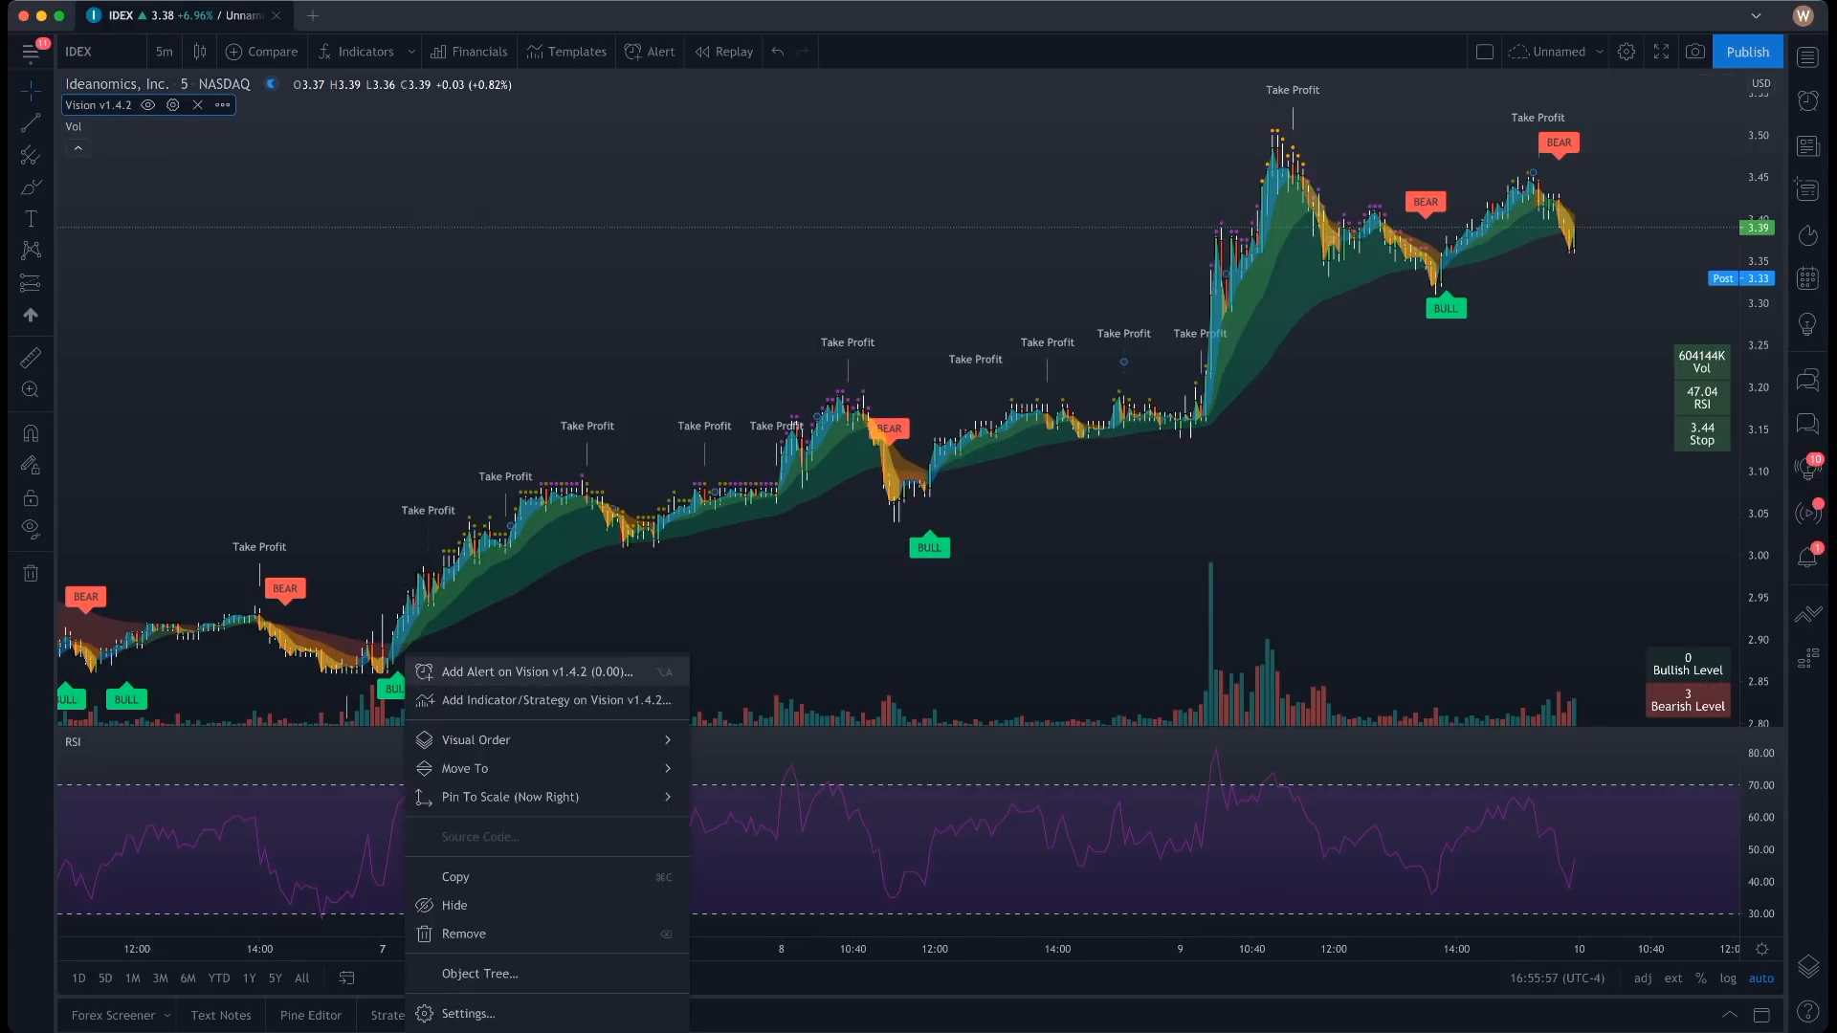
- Add an alert on Vision v1.4.2 using the Any alert() function call condition
left_click(531, 672)
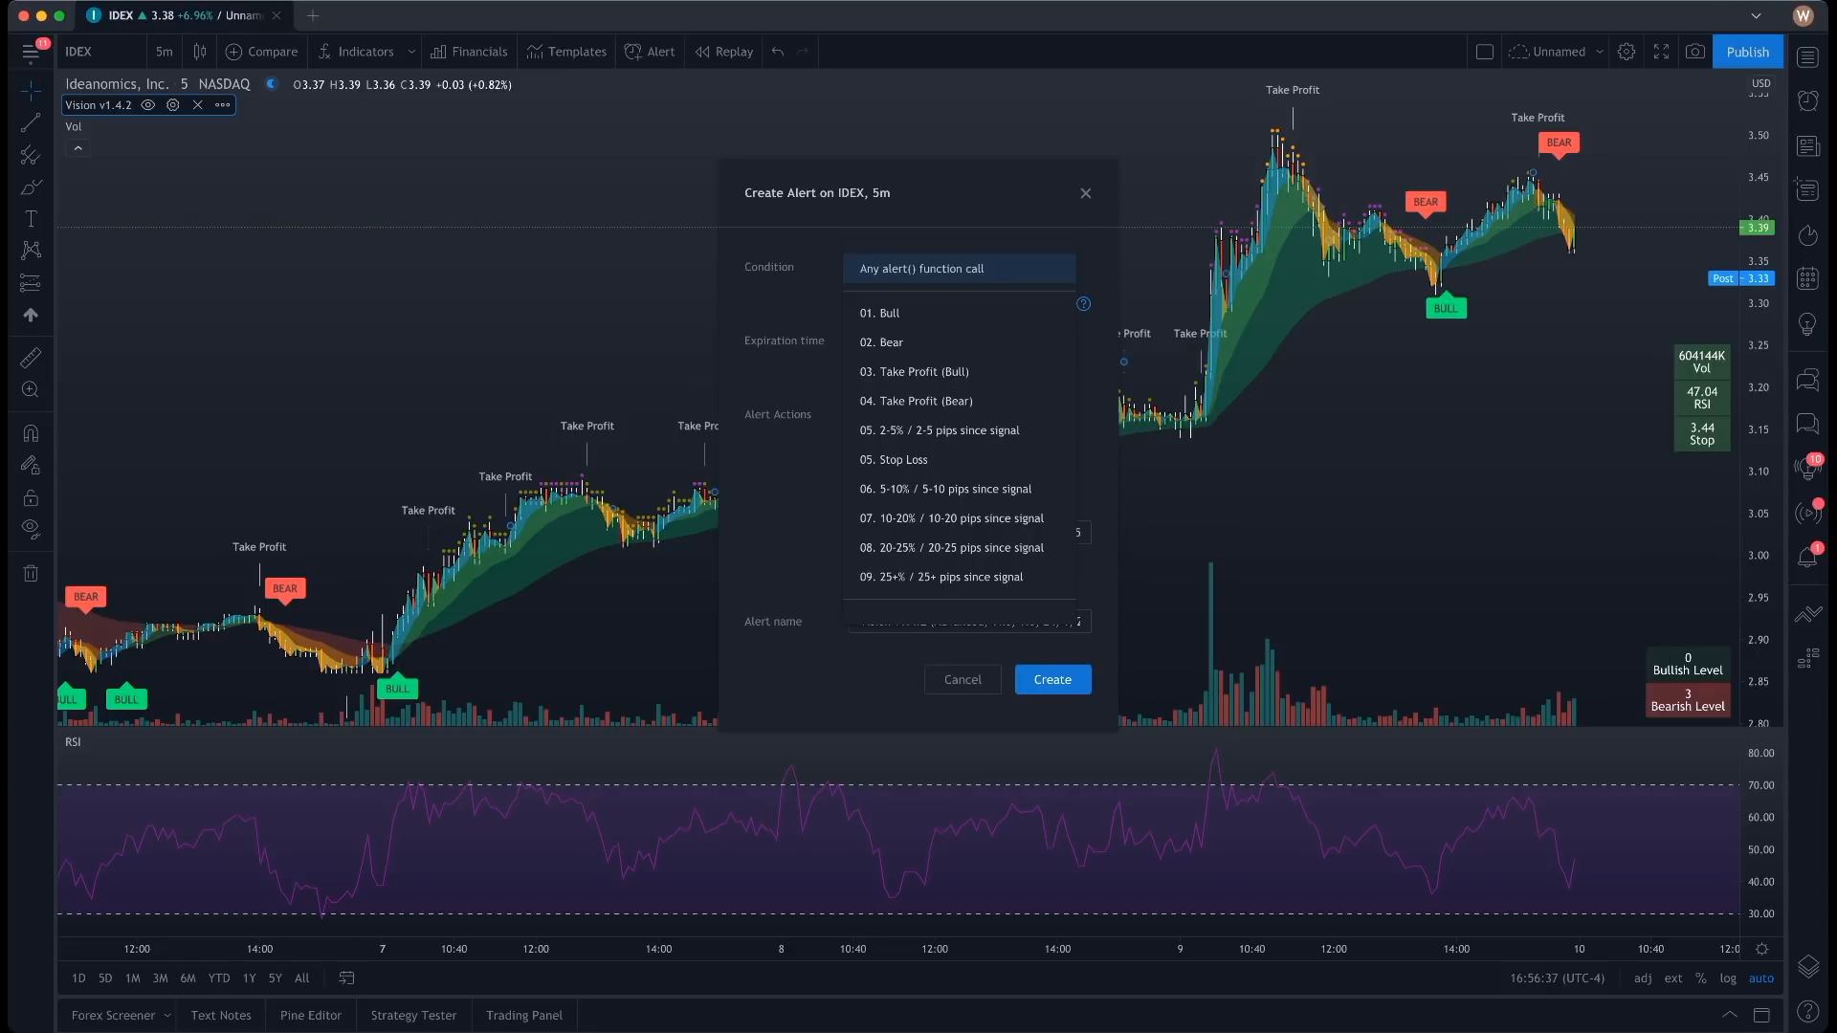
left_click(921, 268)
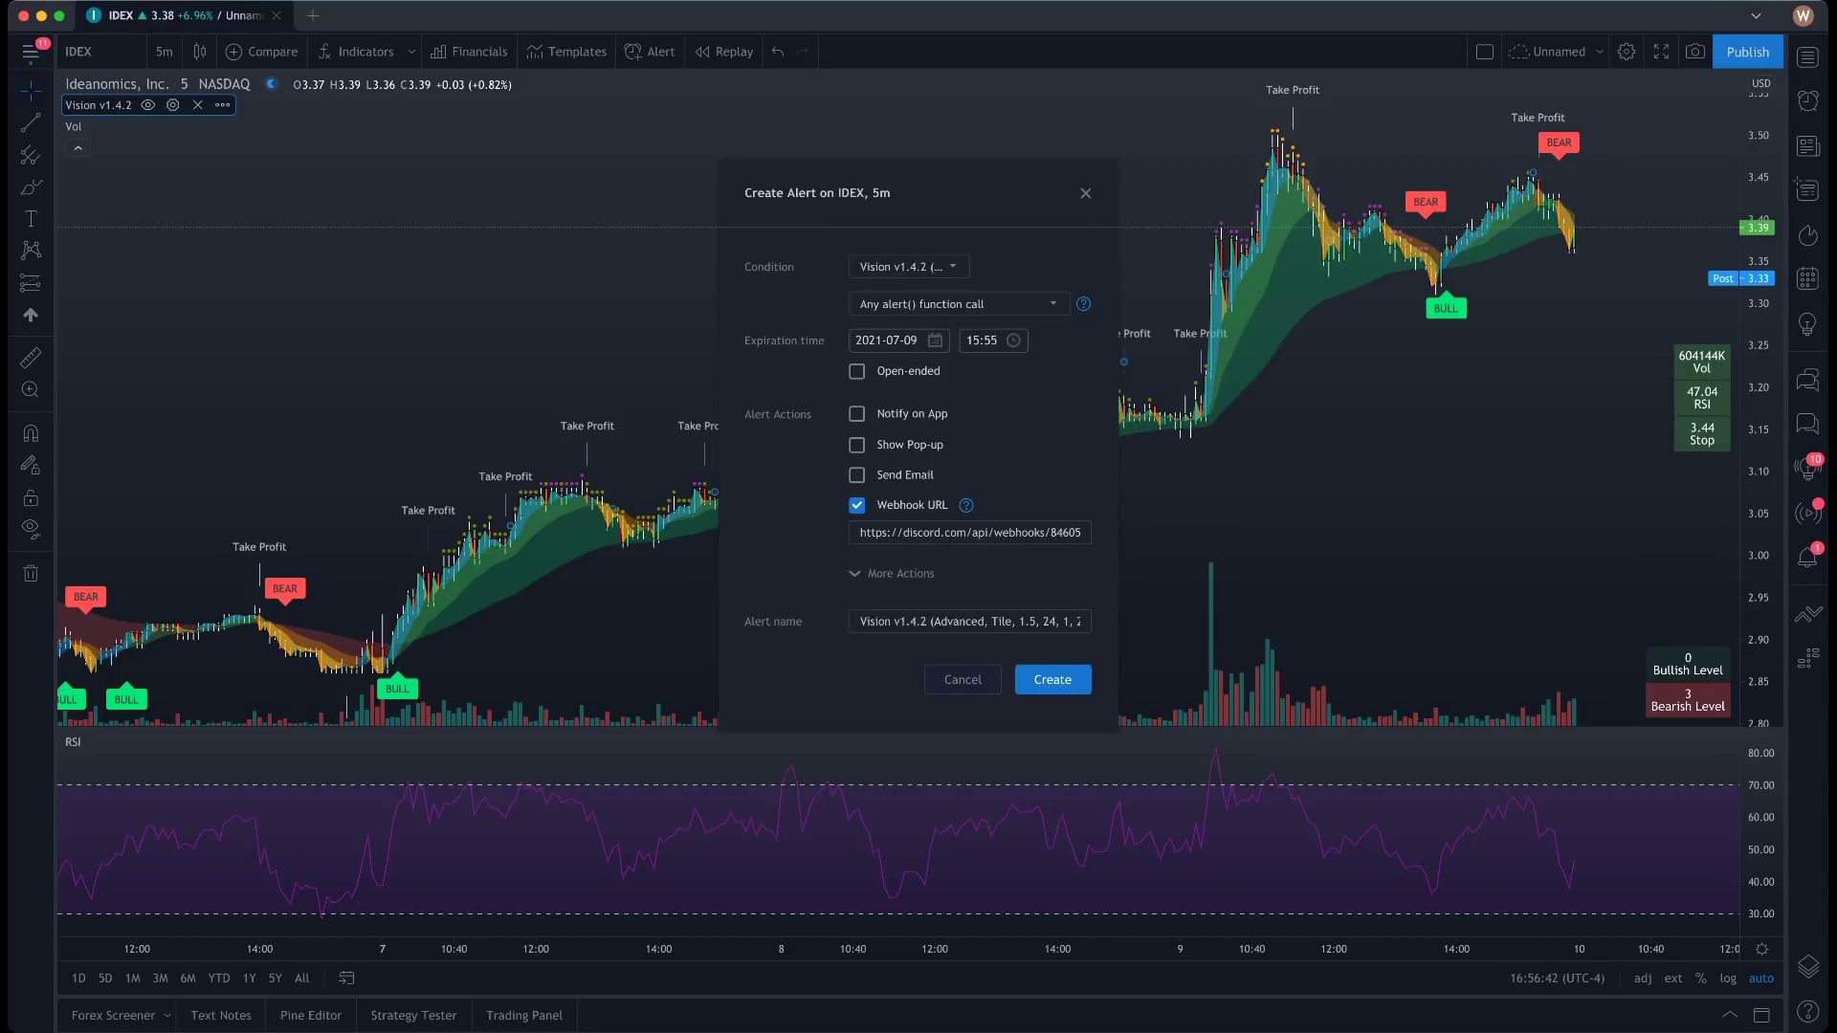
- In Vision settings, uncheck Bear, Bear Take Profit, Honest Dot and Stop alert triggers
left_click(961, 679)
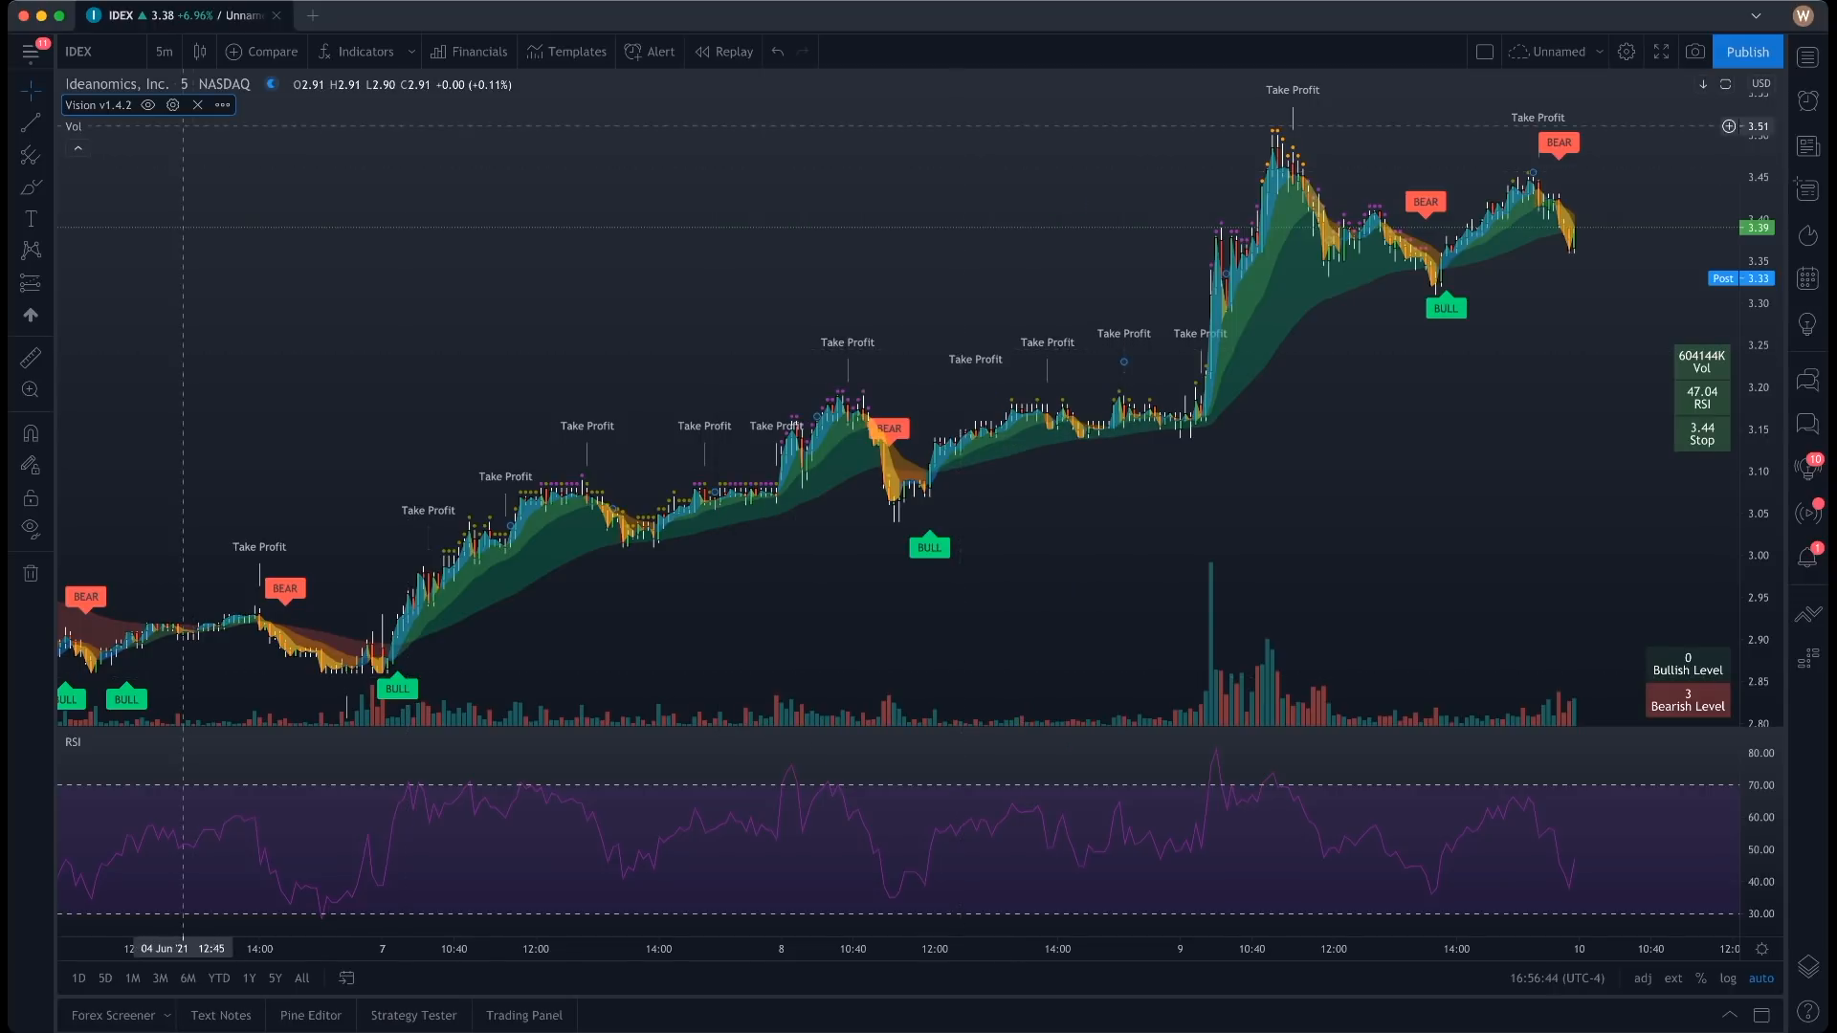
left_click(173, 105)
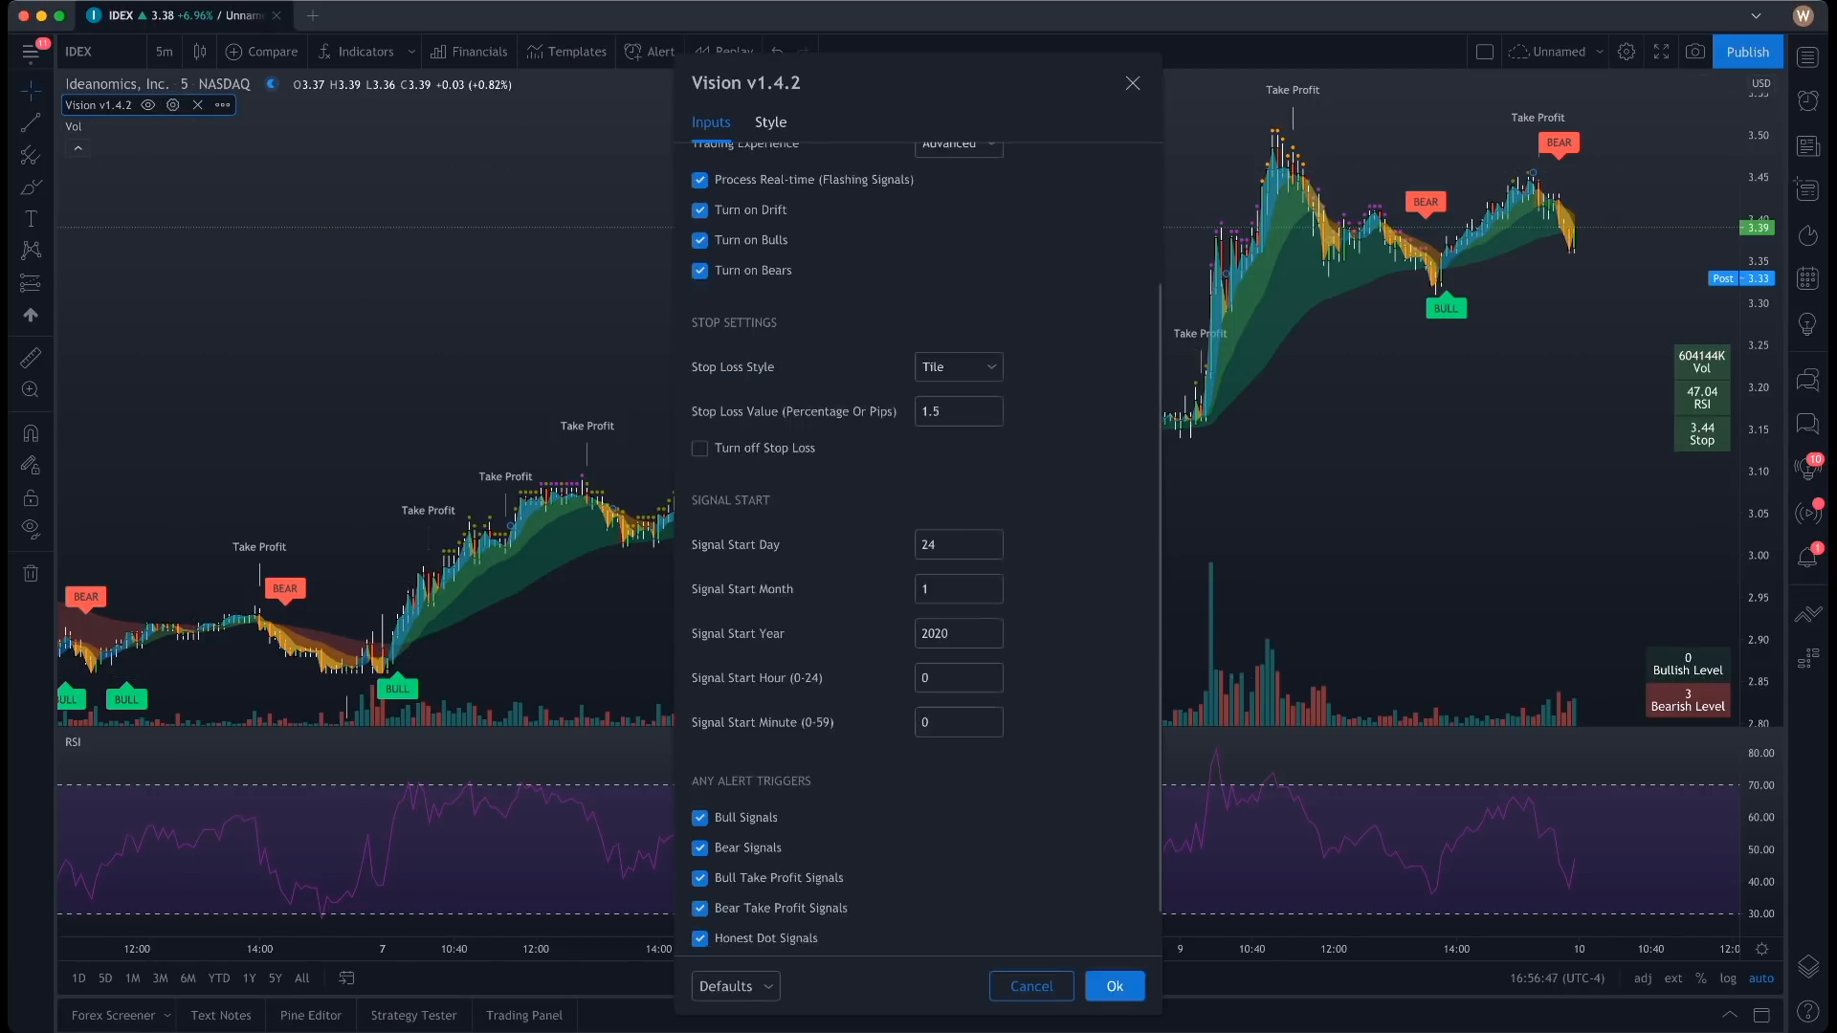
scroll("down", 3)
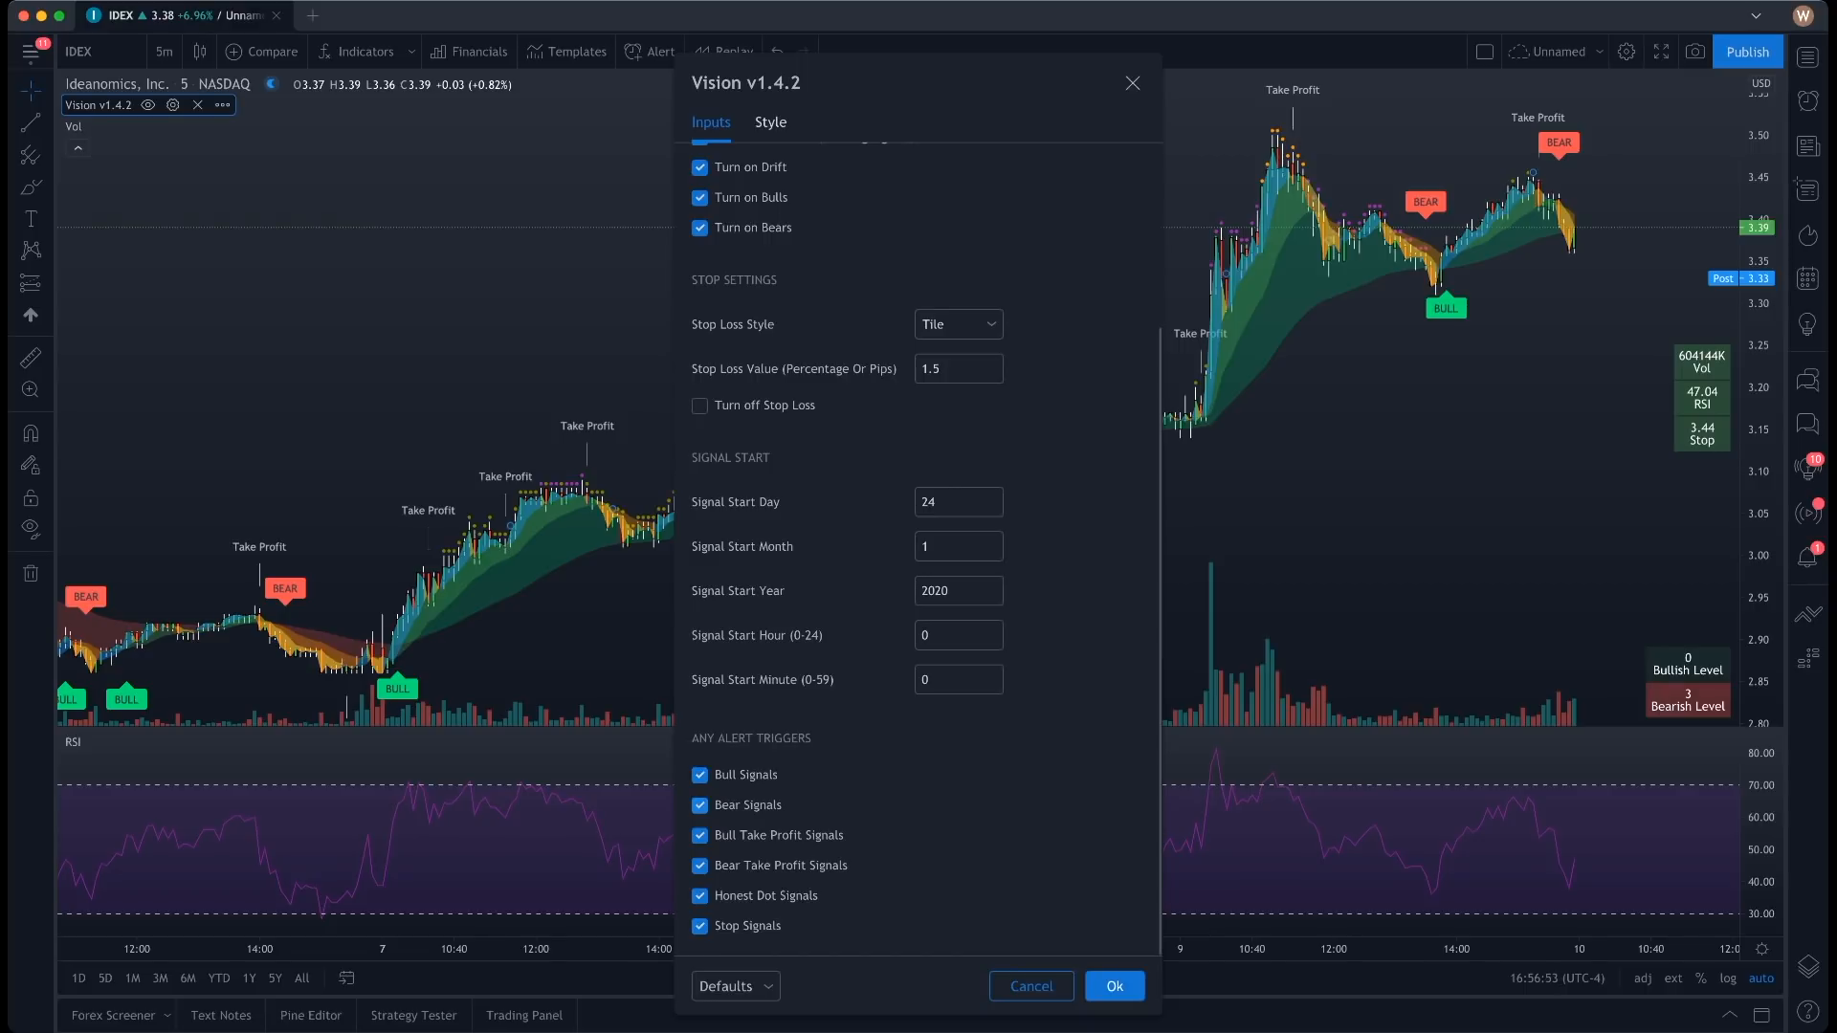
left_click(701, 806)
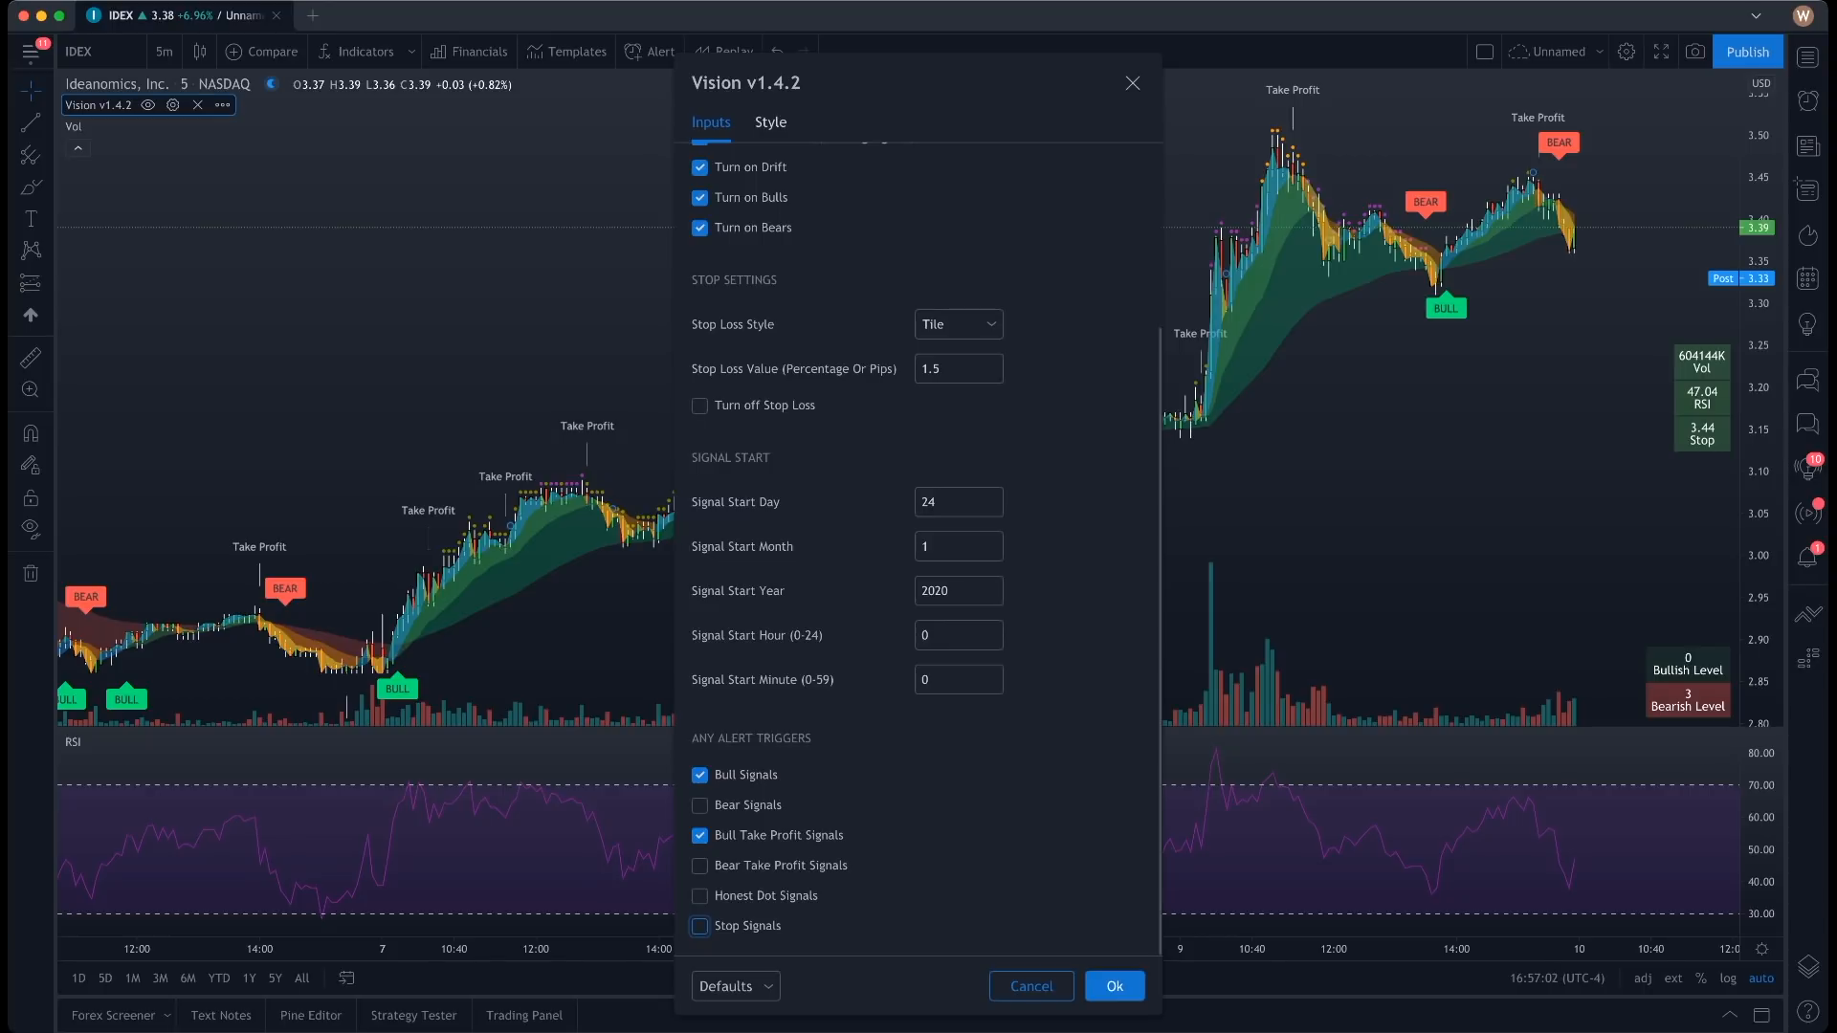
scroll("up", 3)
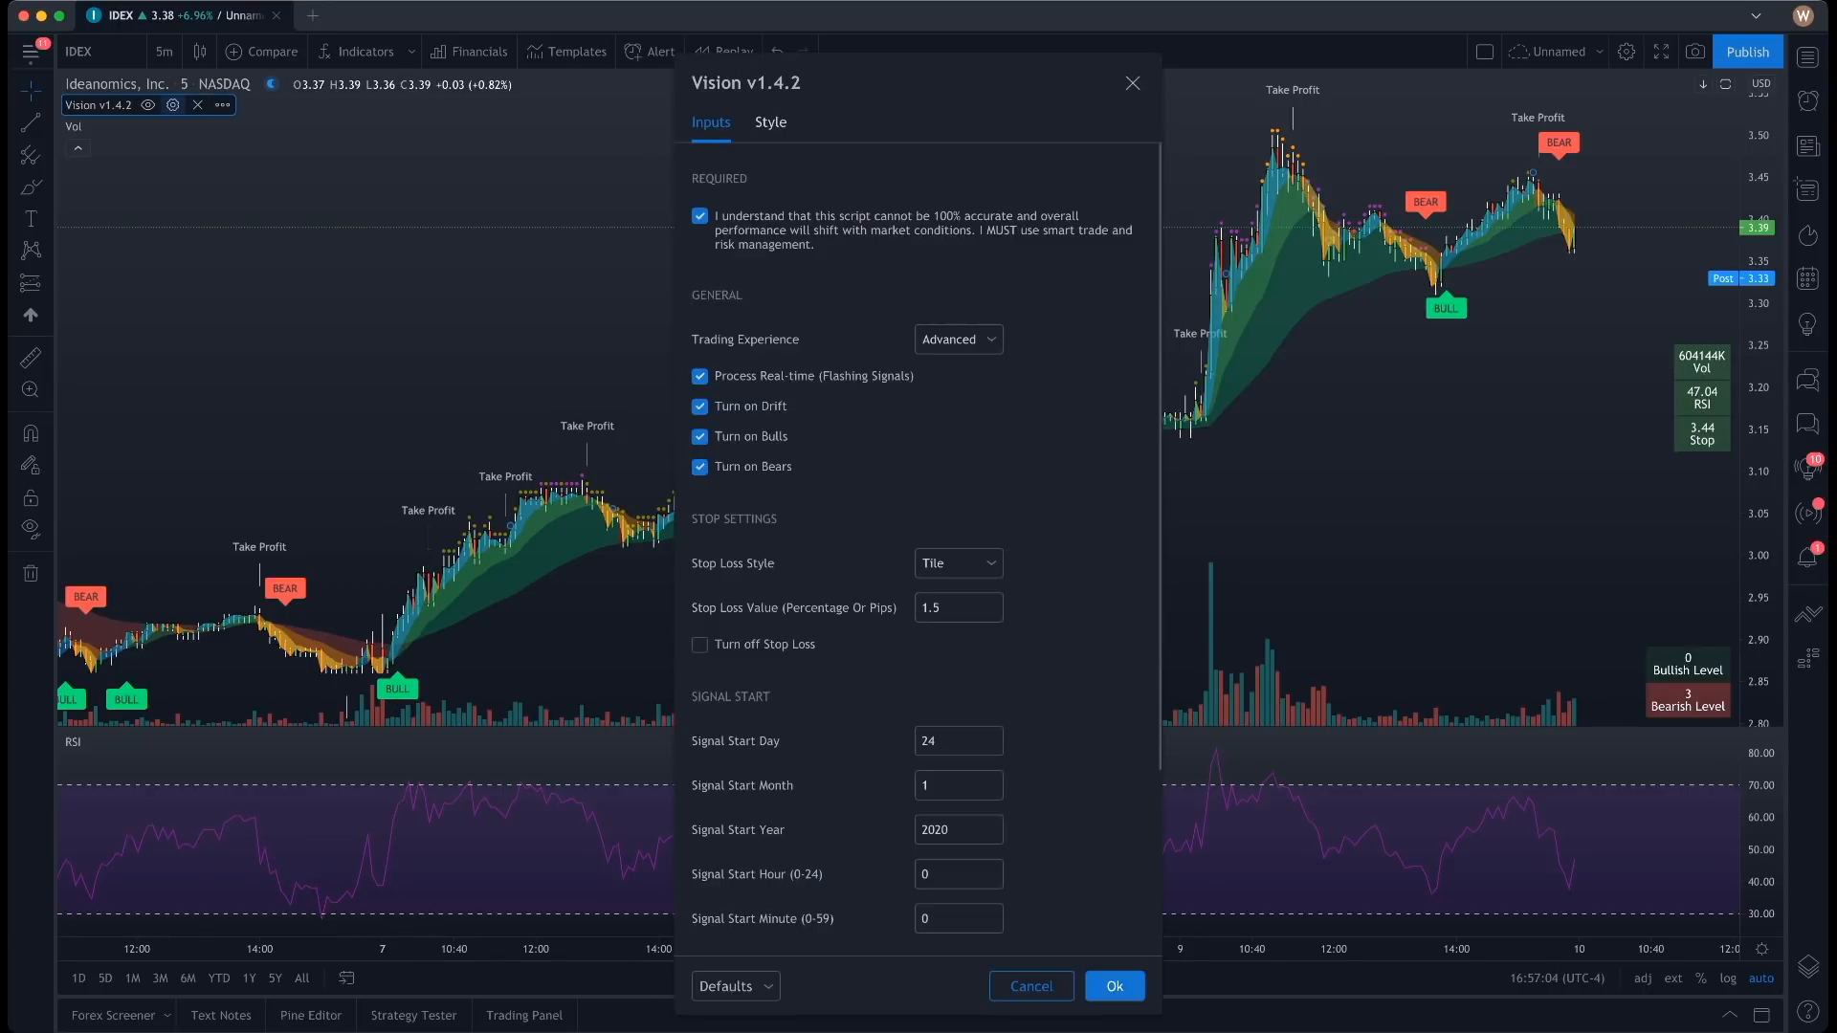
- Reopen Vision v1.4.2 settings from the indicator's right-click menu on the chart
right_click(926, 545)
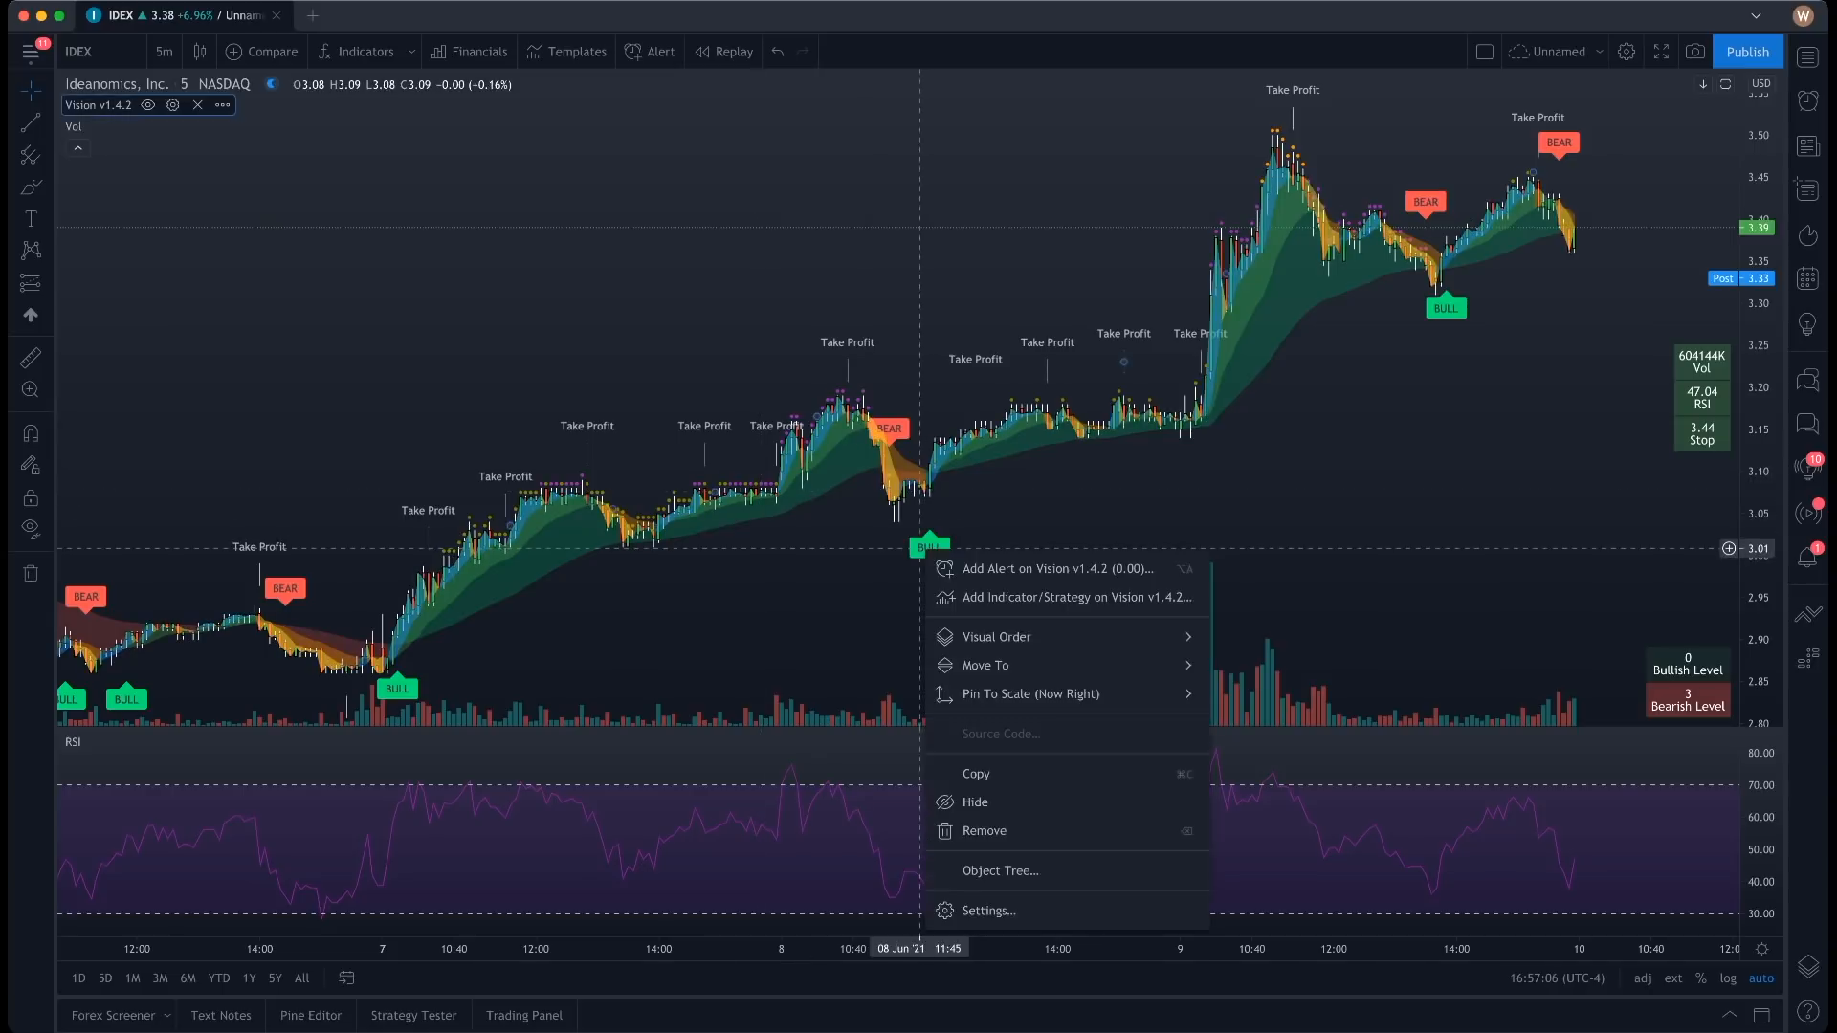
left_click(1035, 568)
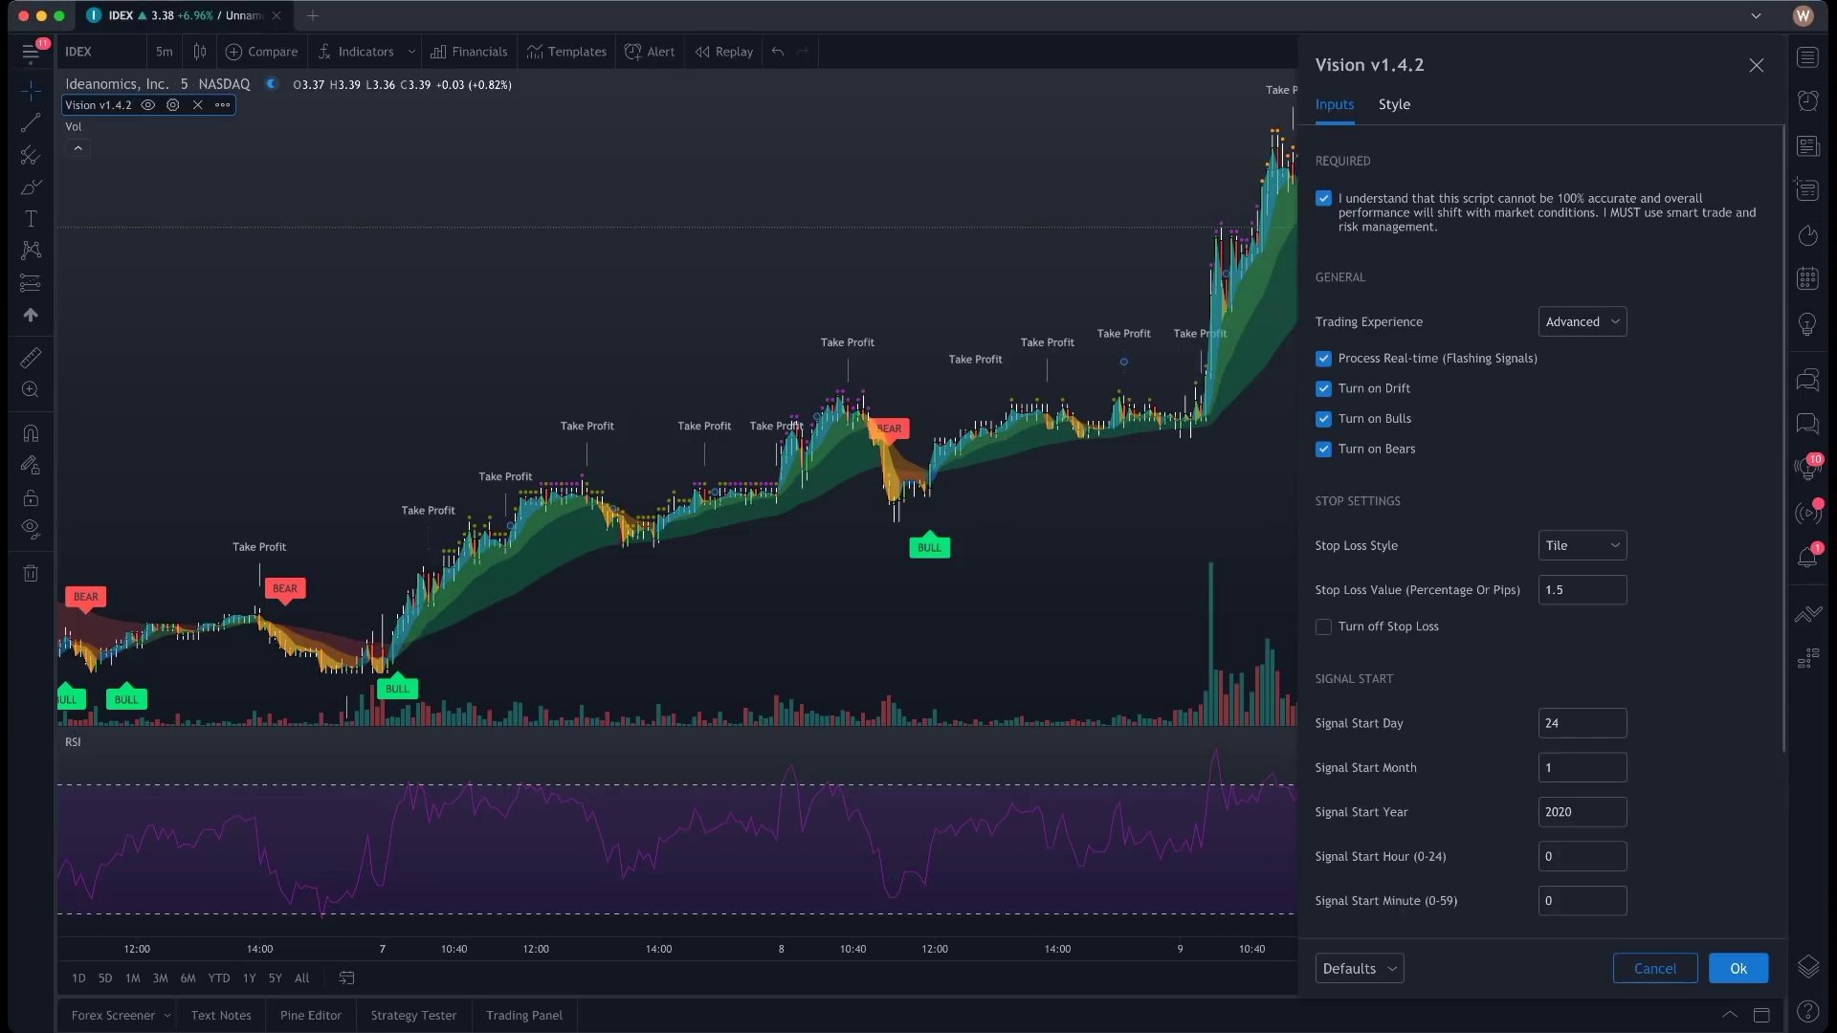
- Toggle Turn on Bears off and on, uncheck Turn on Bulls, then cancel the changes
left_click(1322, 447)
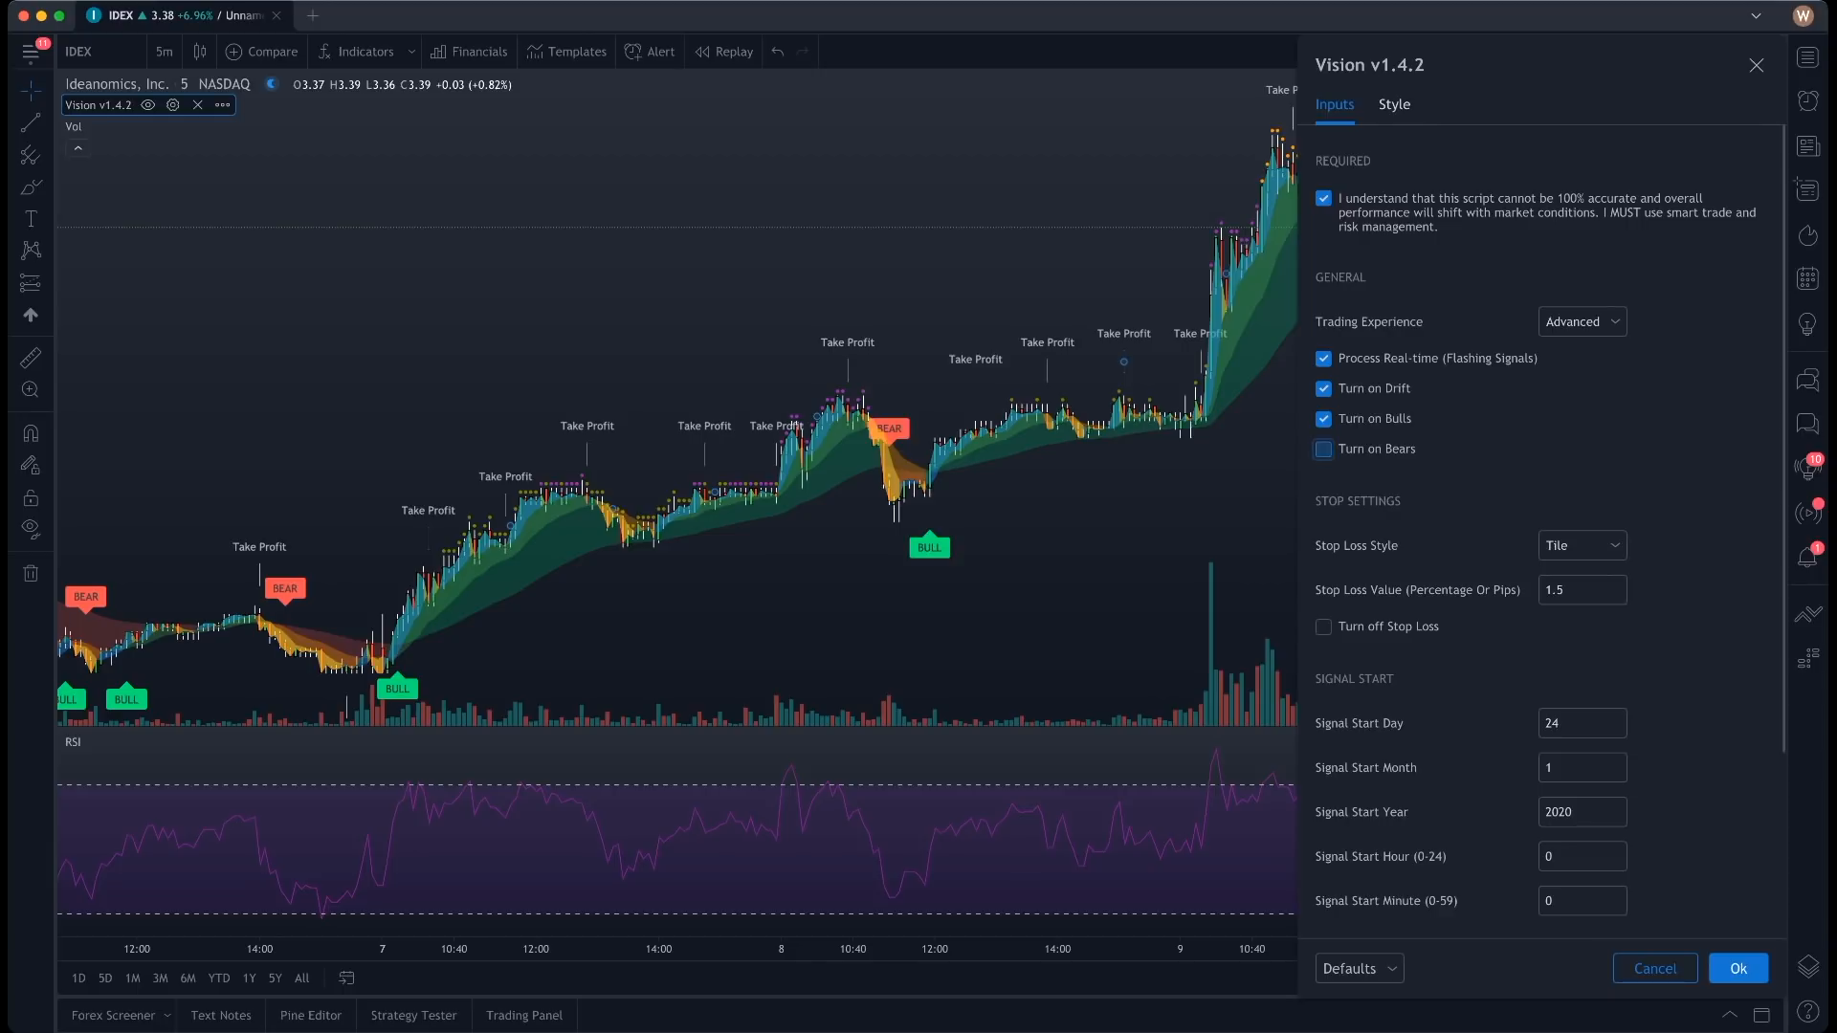
left_click(1322, 448)
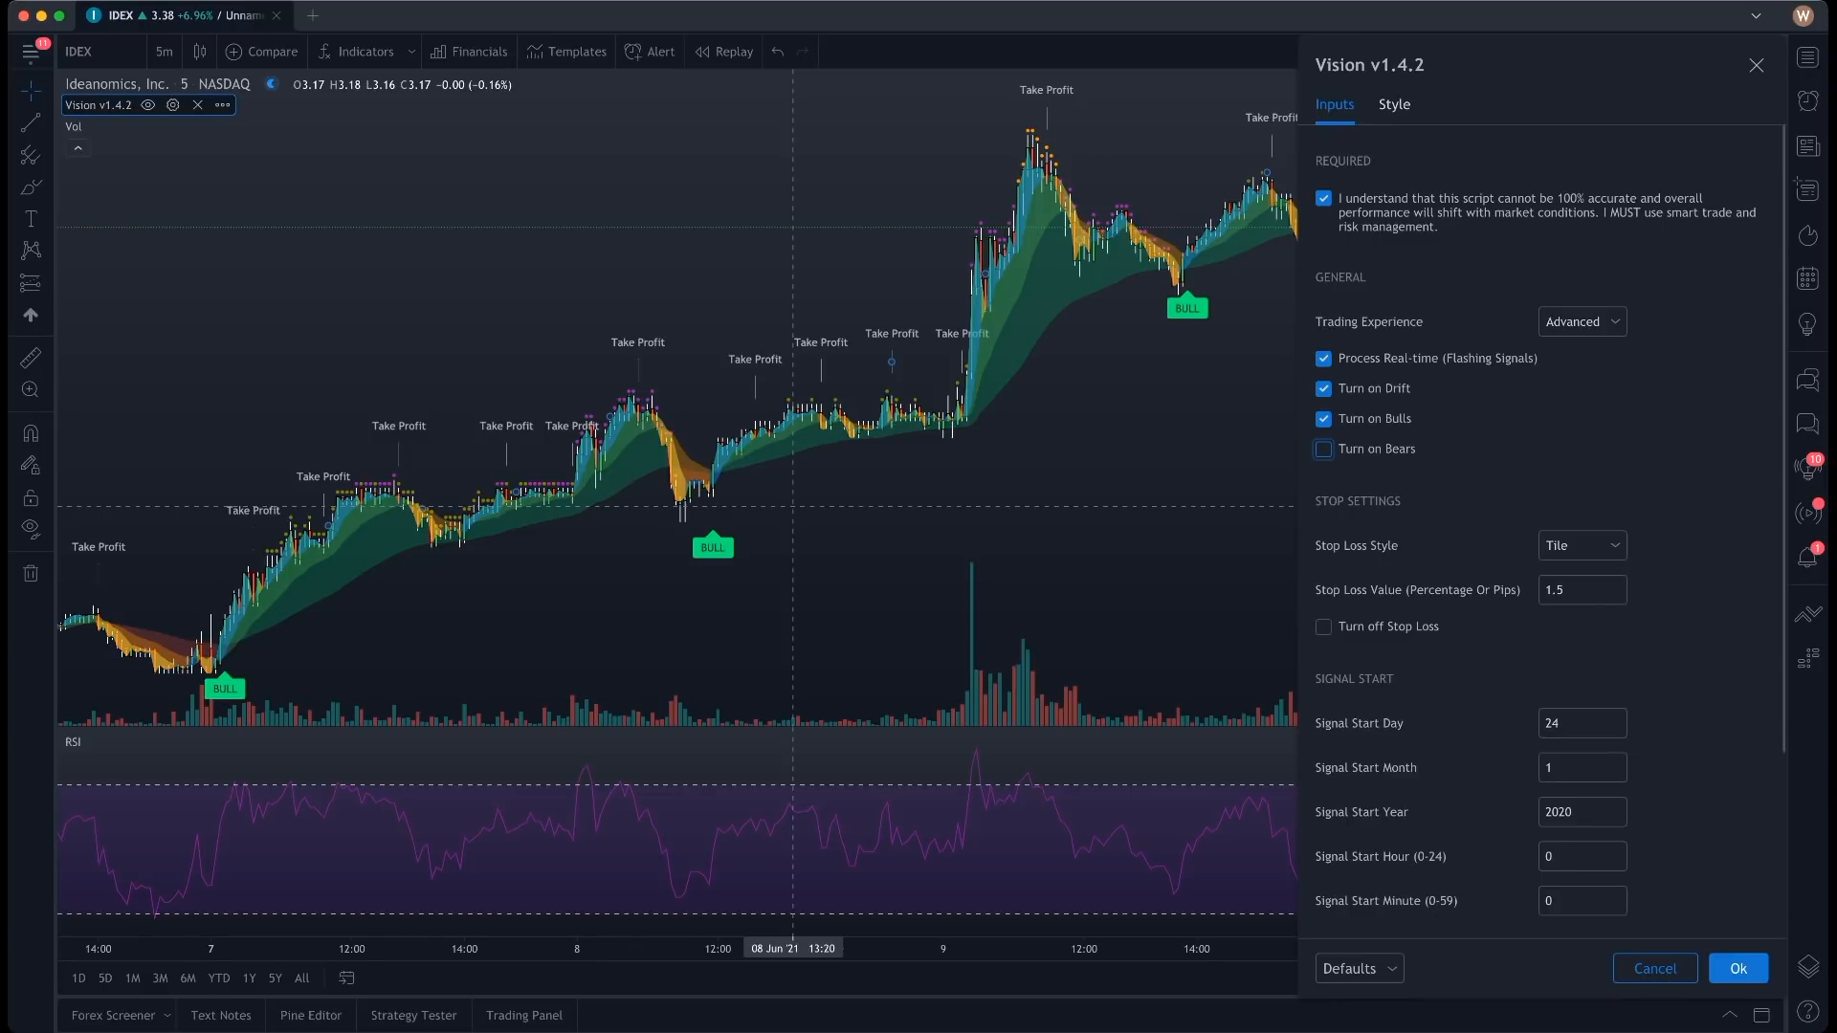
left_click(1322, 447)
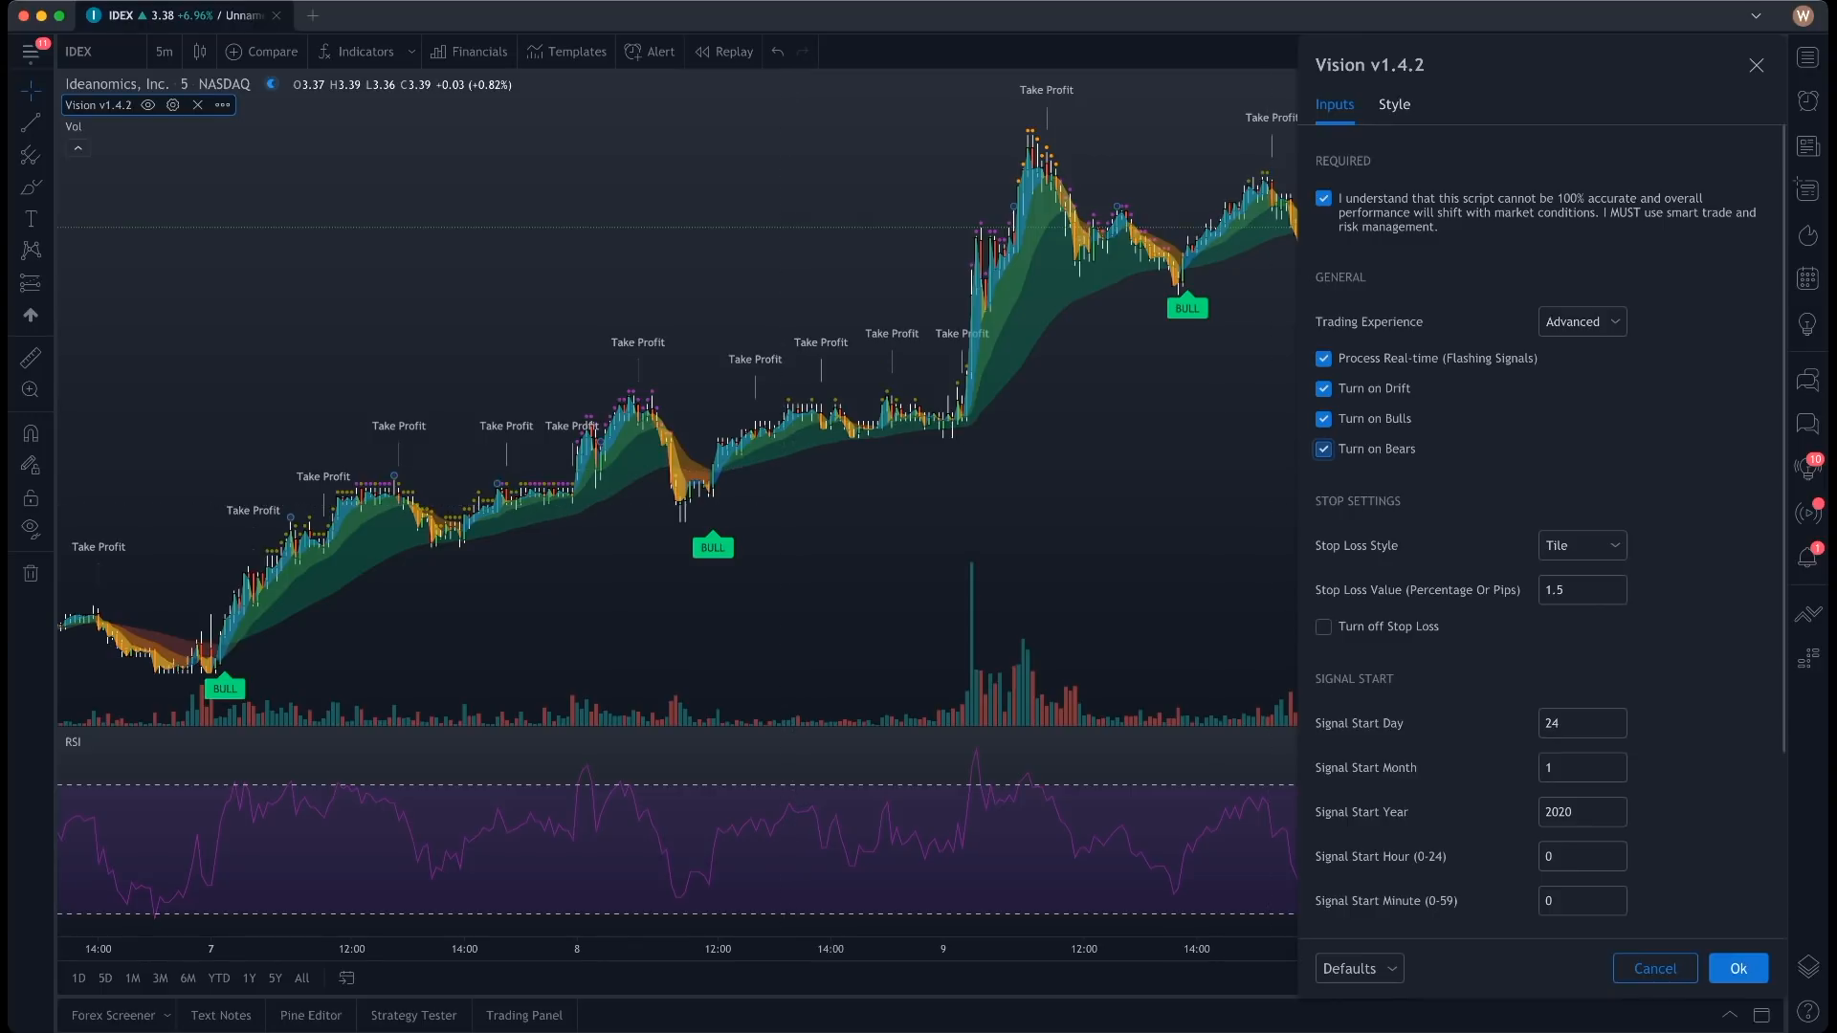
left_click(1322, 419)
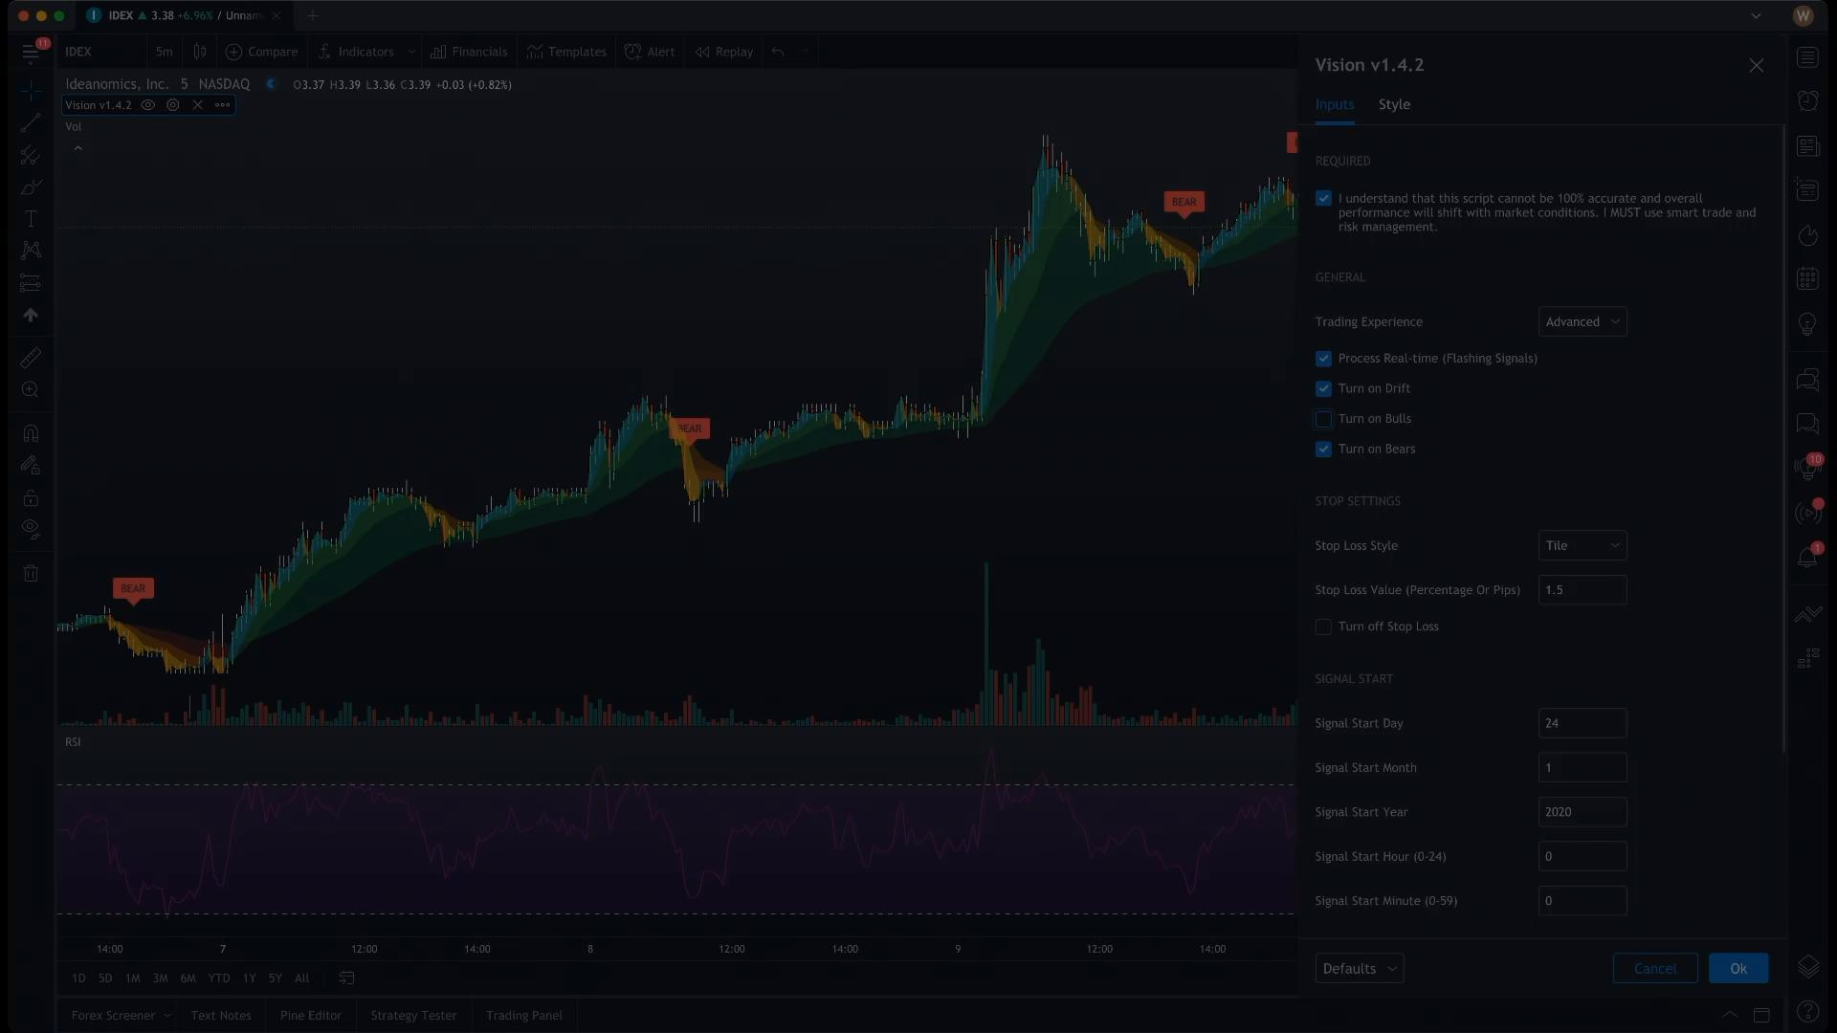
left_click(1737, 968)
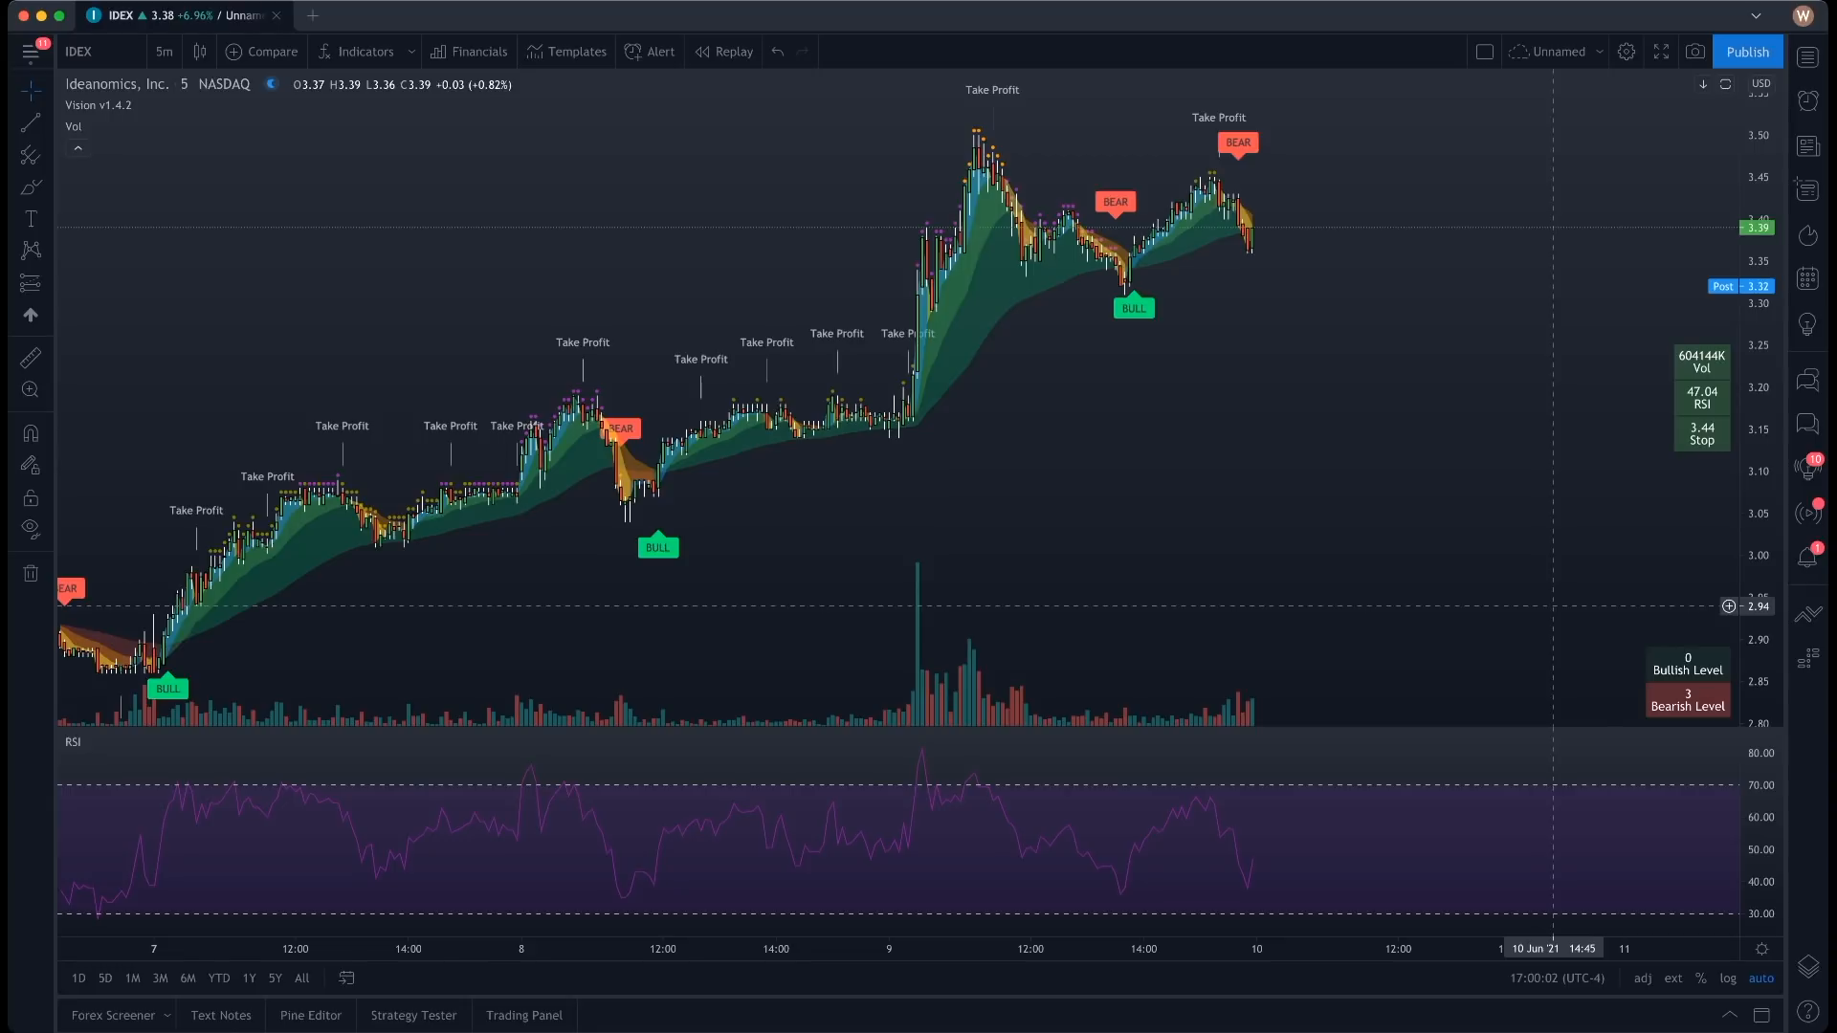
mouse_move(1638, 379)
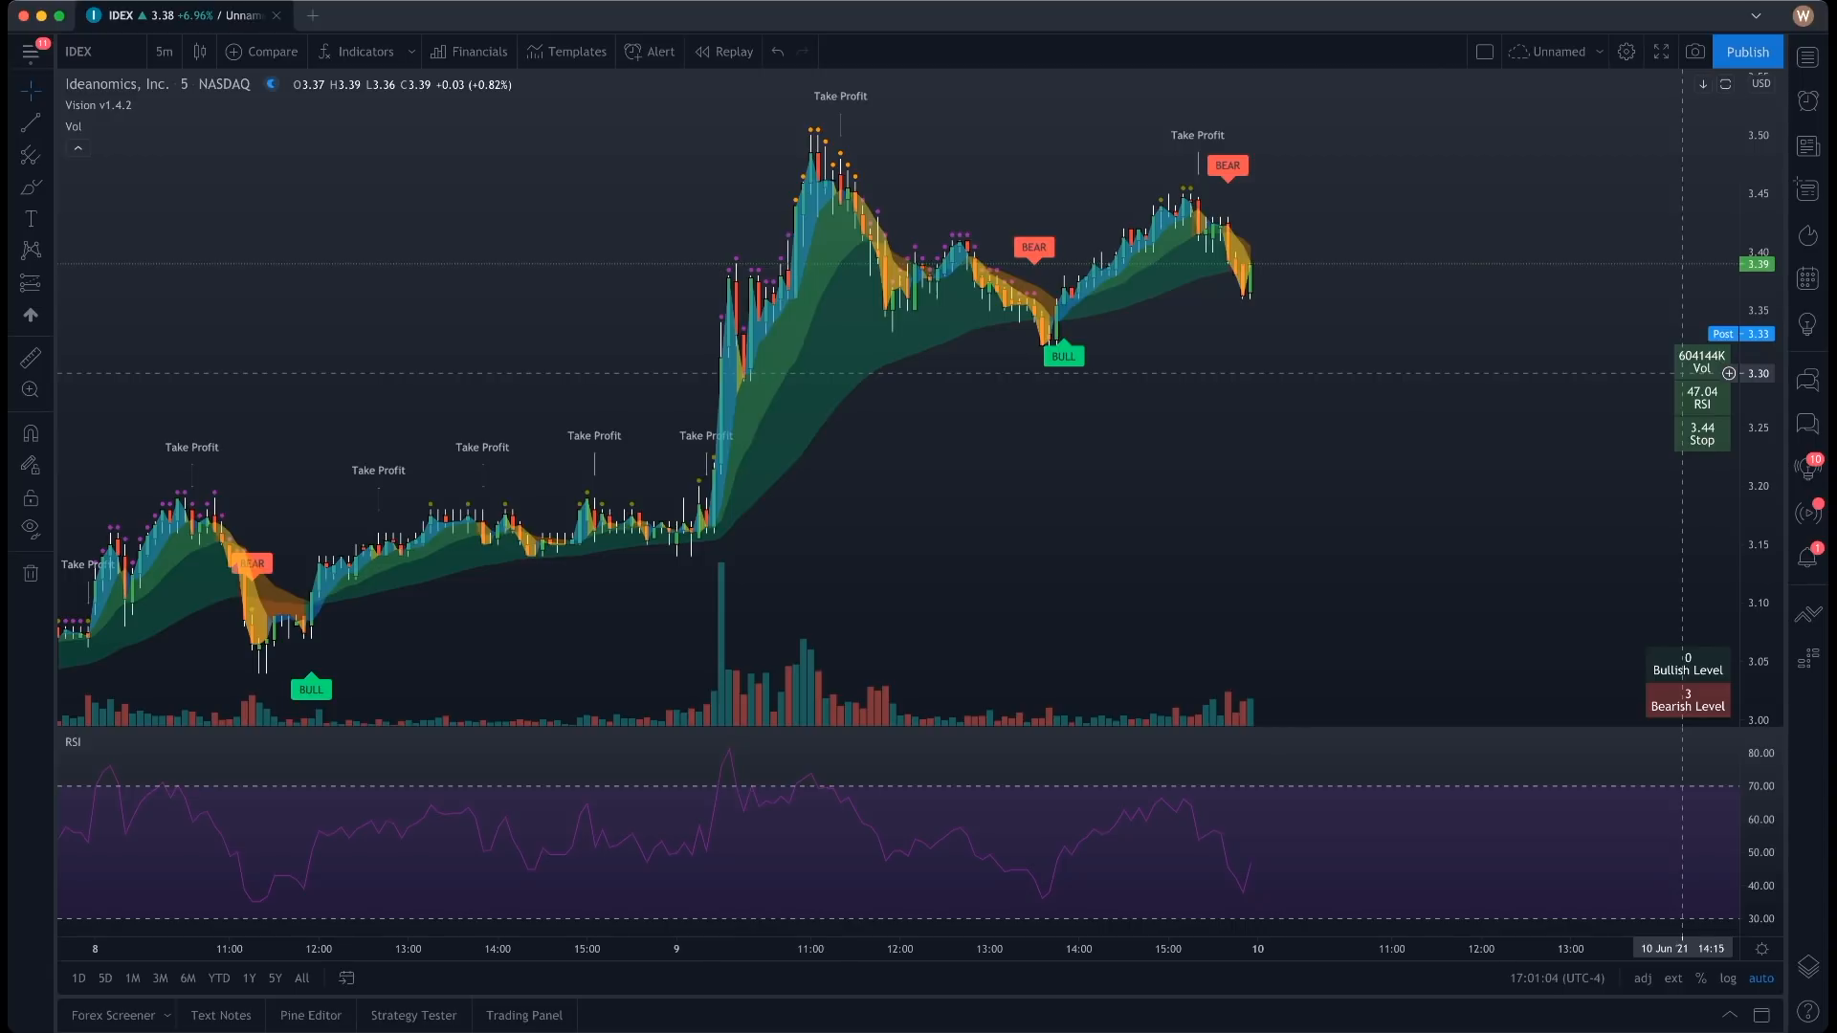
mouse_move(1579, 421)
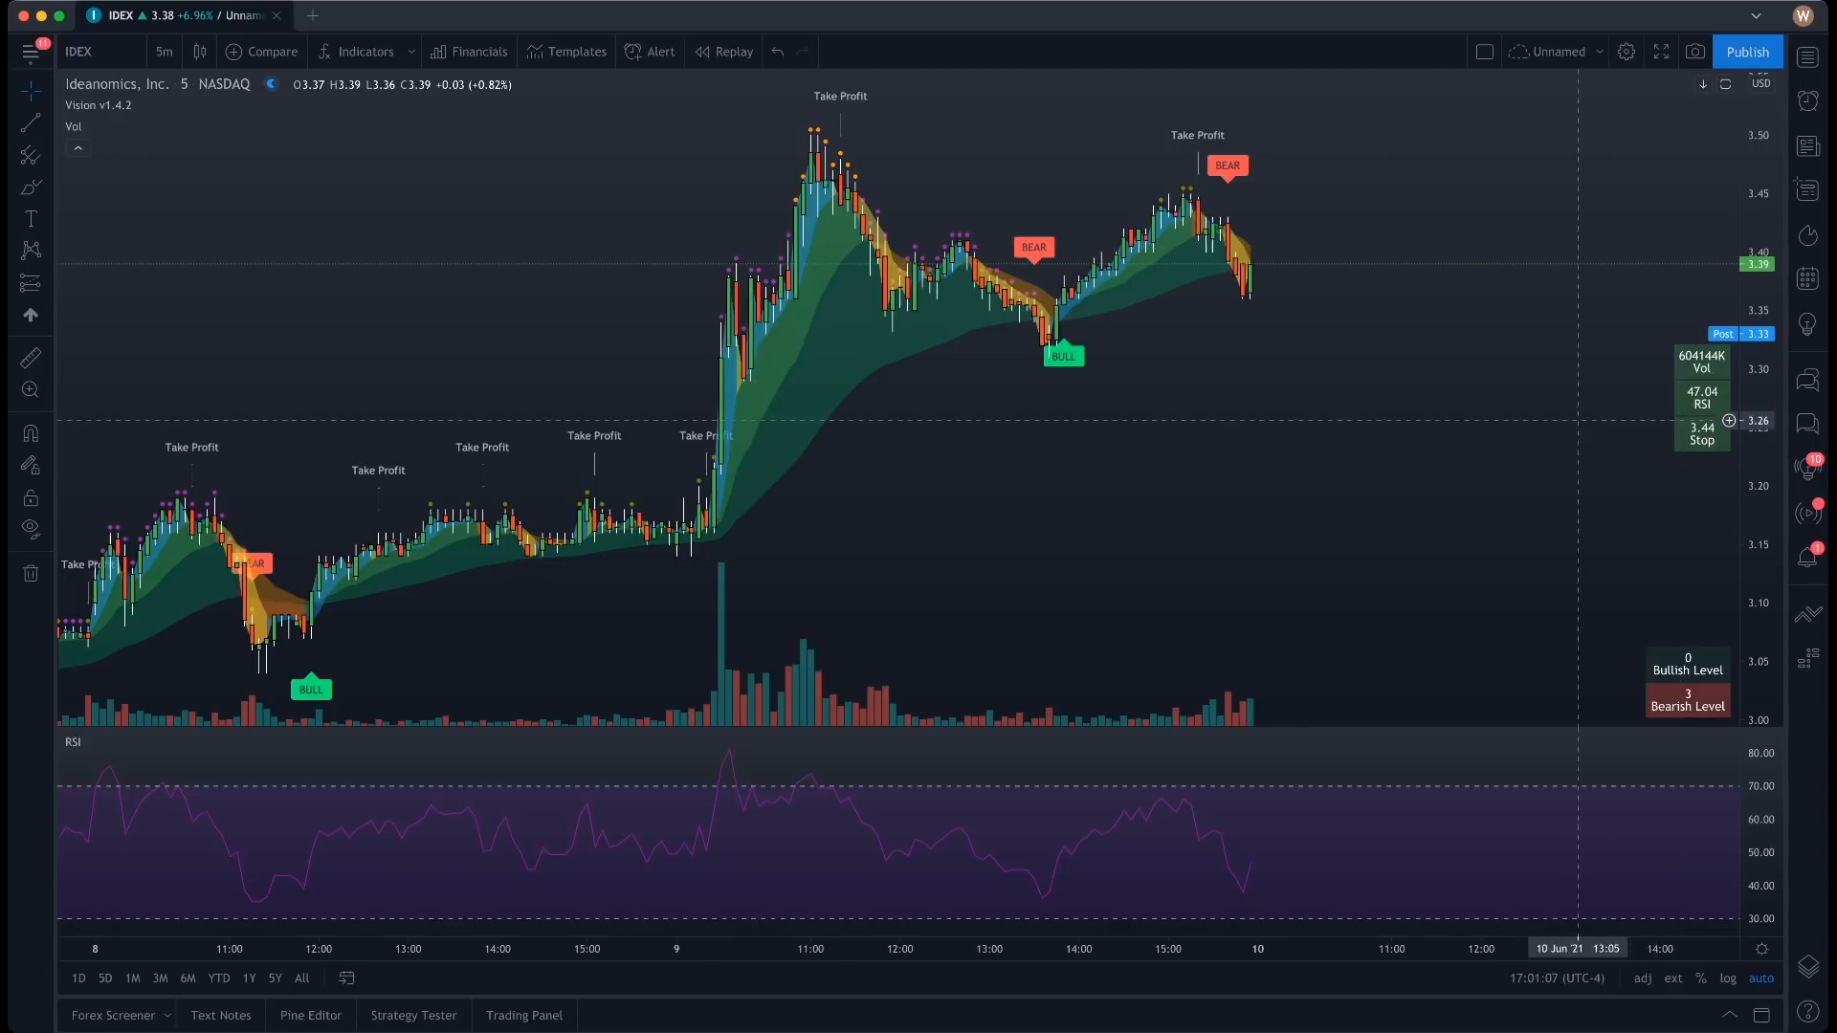
mouse_move(1517, 504)
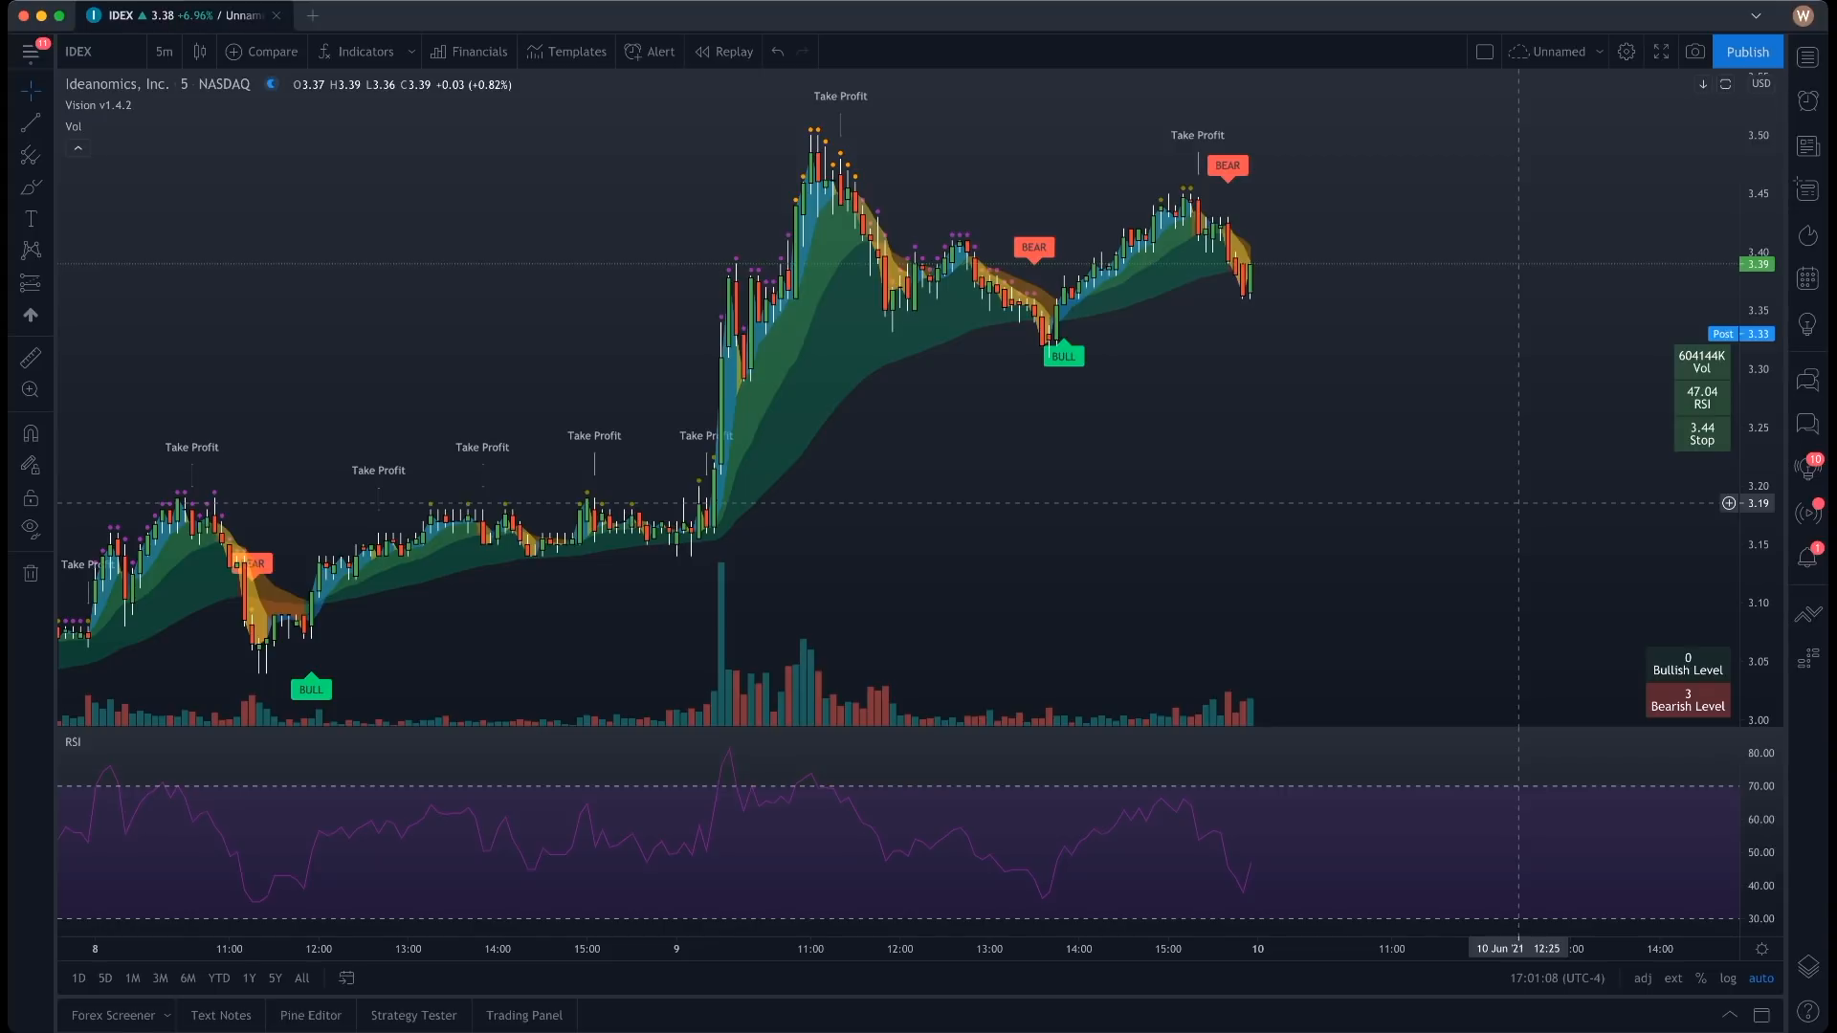
mouse_move(1622, 419)
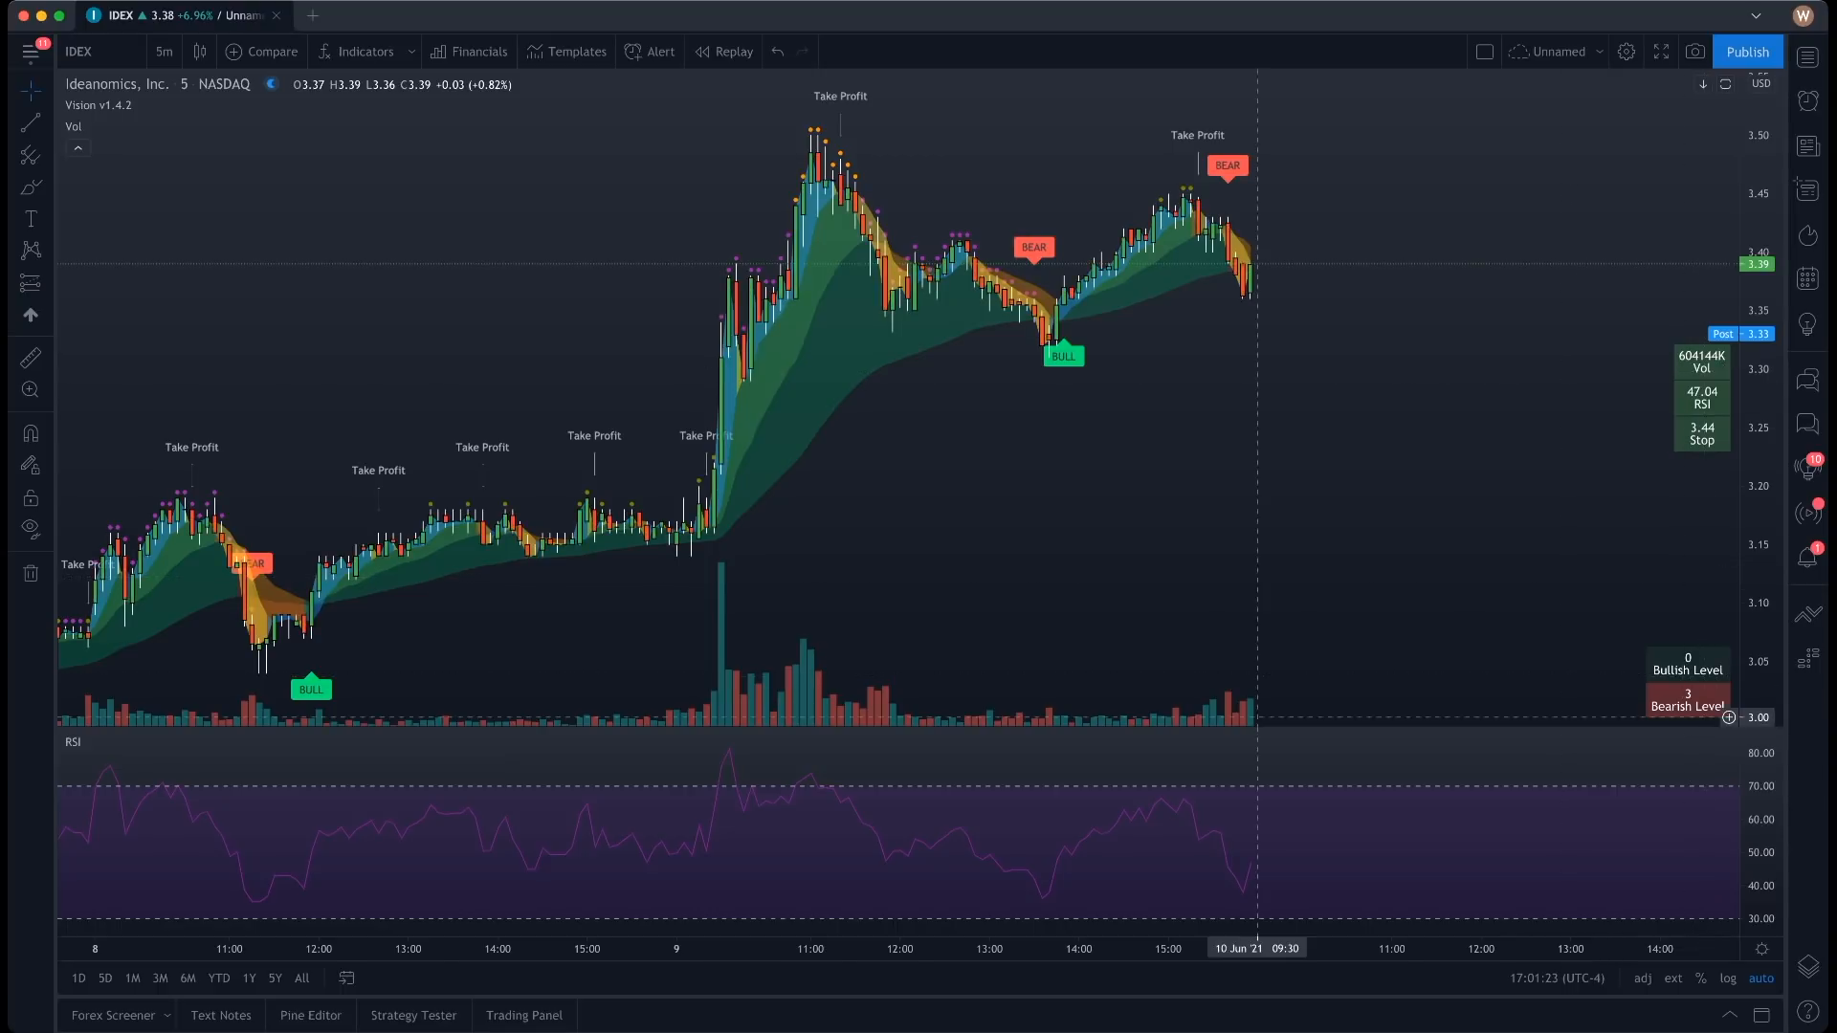
mouse_move(1089, 469)
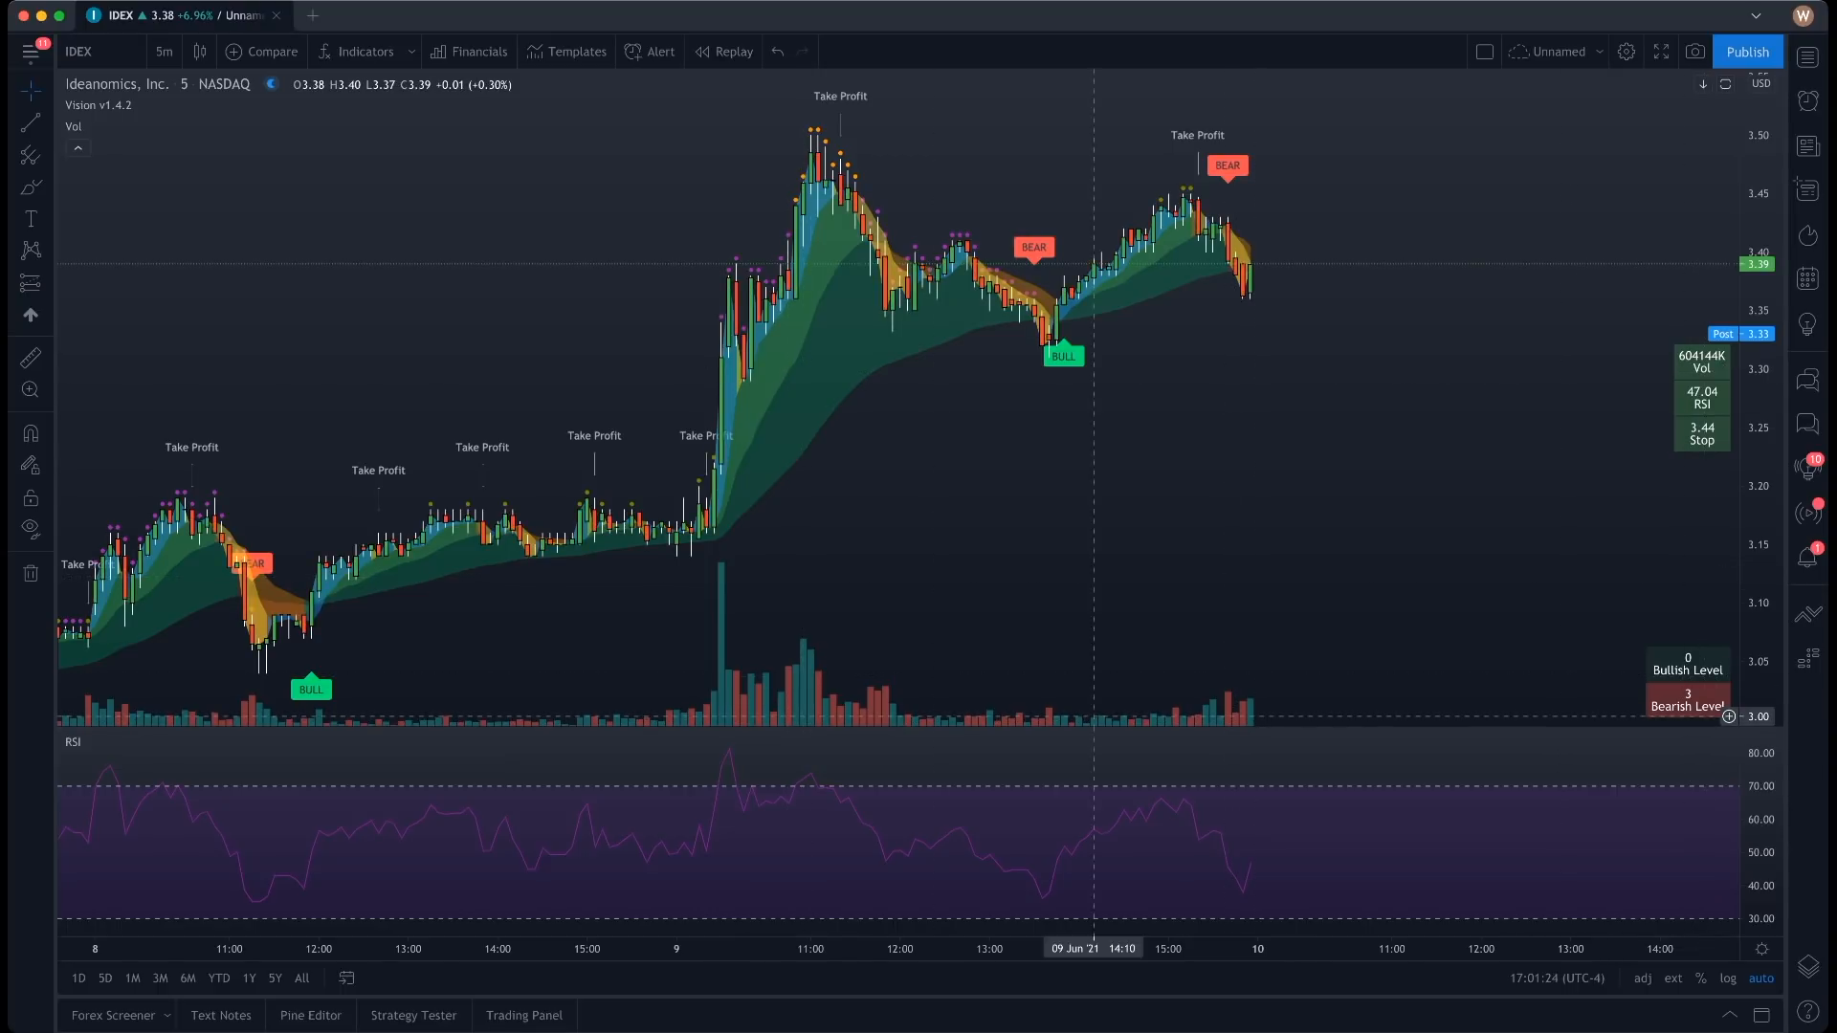
mouse_move(1247, 468)
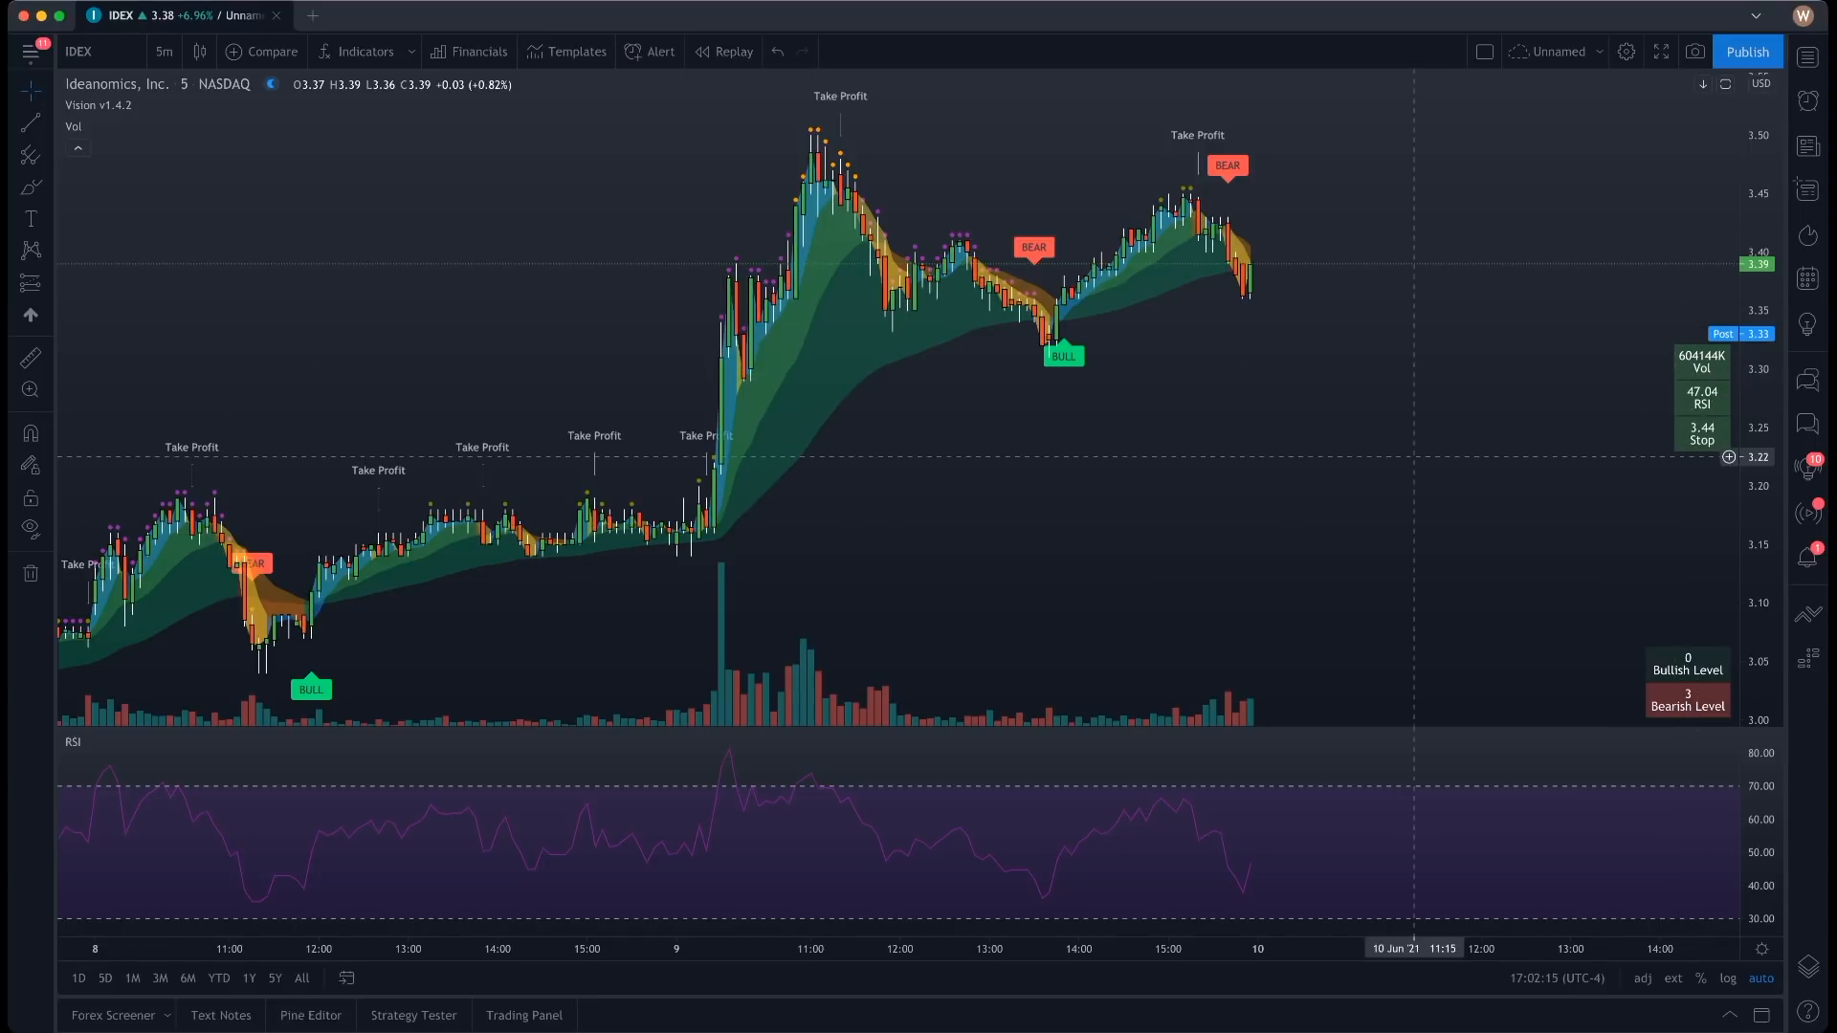
mouse_move(73, 127)
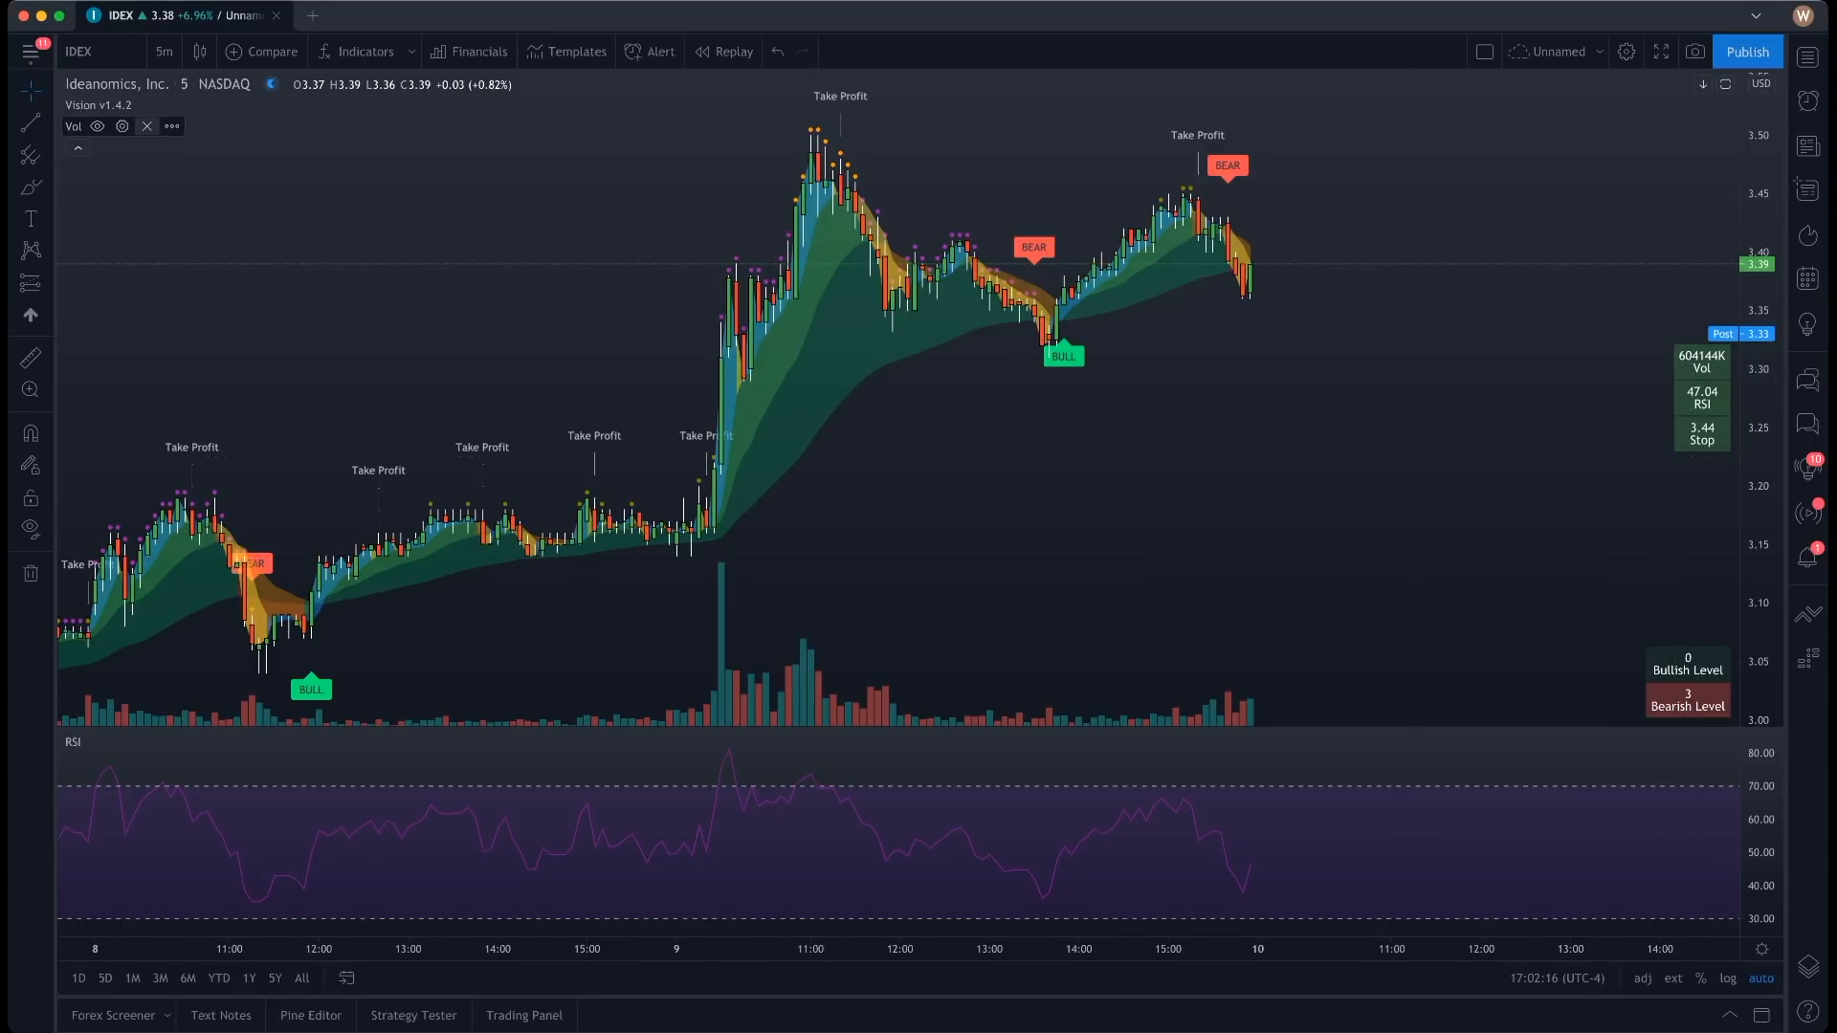
mouse_move(911, 519)
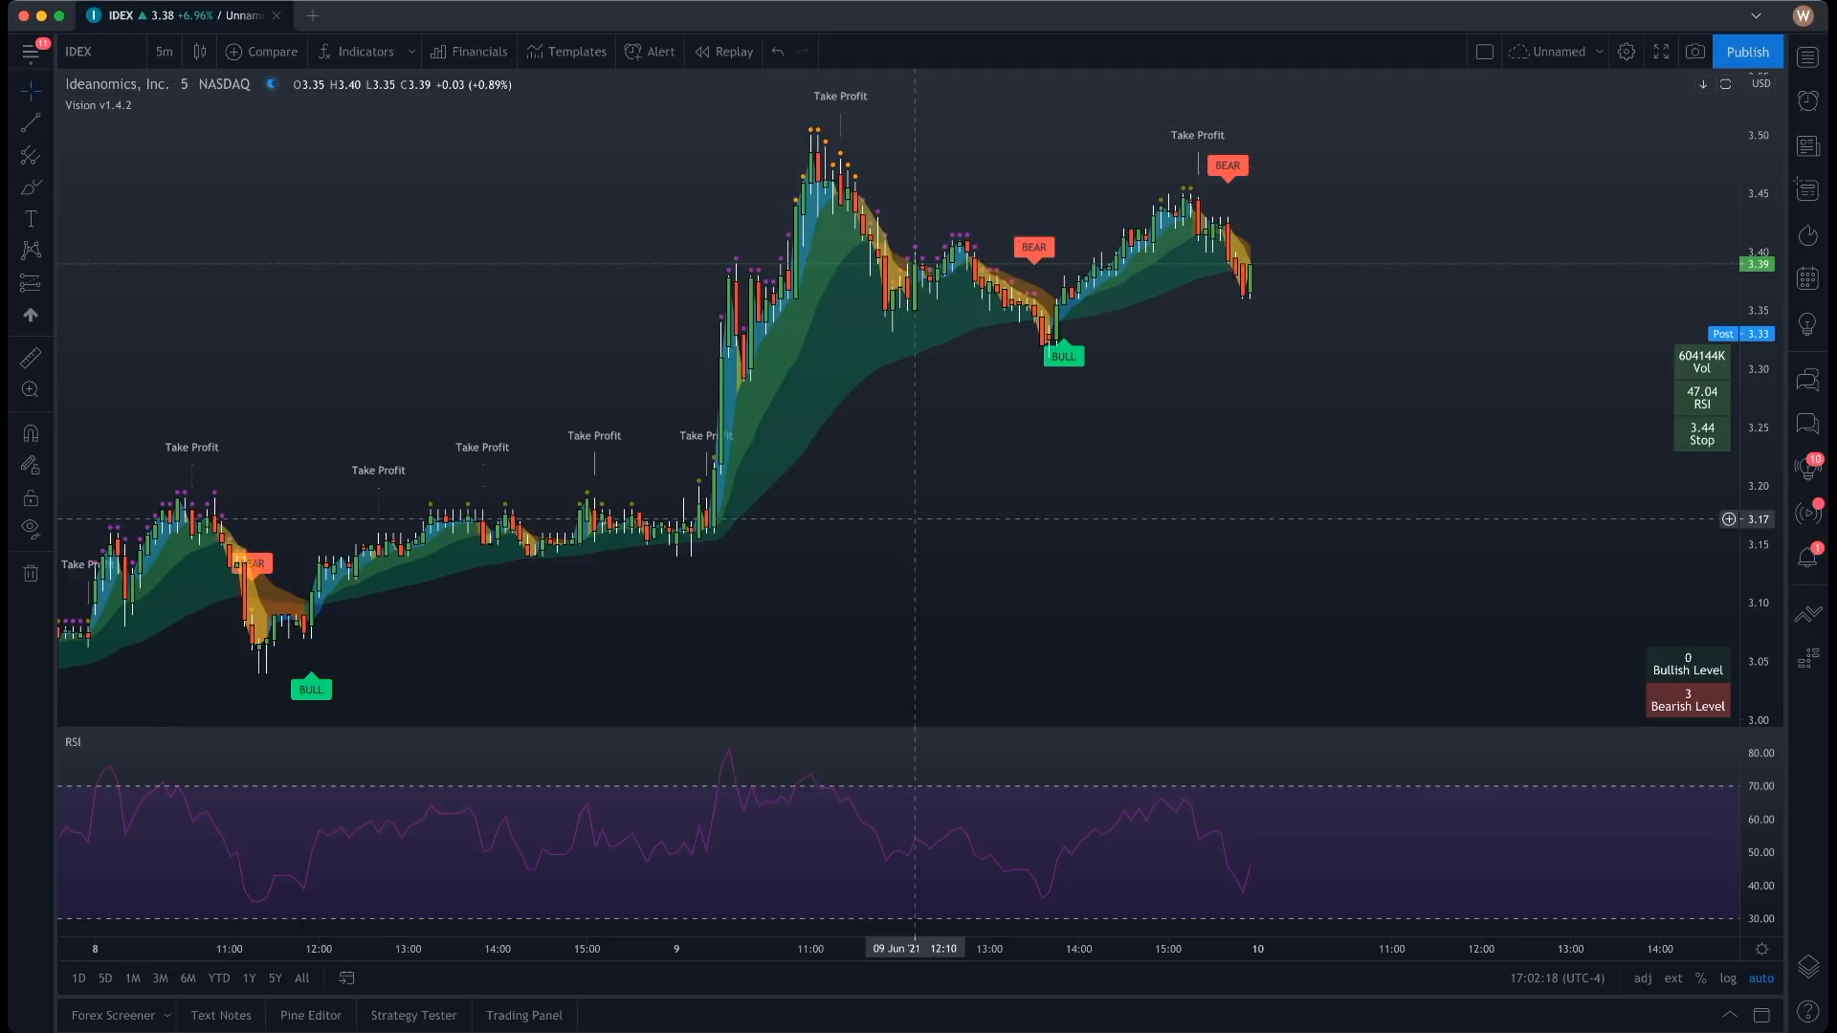
mouse_move(1676, 375)
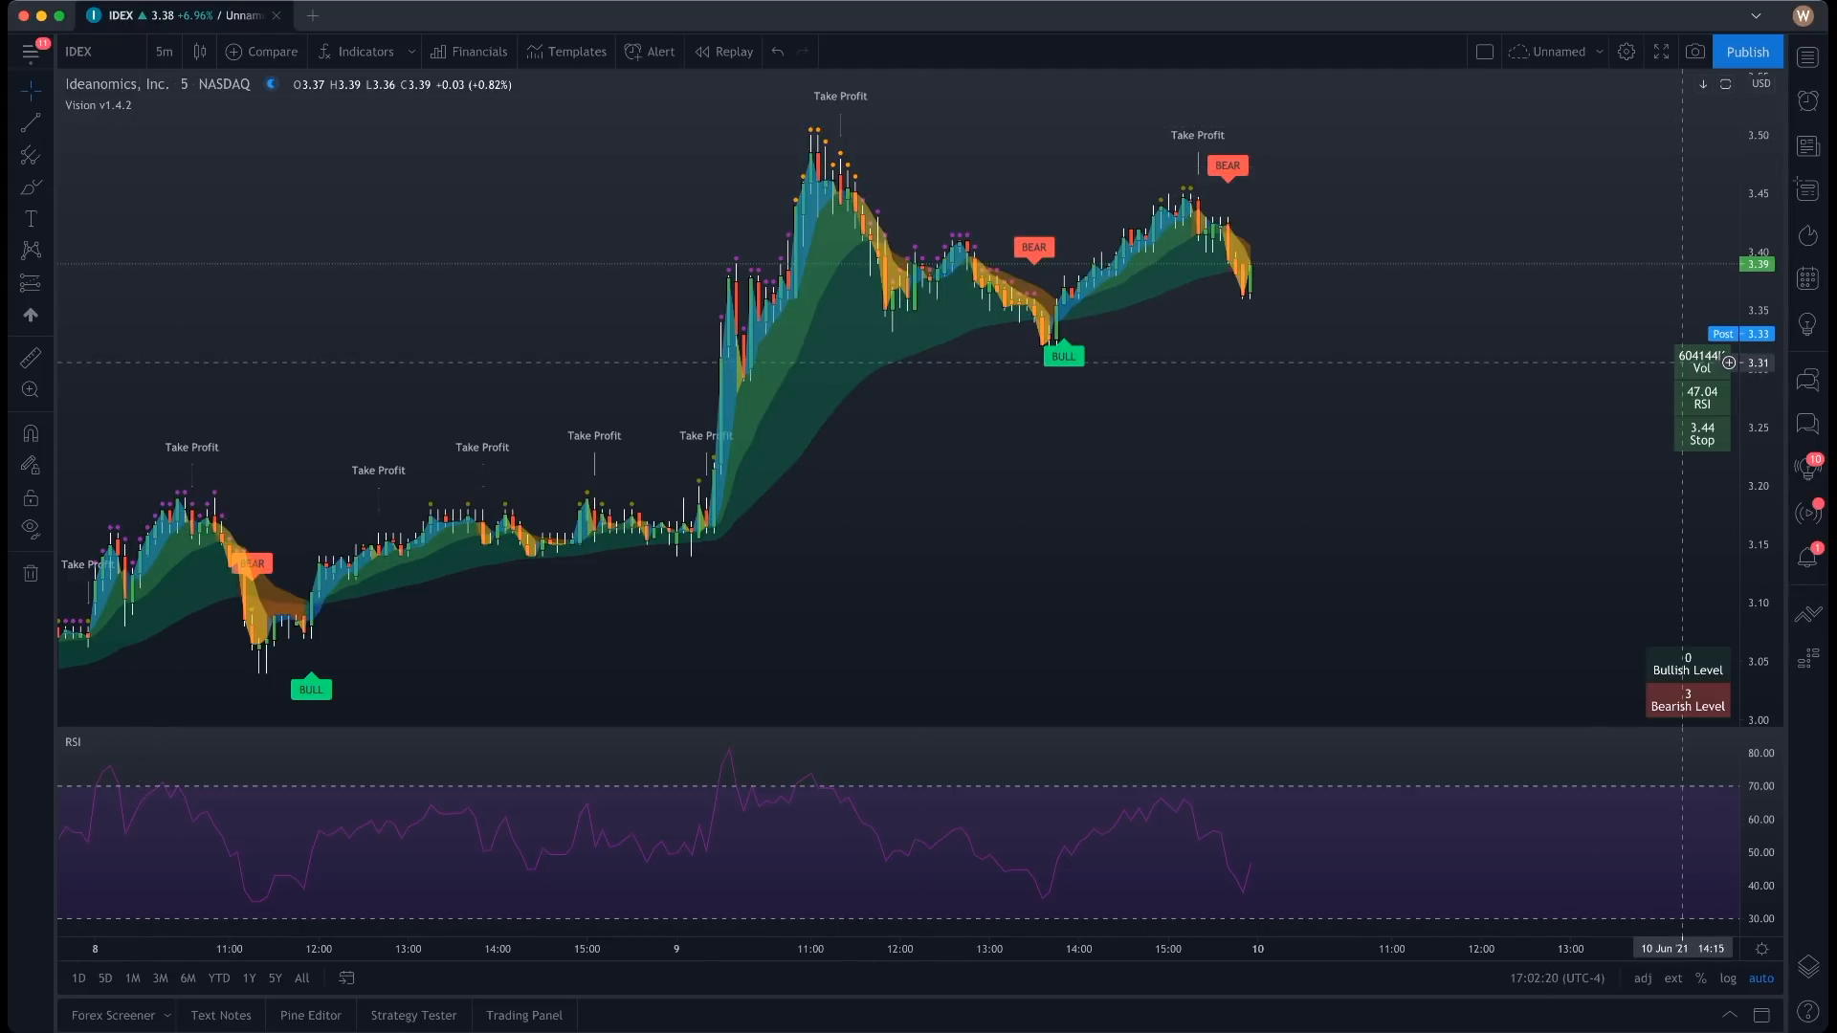
mouse_move(1180, 593)
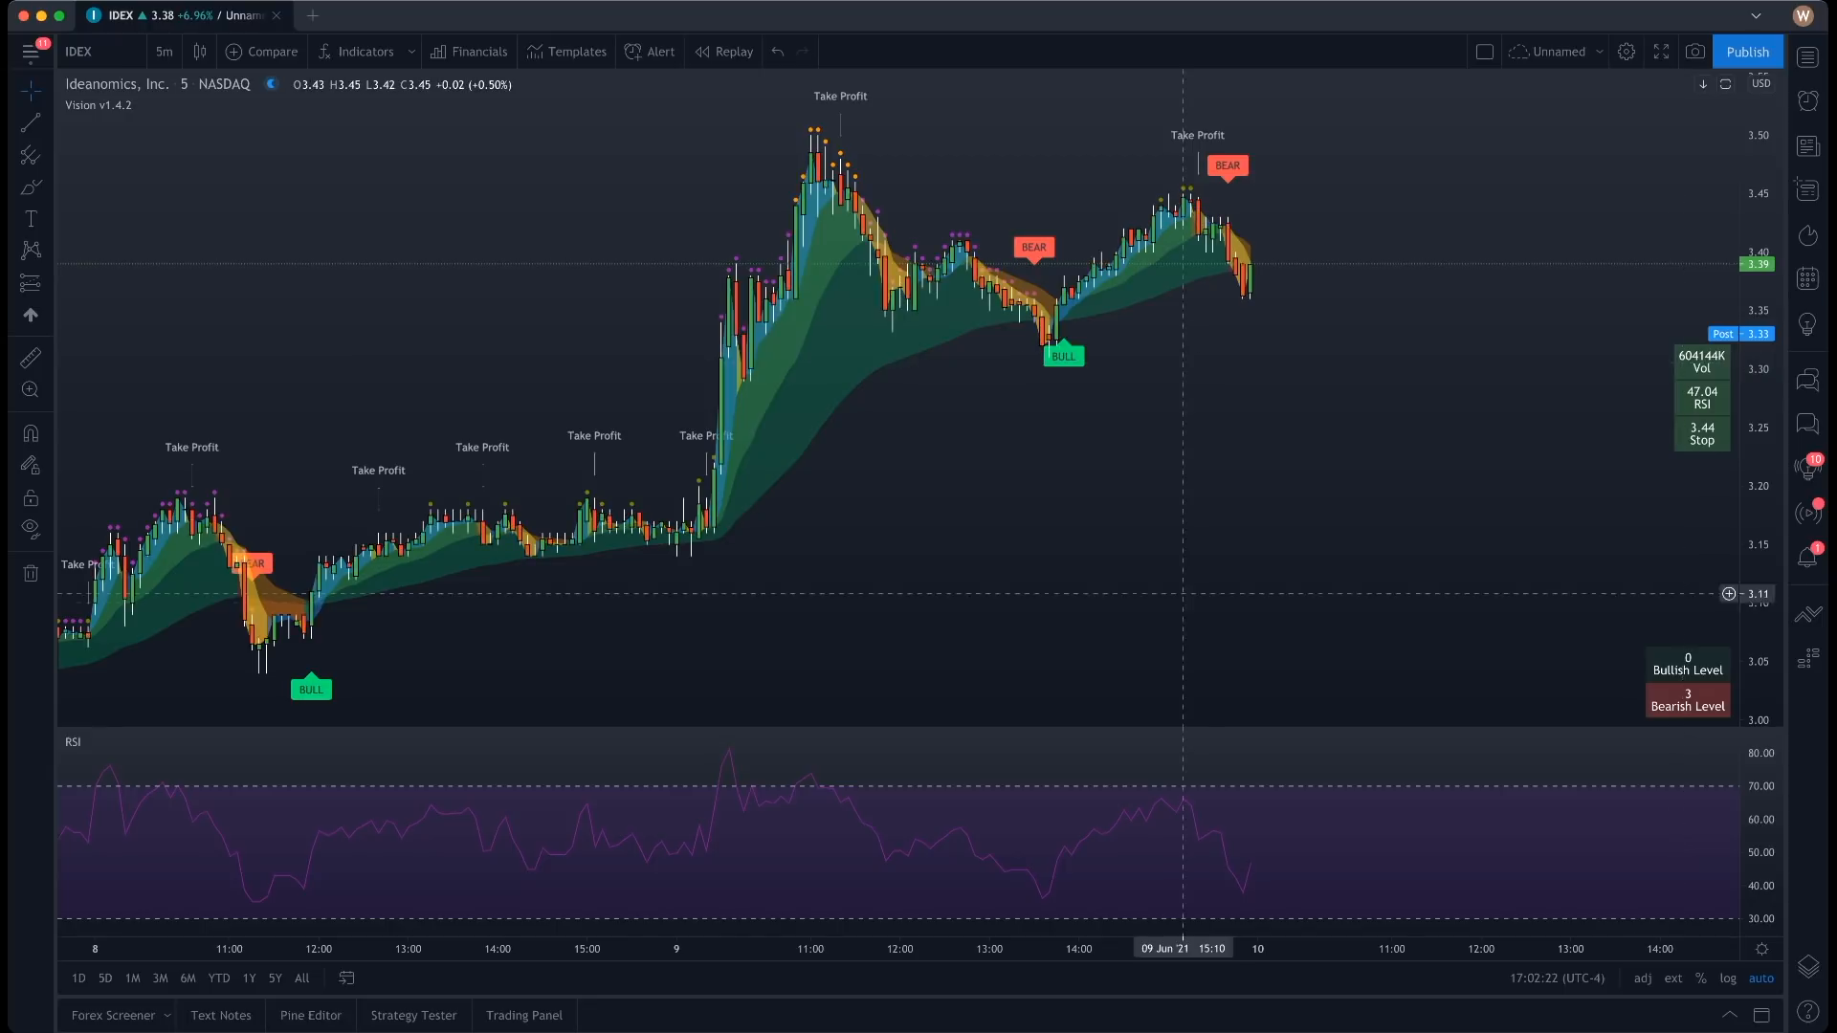
mouse_move(1680, 363)
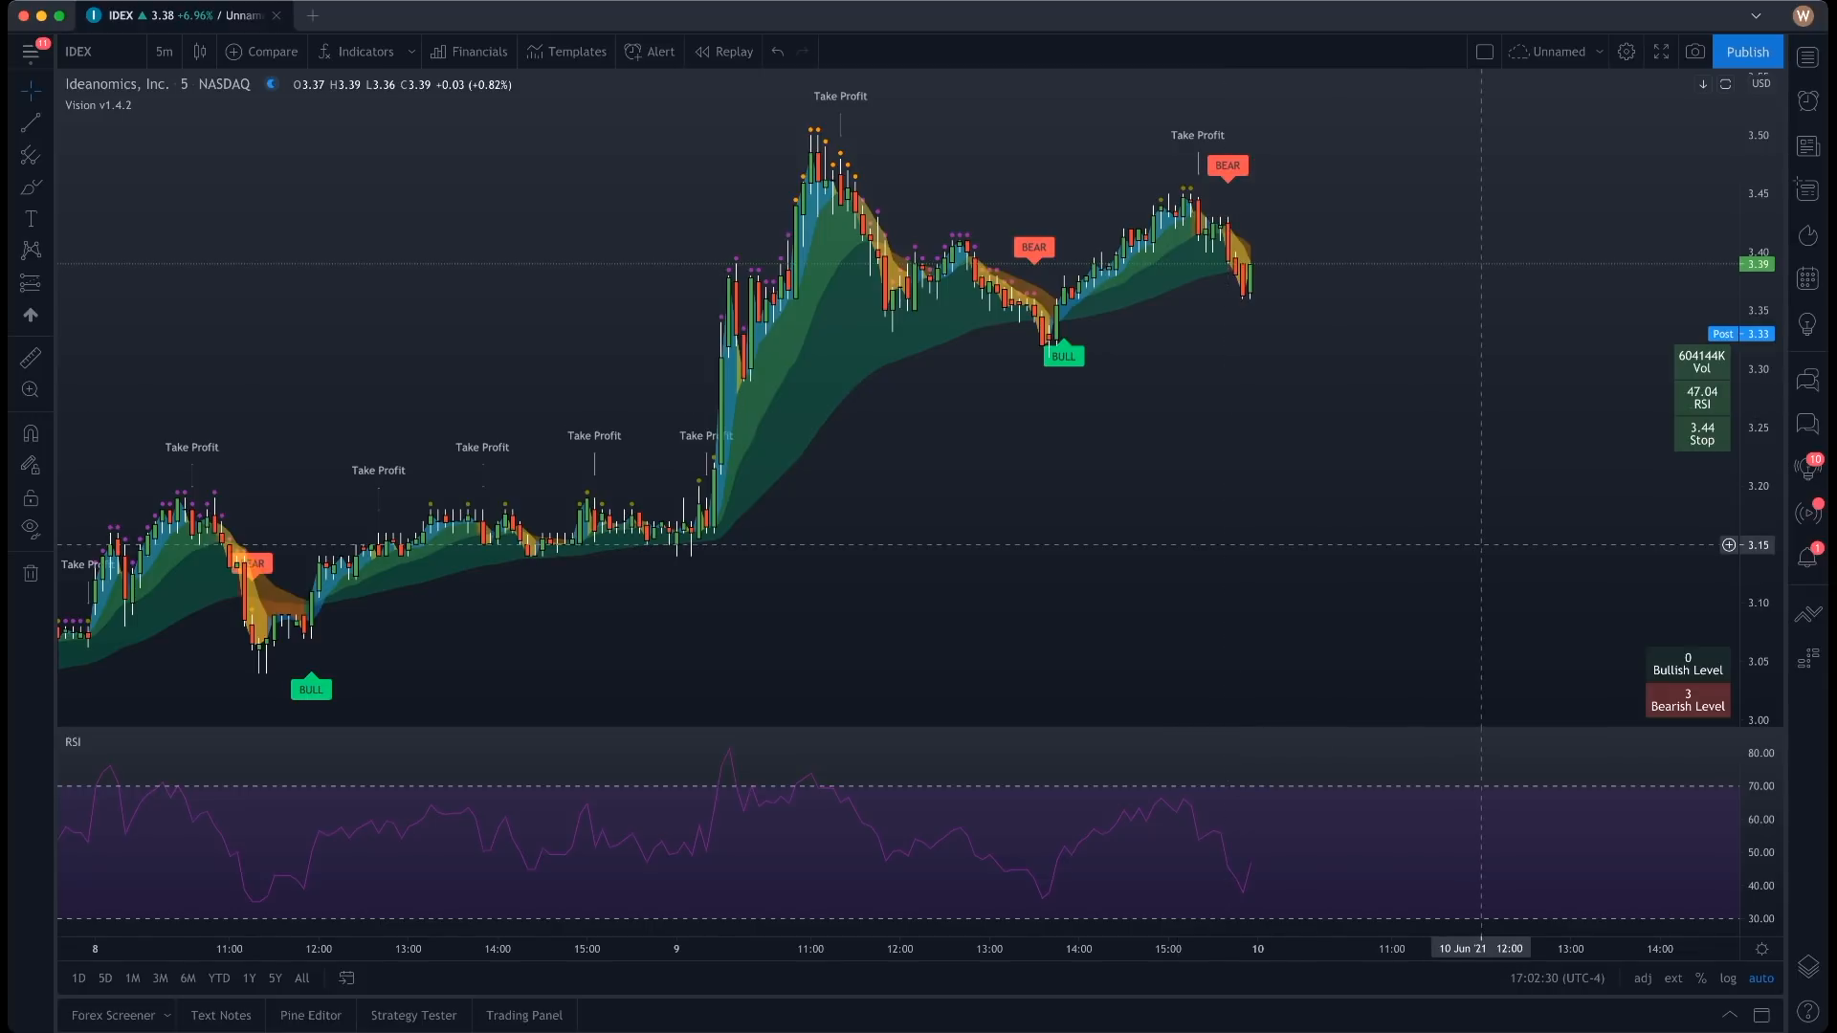
mouse_move(1594, 585)
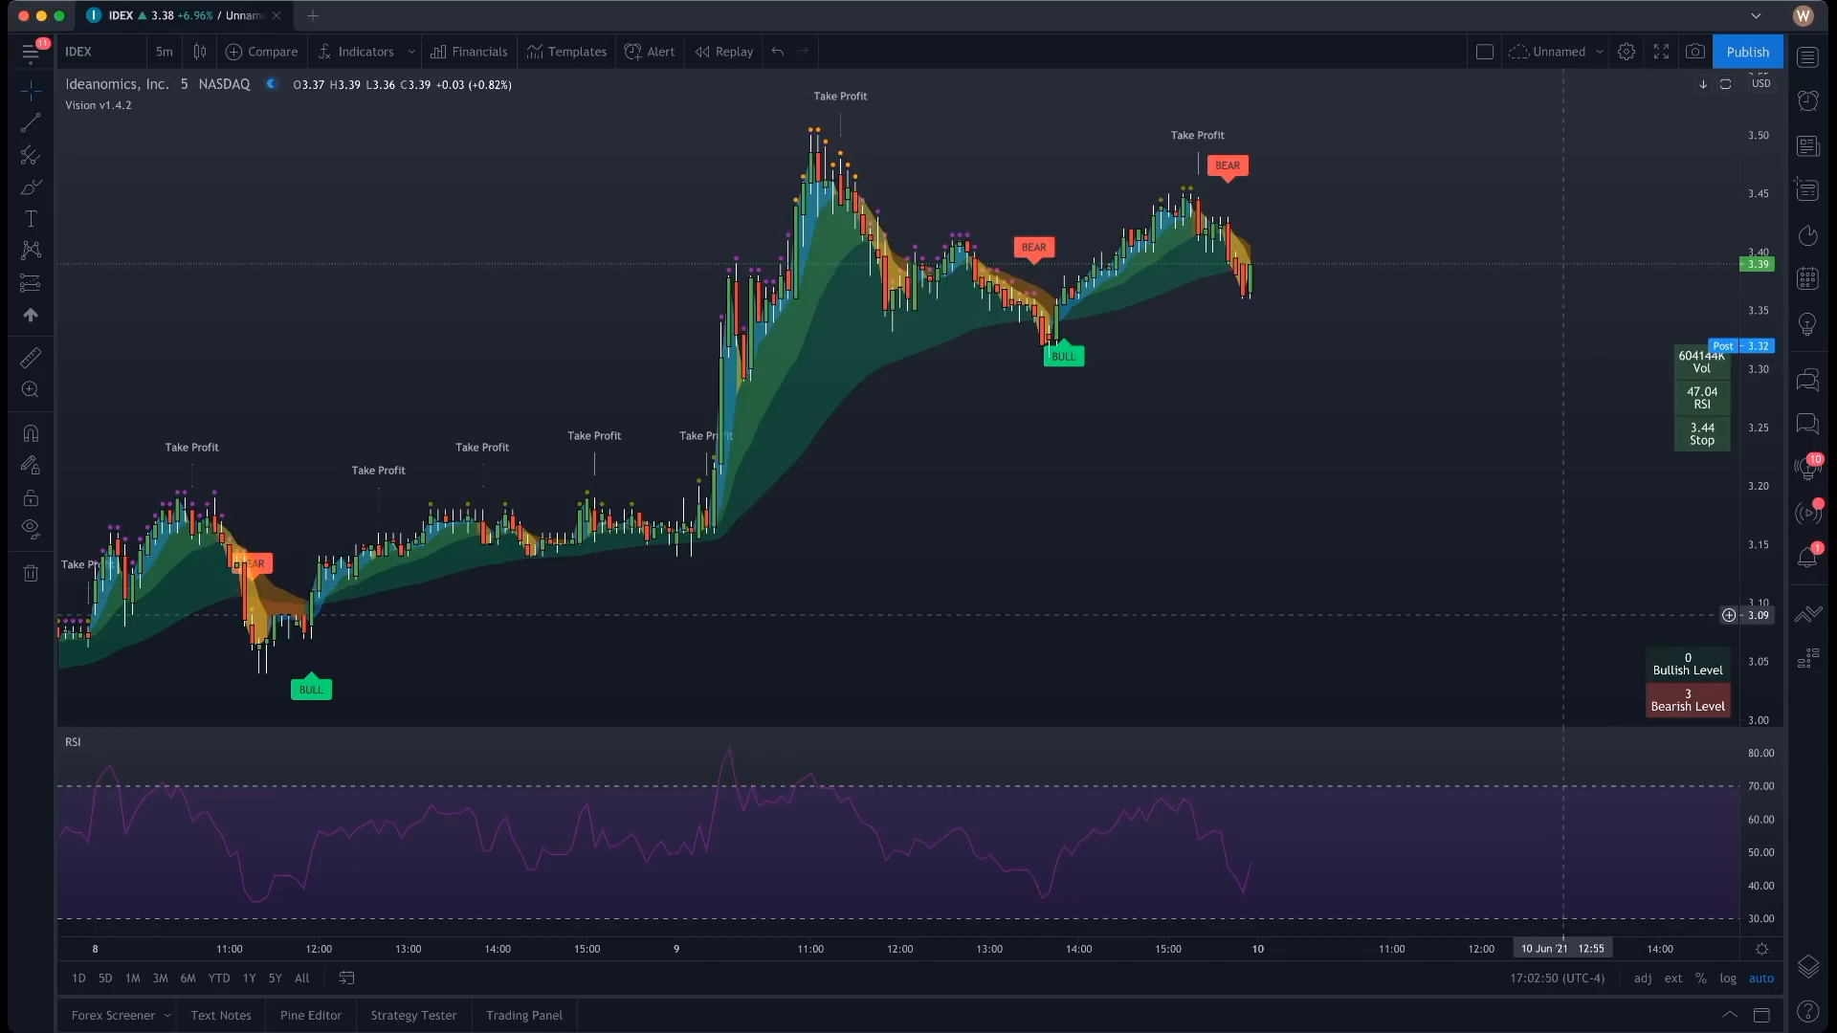
mouse_move(900, 851)
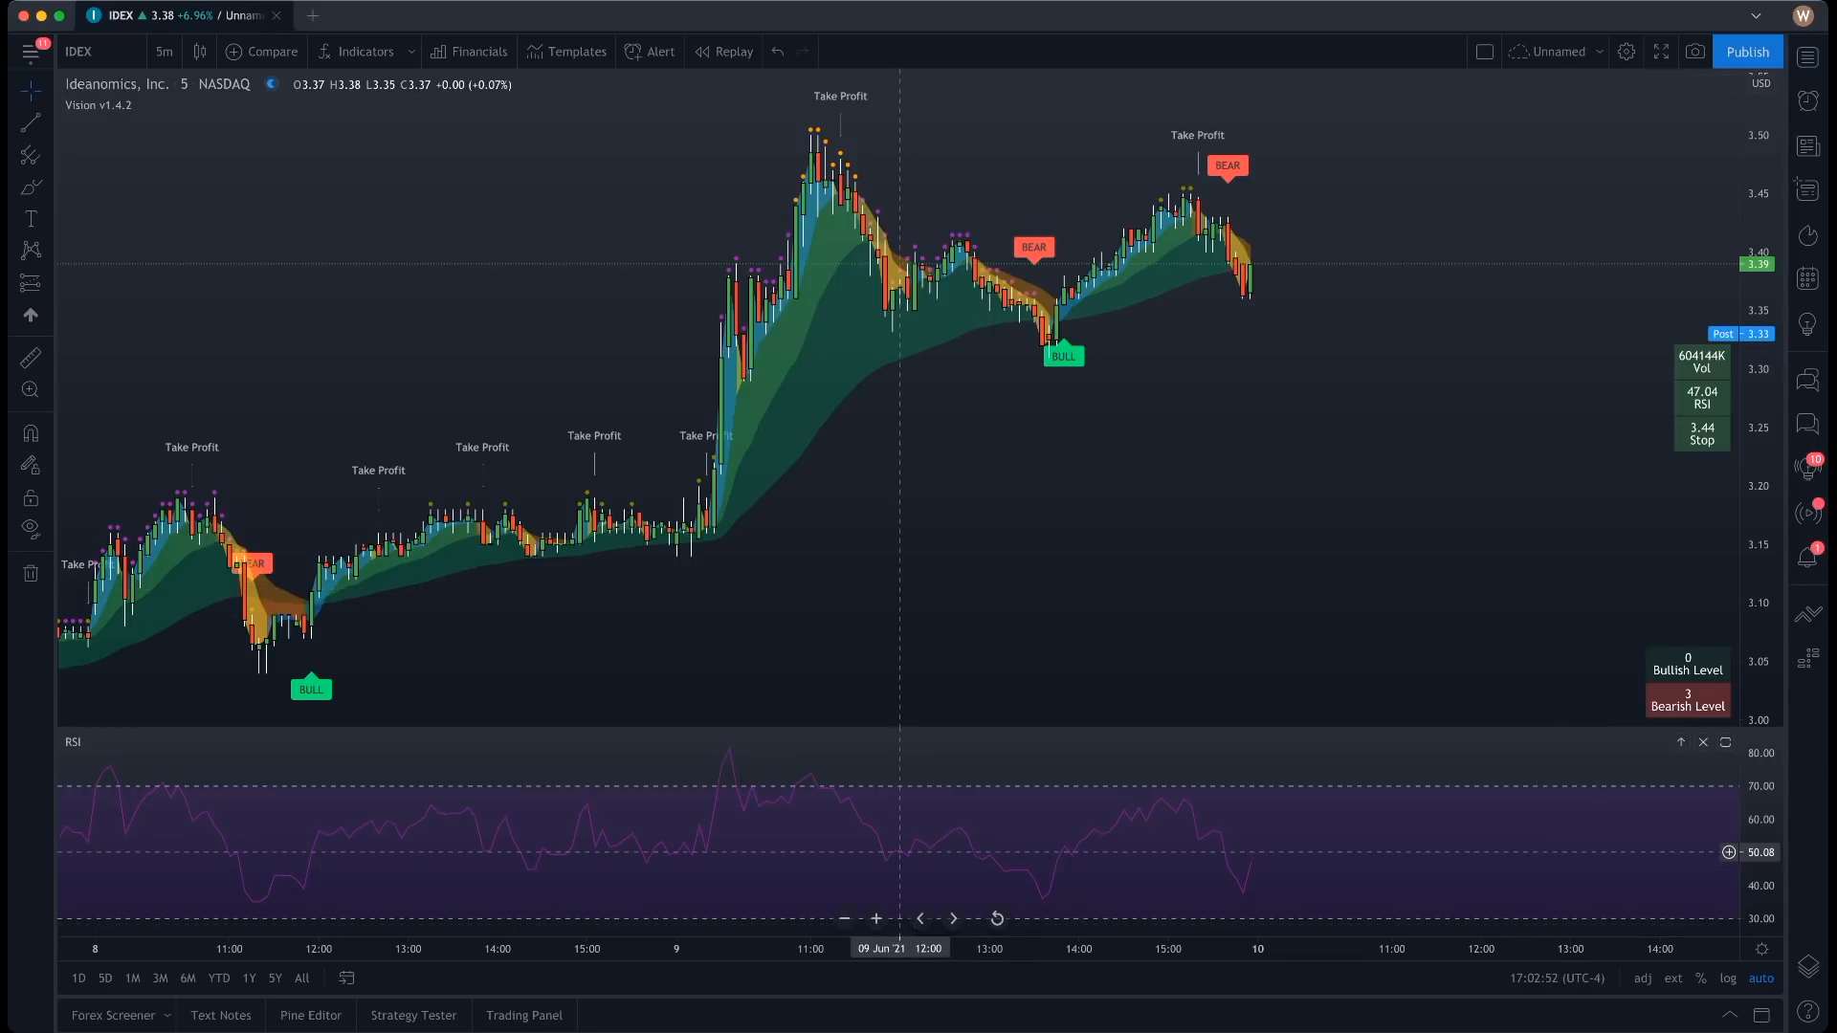
mouse_move(696, 469)
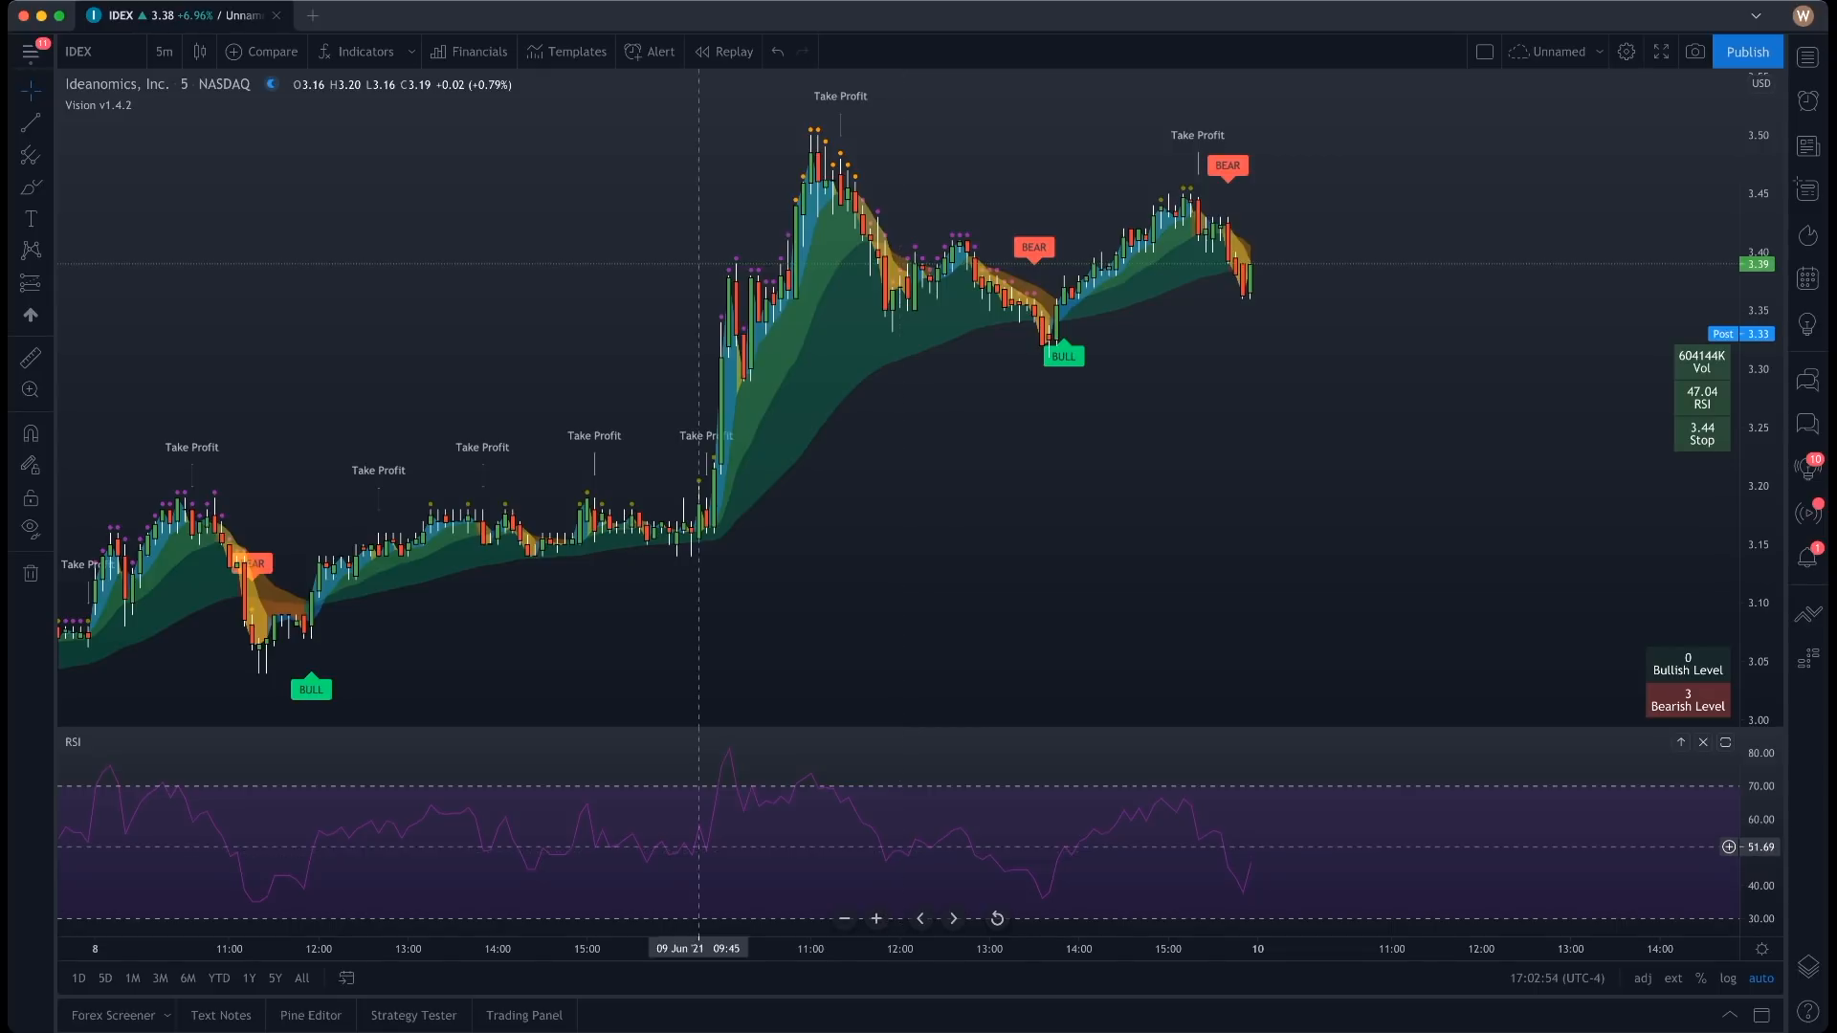
mouse_move(1129, 469)
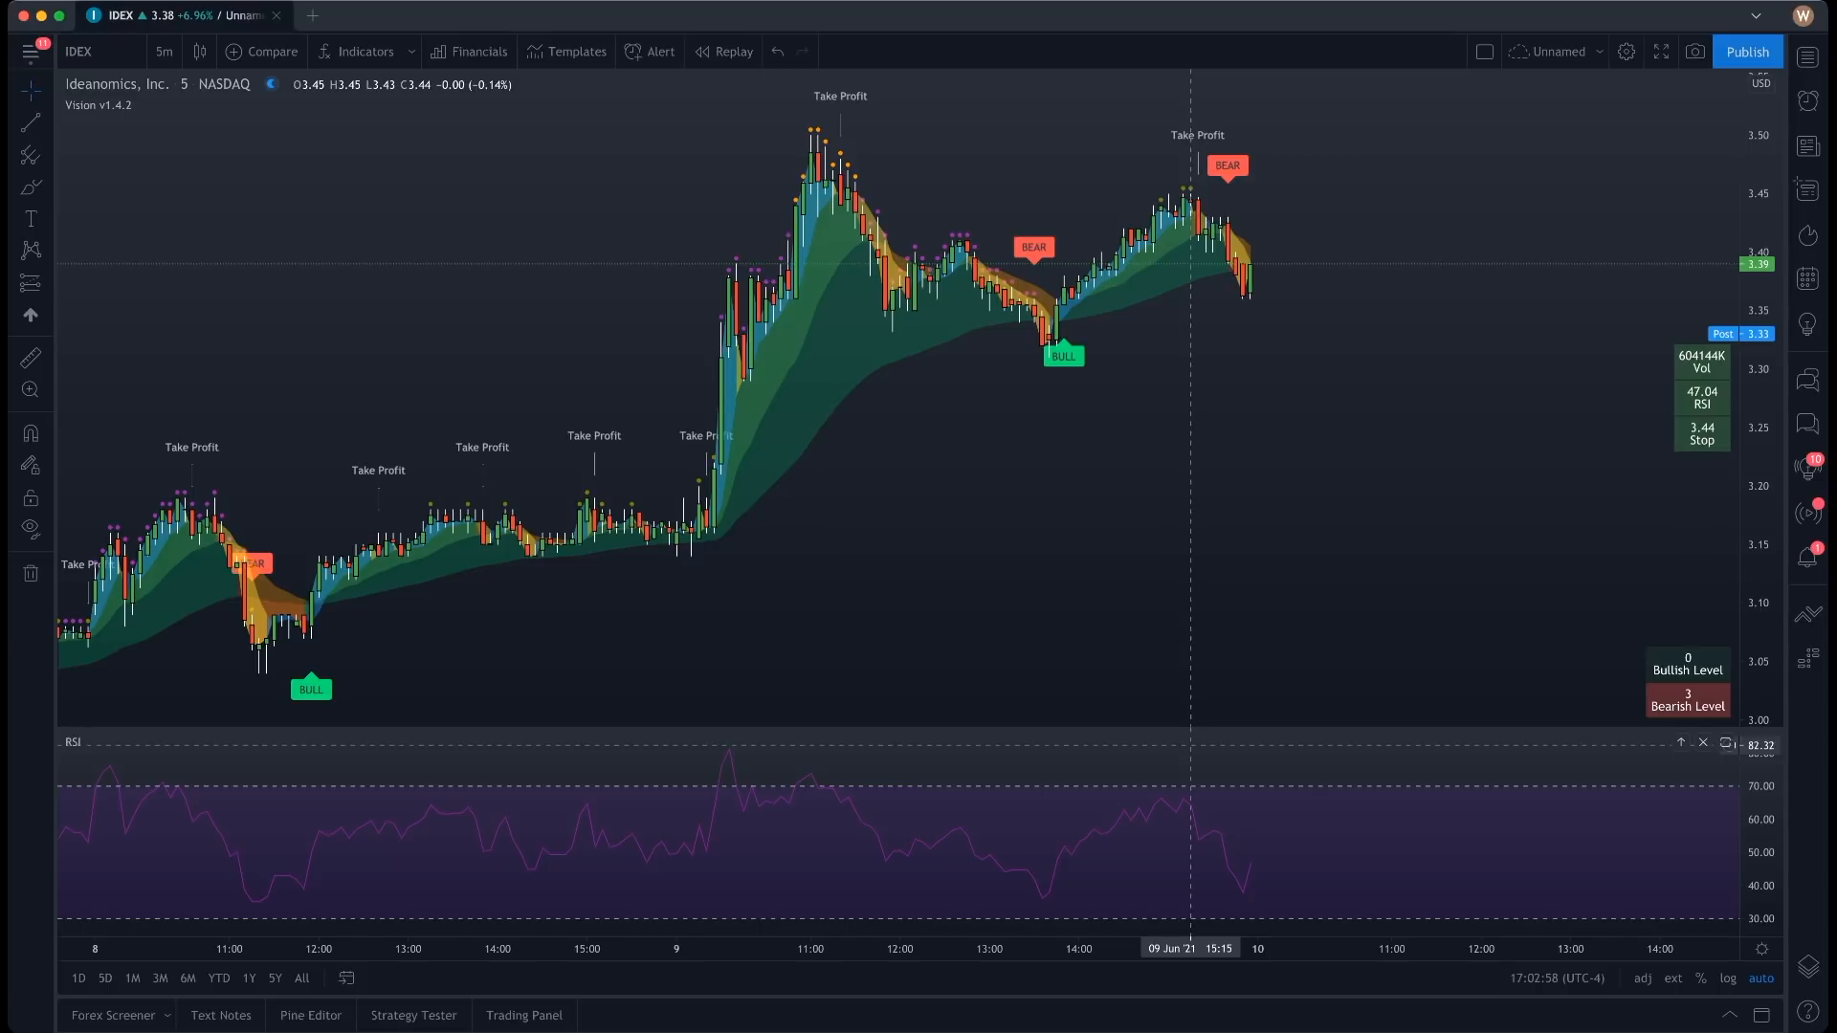
mouse_move(1682, 400)
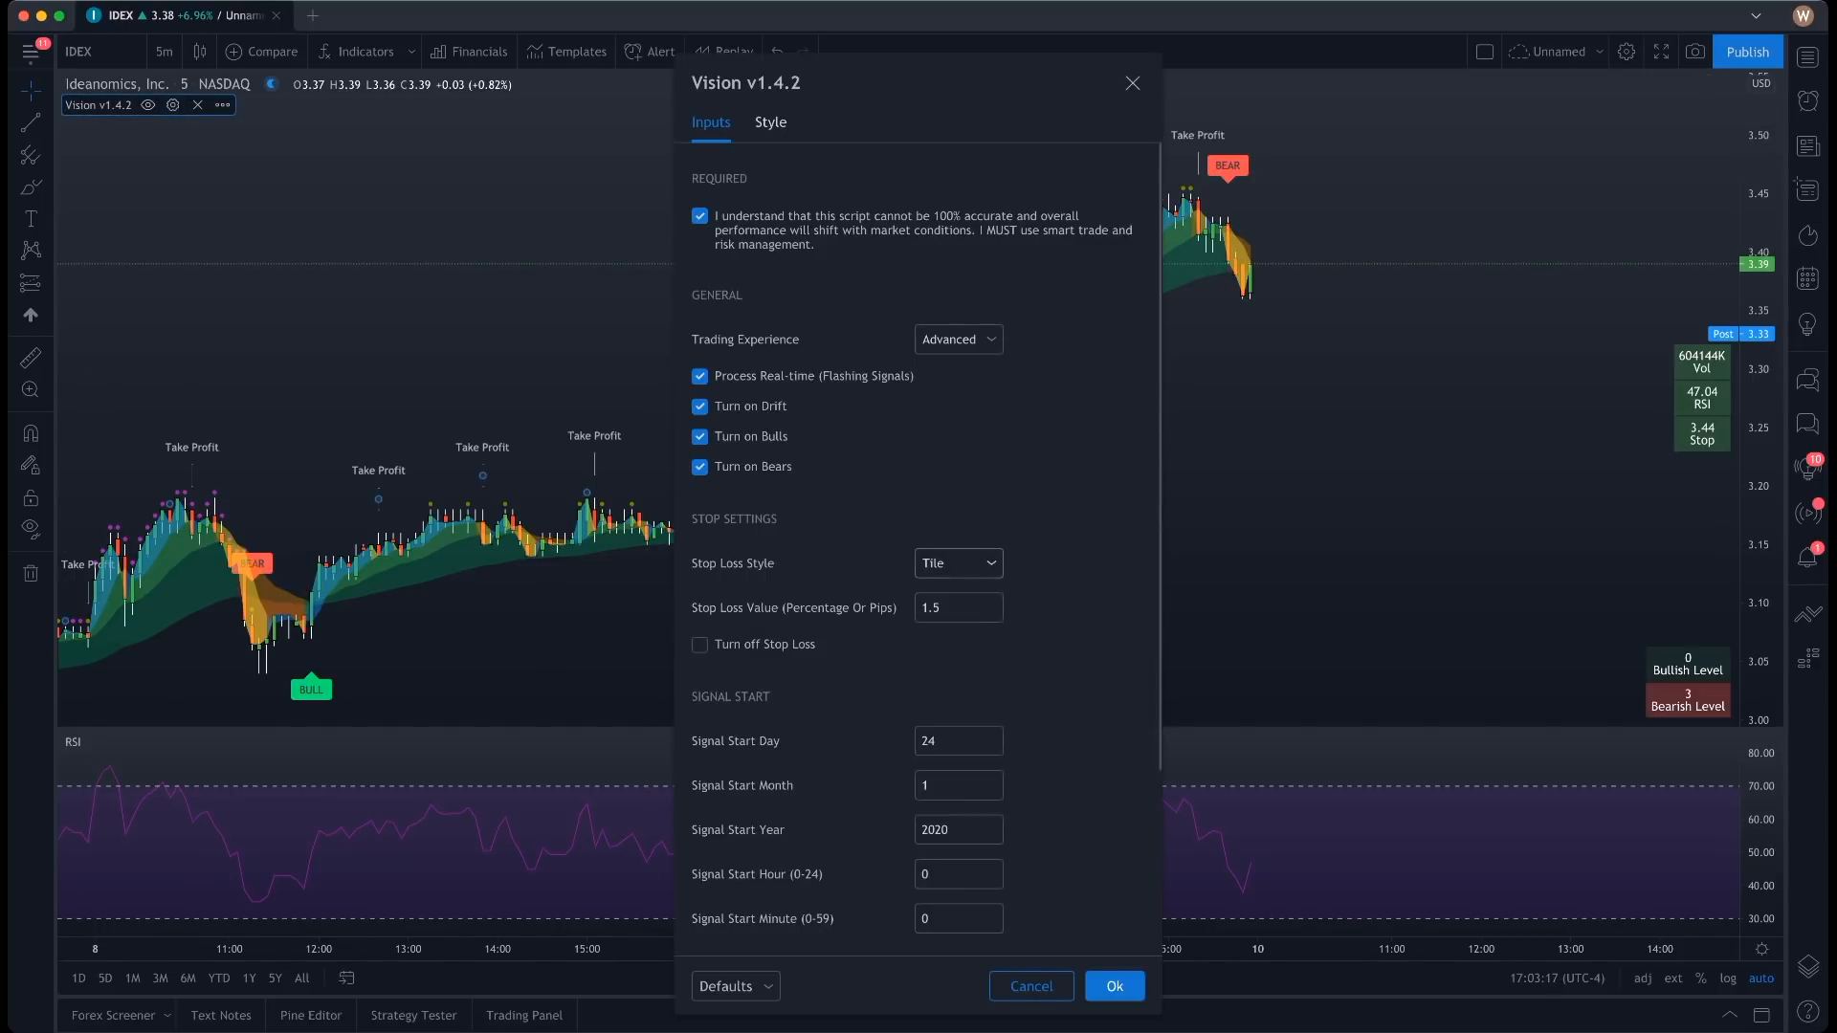
- Set Vision's Stop Loss Style to Banner and apply it
left_click(957, 562)
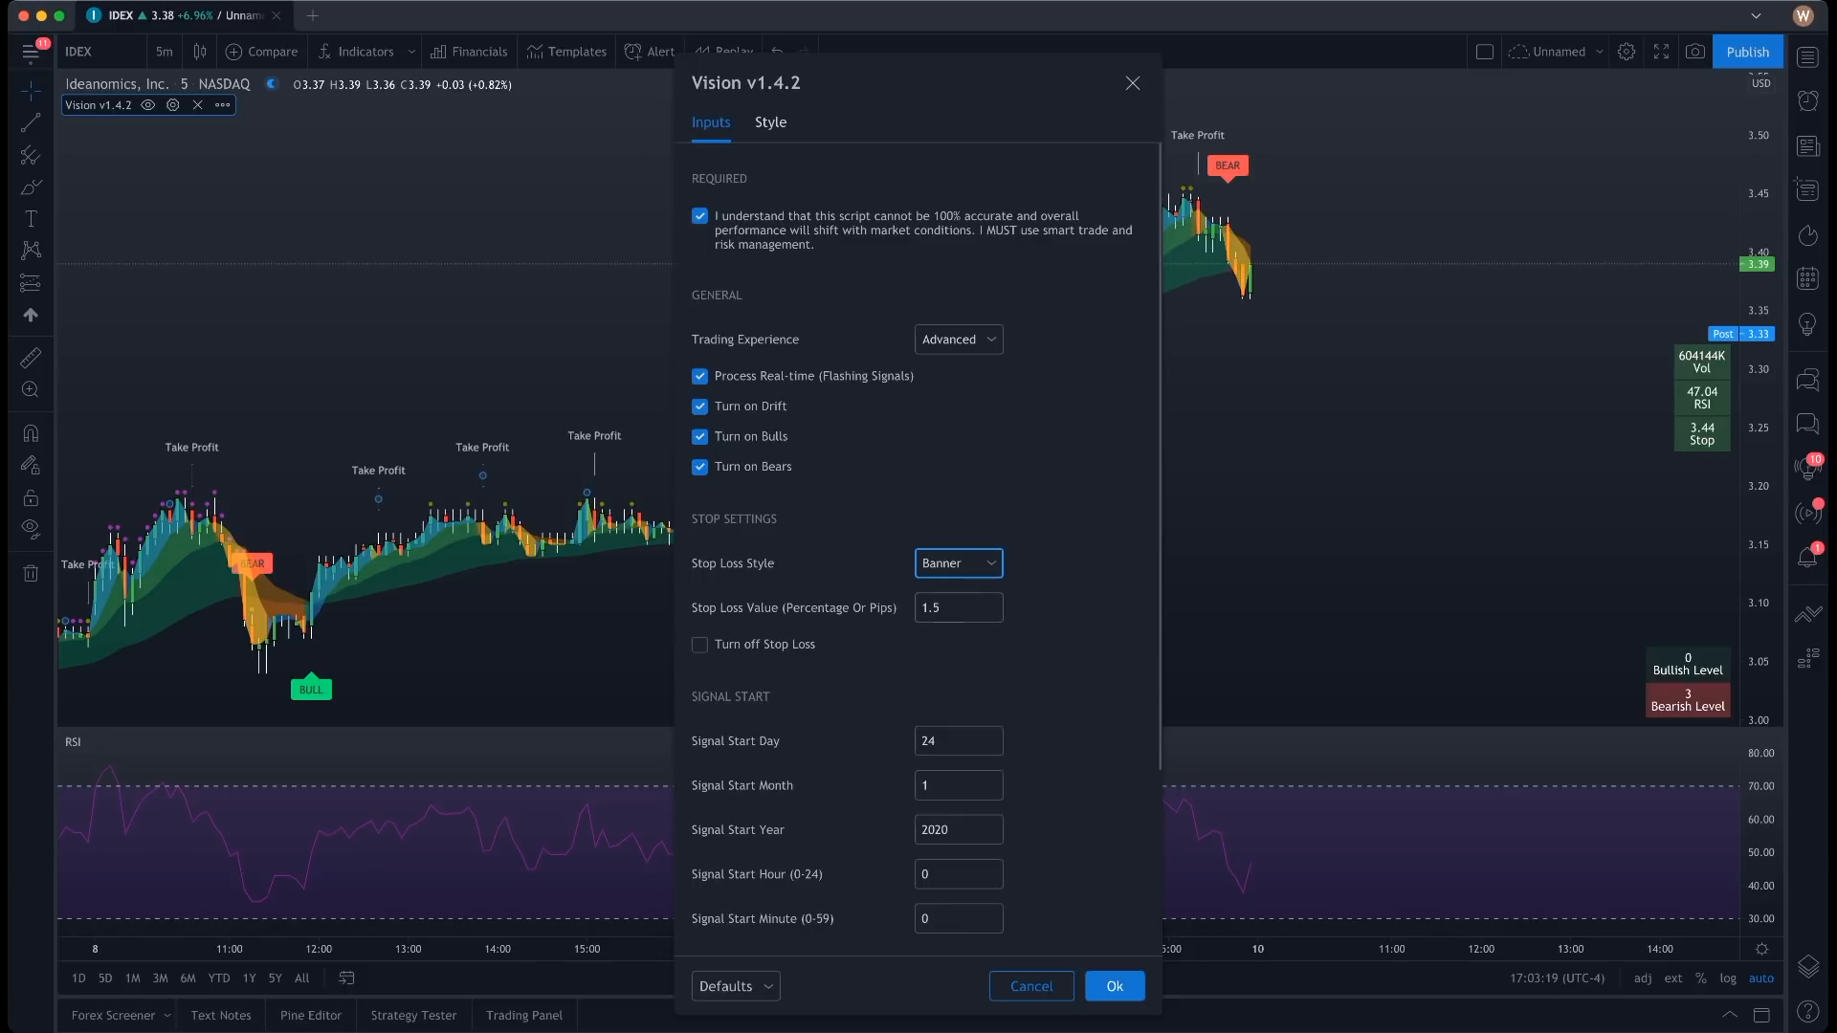
left_click(1112, 985)
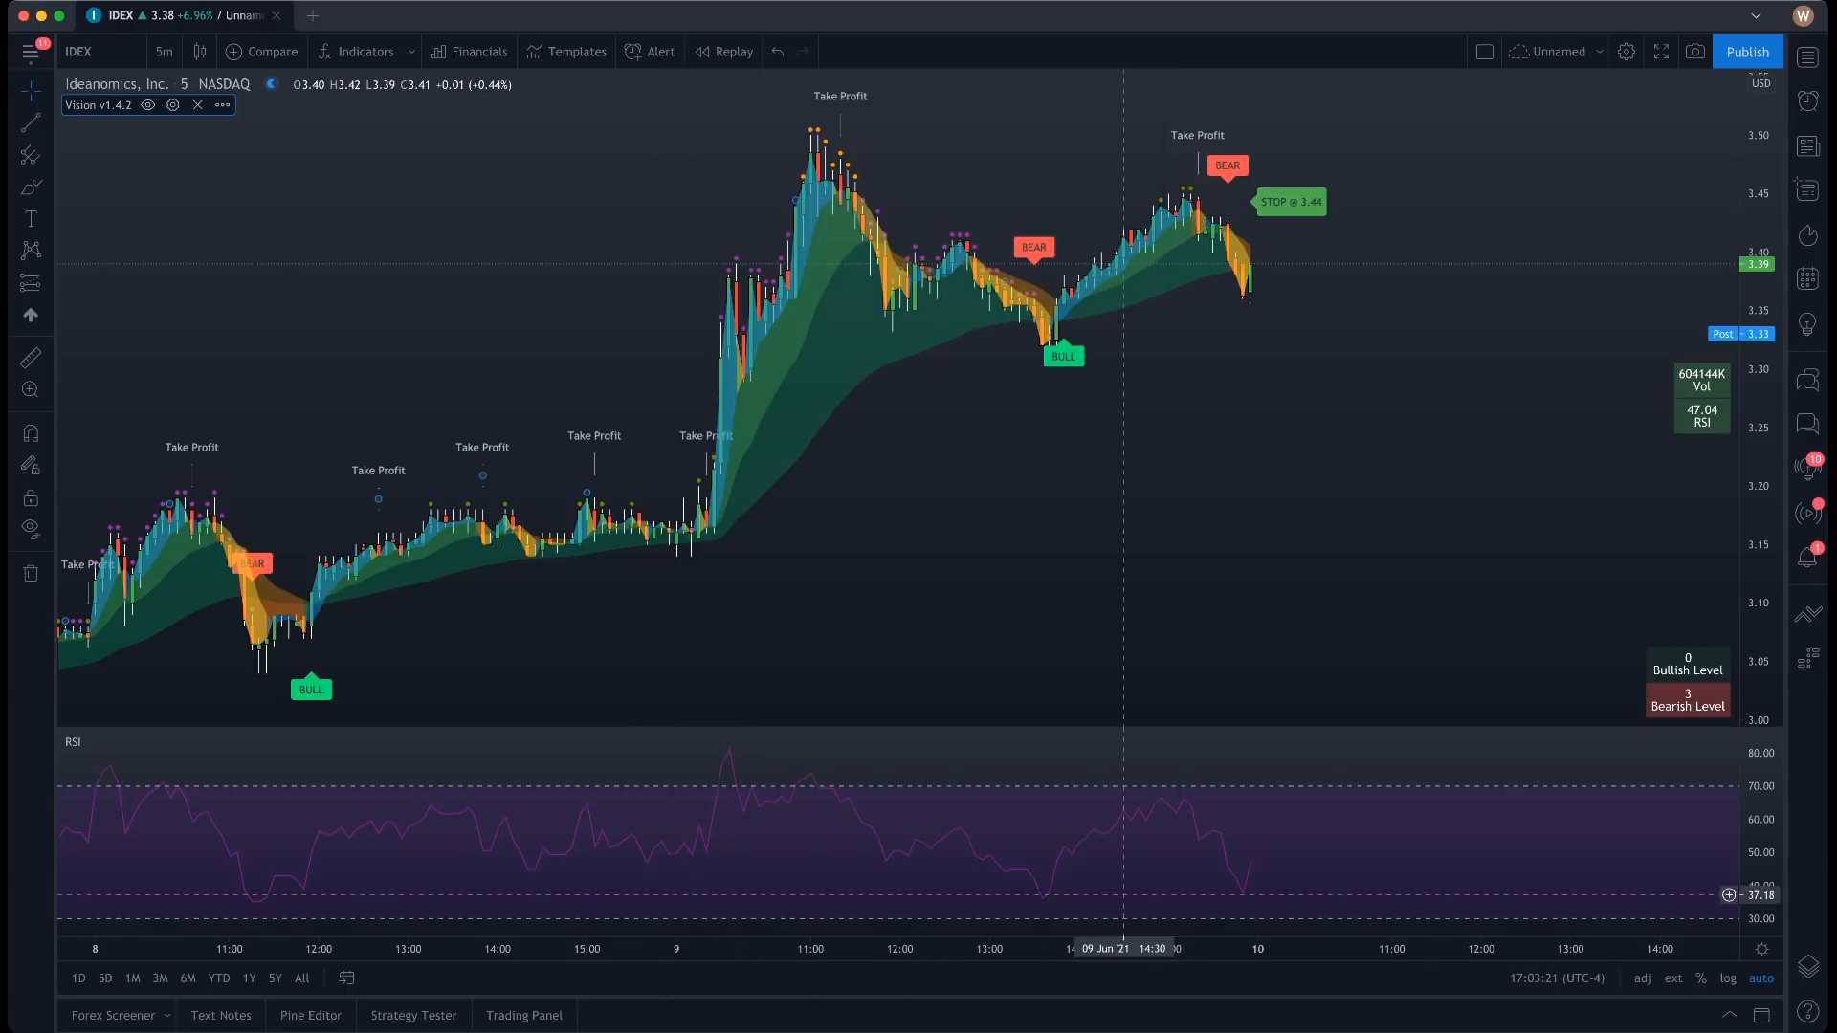
mouse_move(1332, 277)
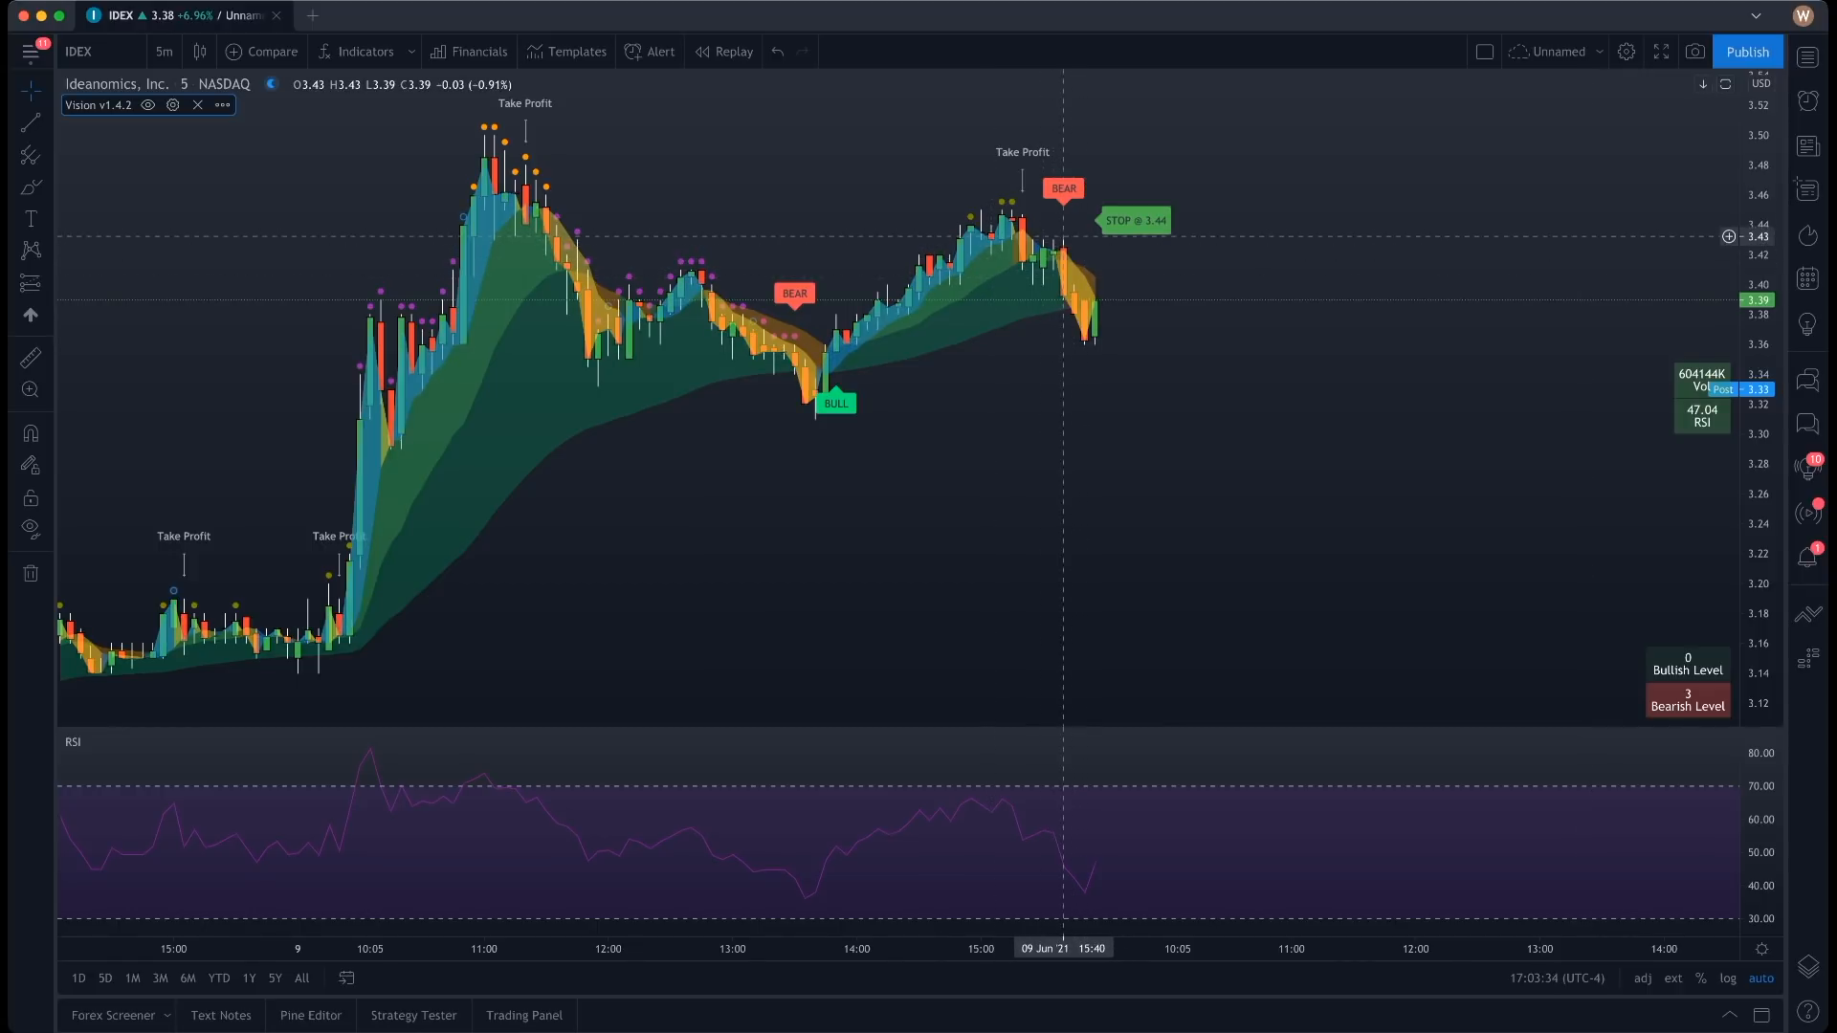
mouse_move(1074, 293)
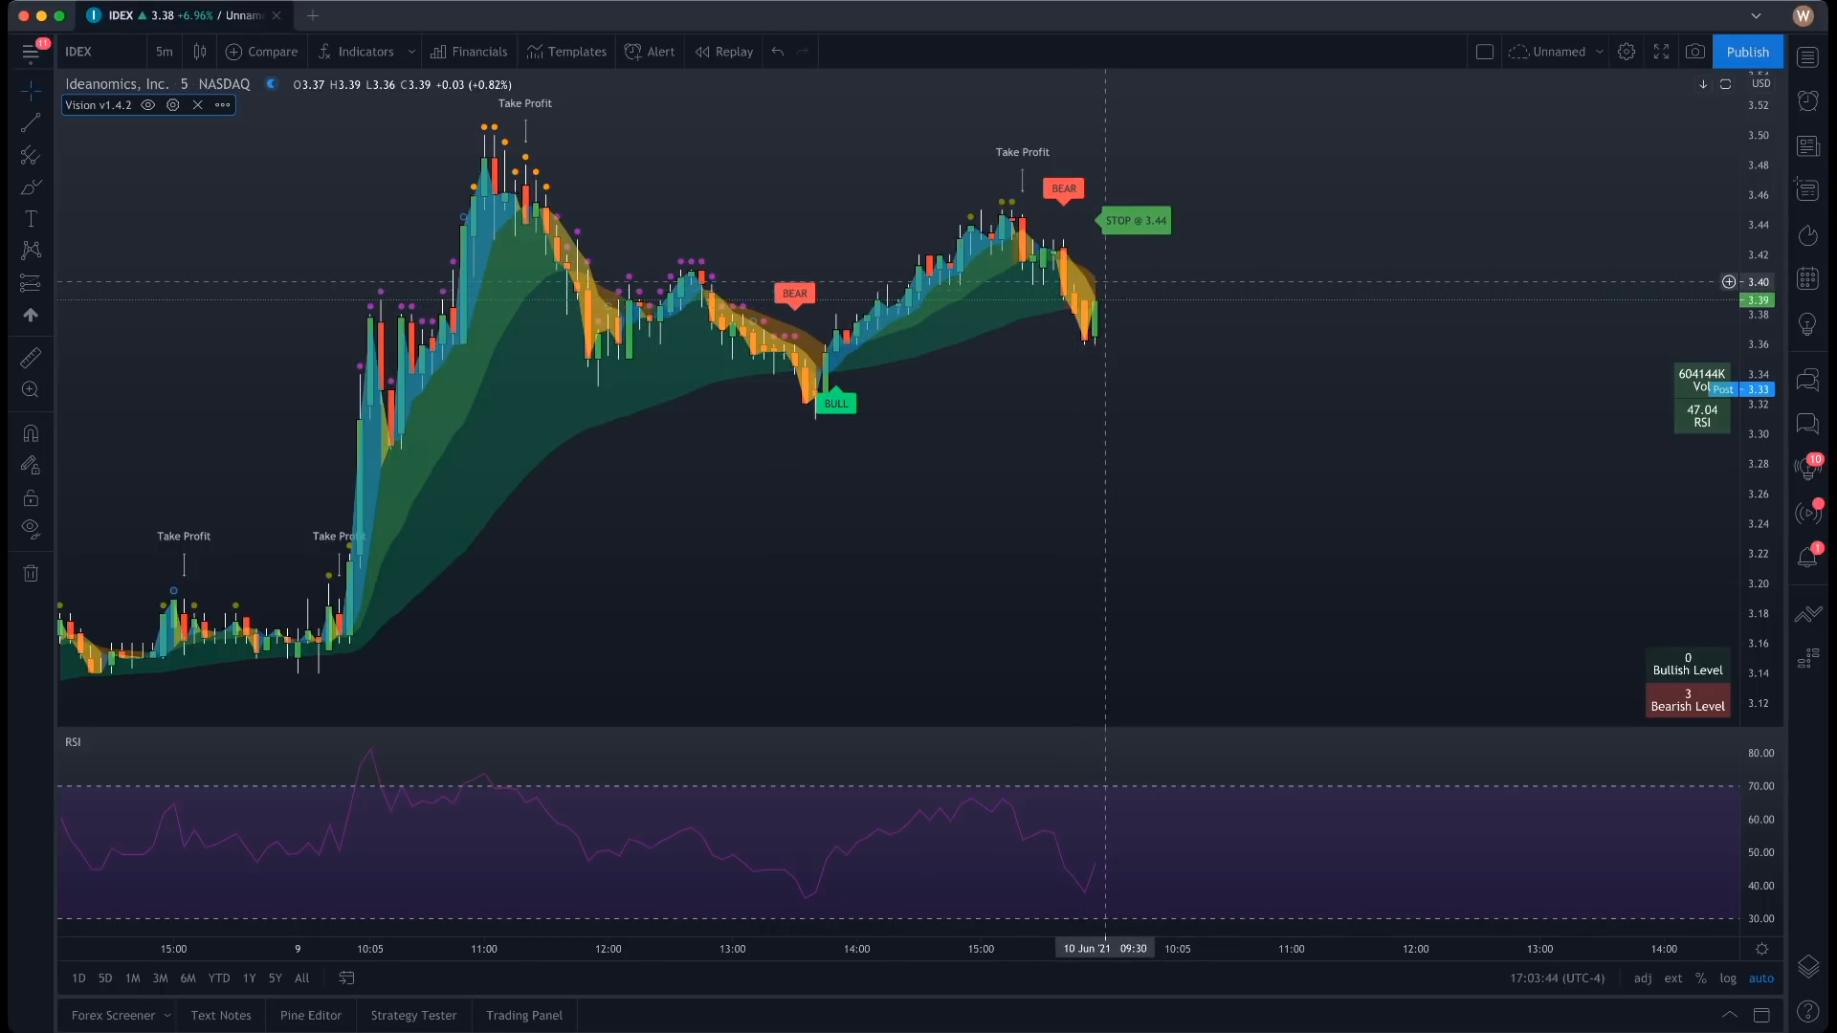
mouse_move(1135, 229)
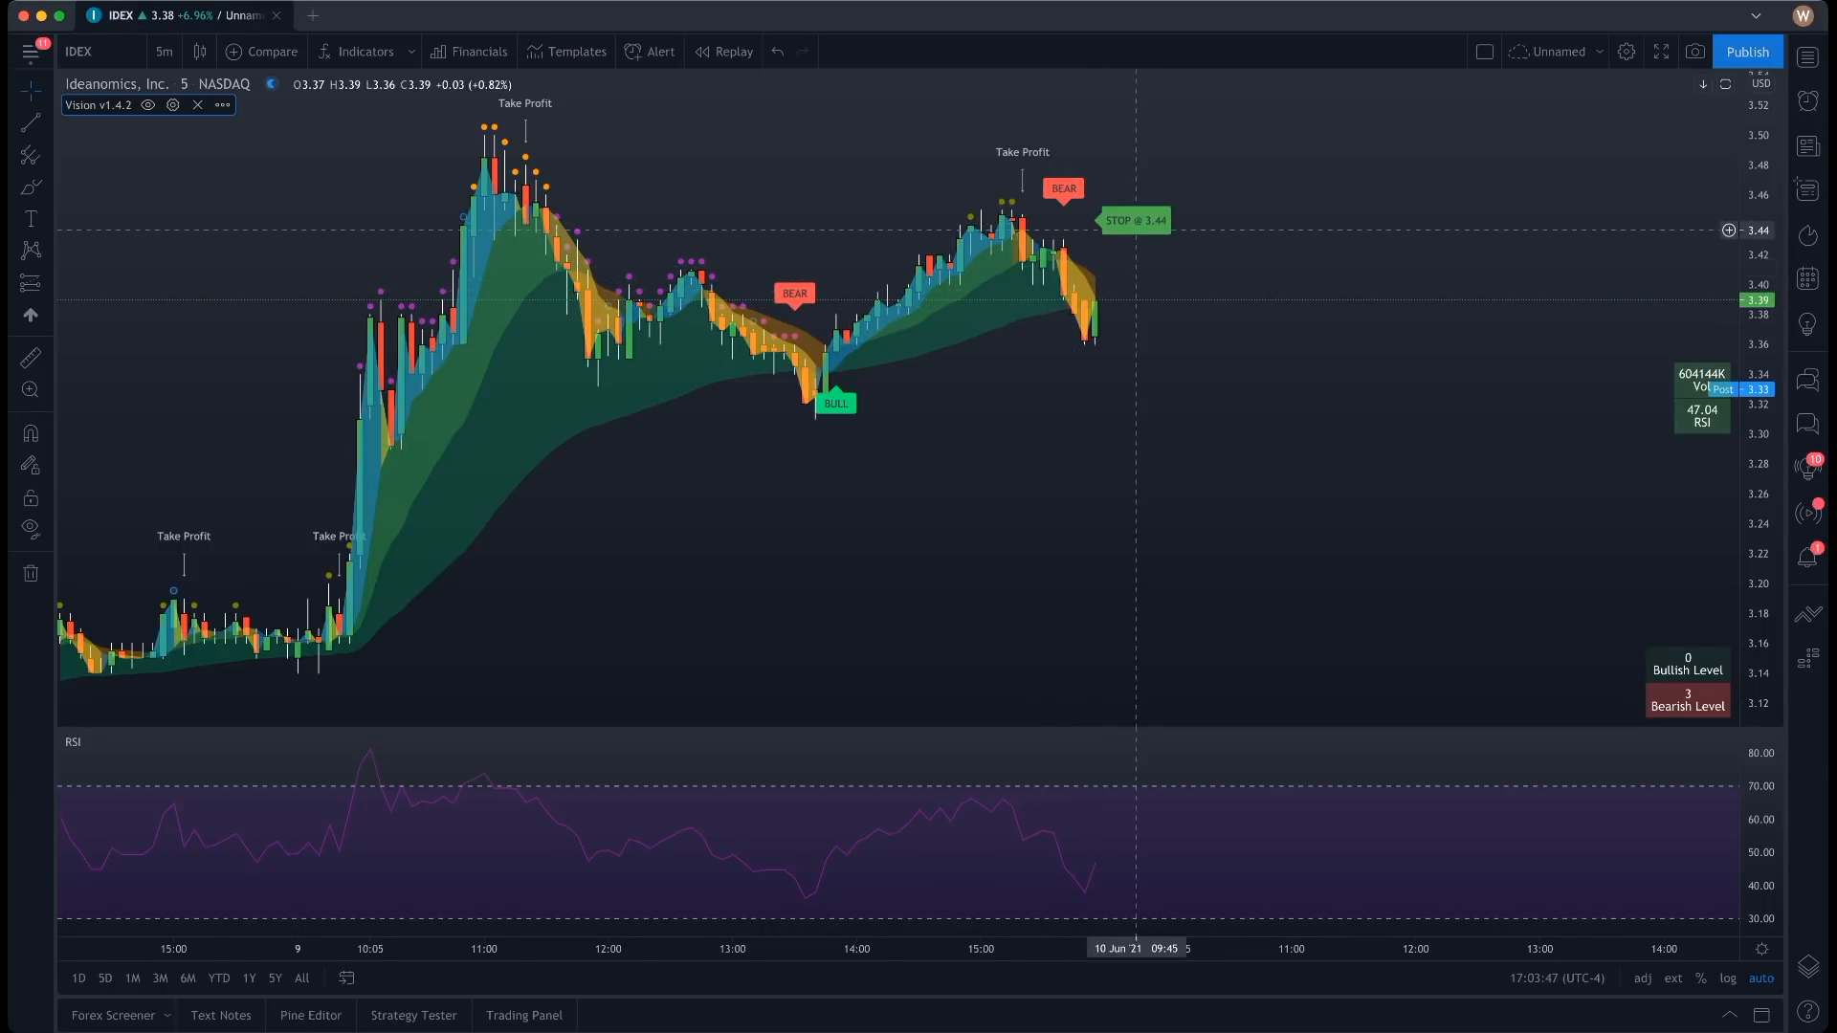
- Switch the Stop Loss Style back to Tile, showing the 3.44 Stop tile
left_click(172, 105)
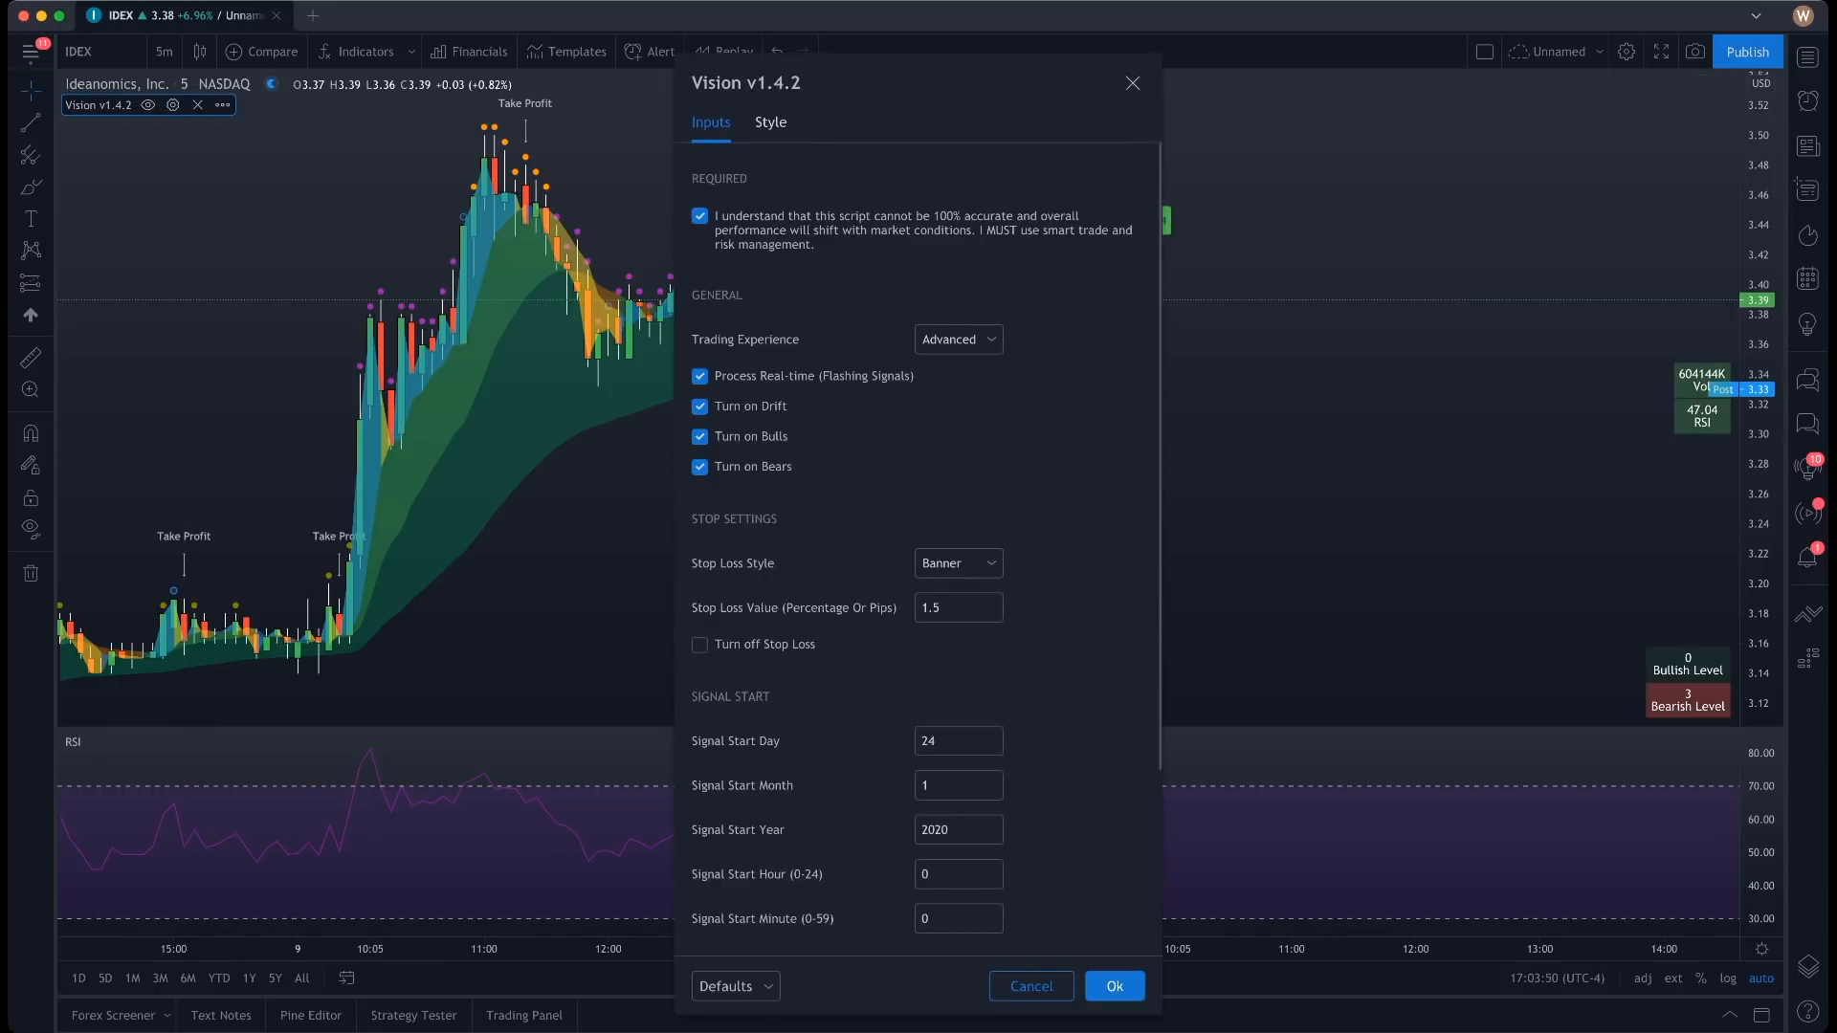
left_click(956, 563)
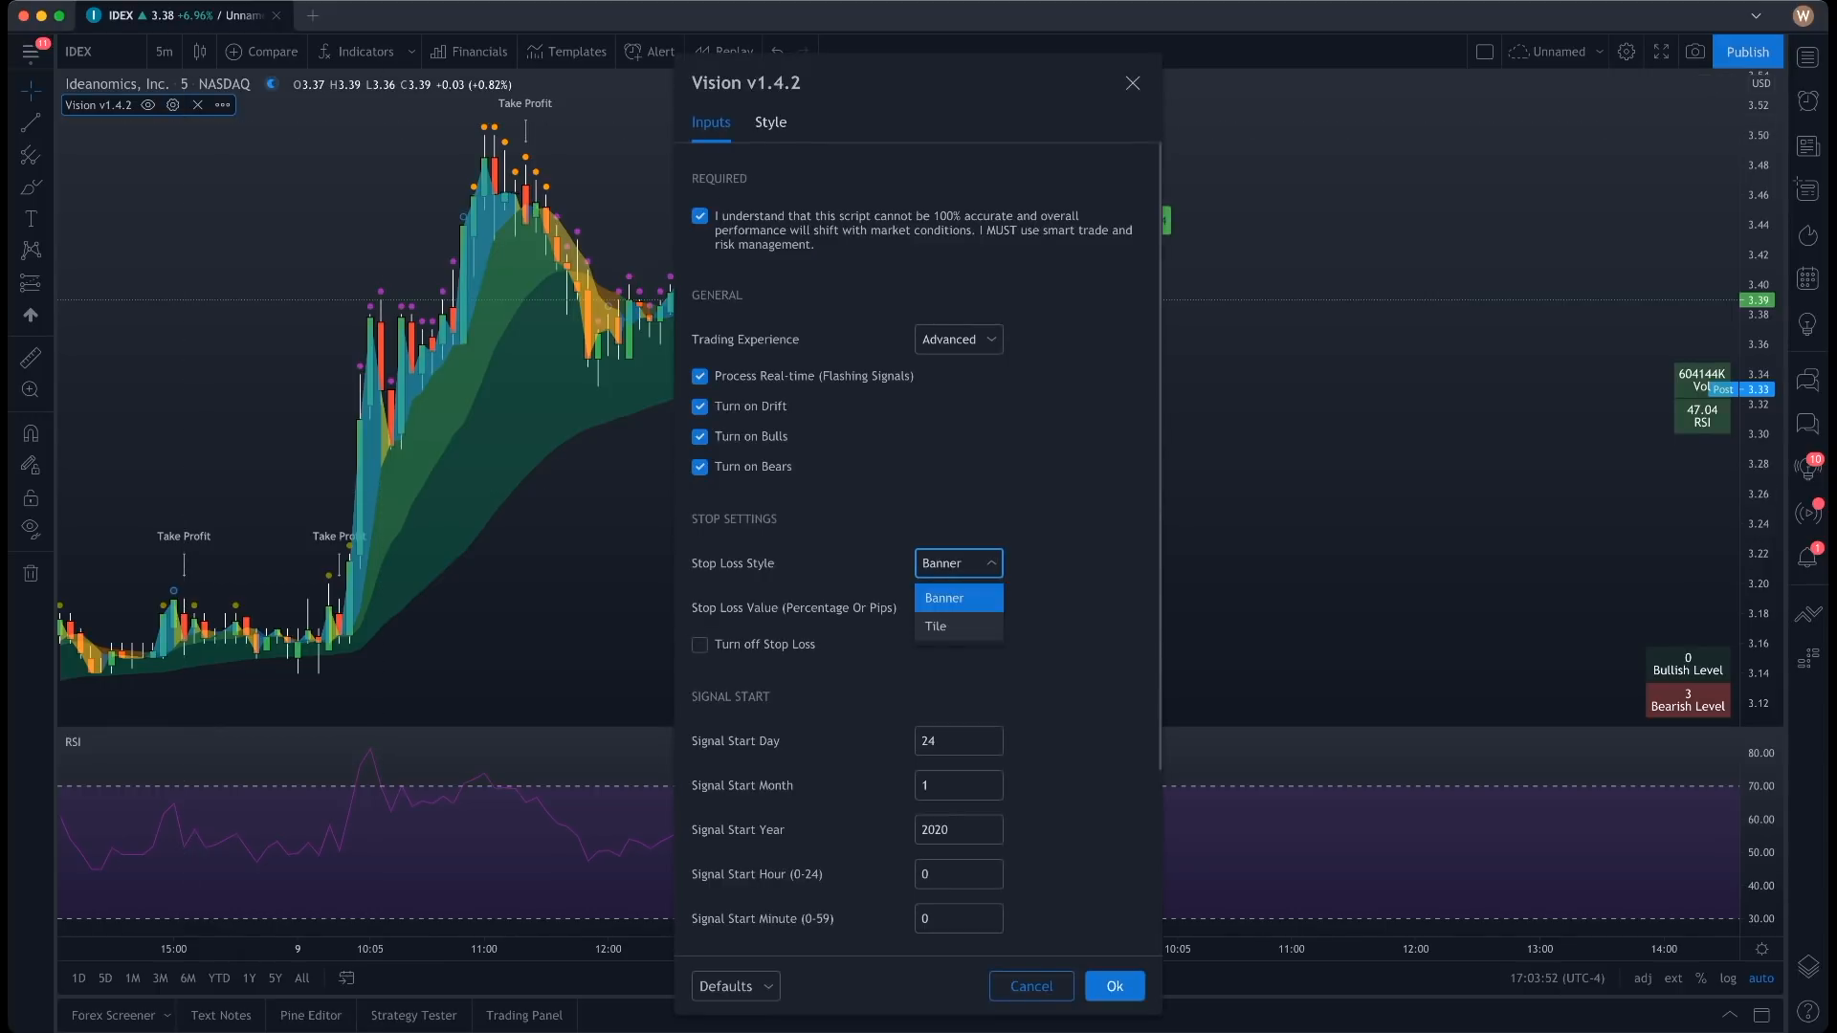
left_click(1111, 986)
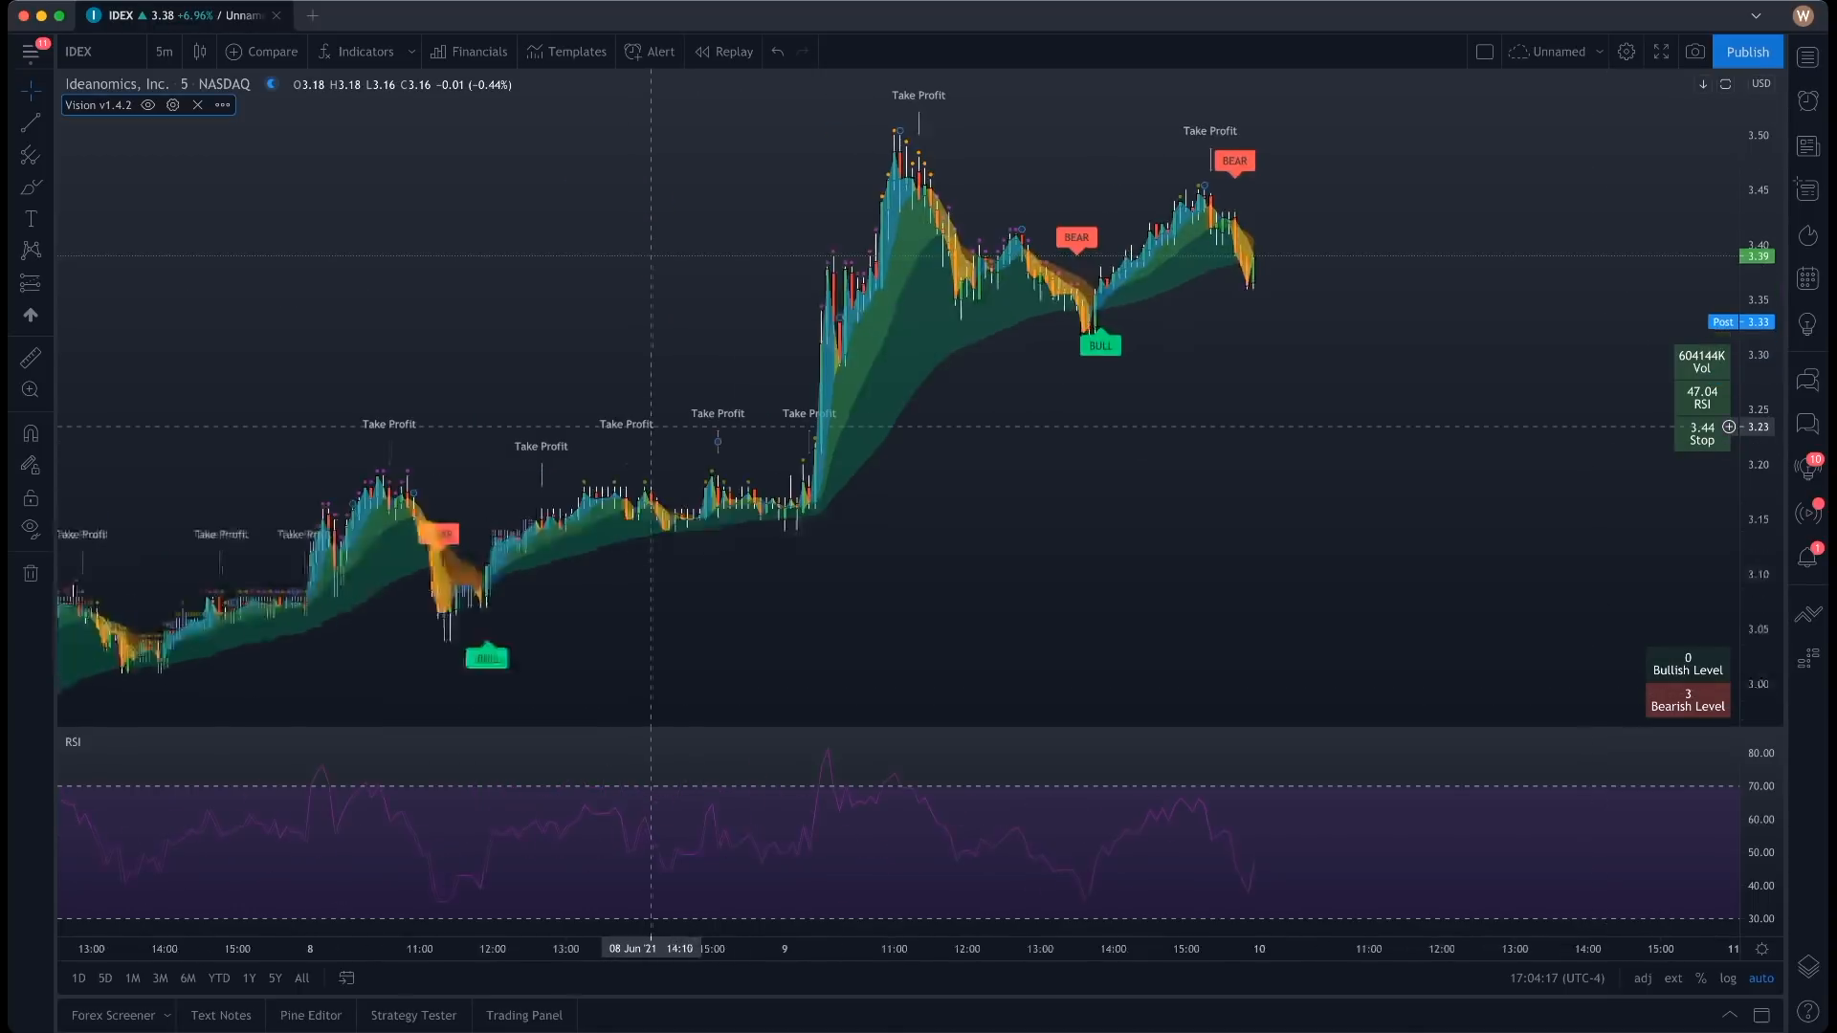
- Zoom the IDEX chart out to span the June 7–9 sessions
scroll("left", 3)
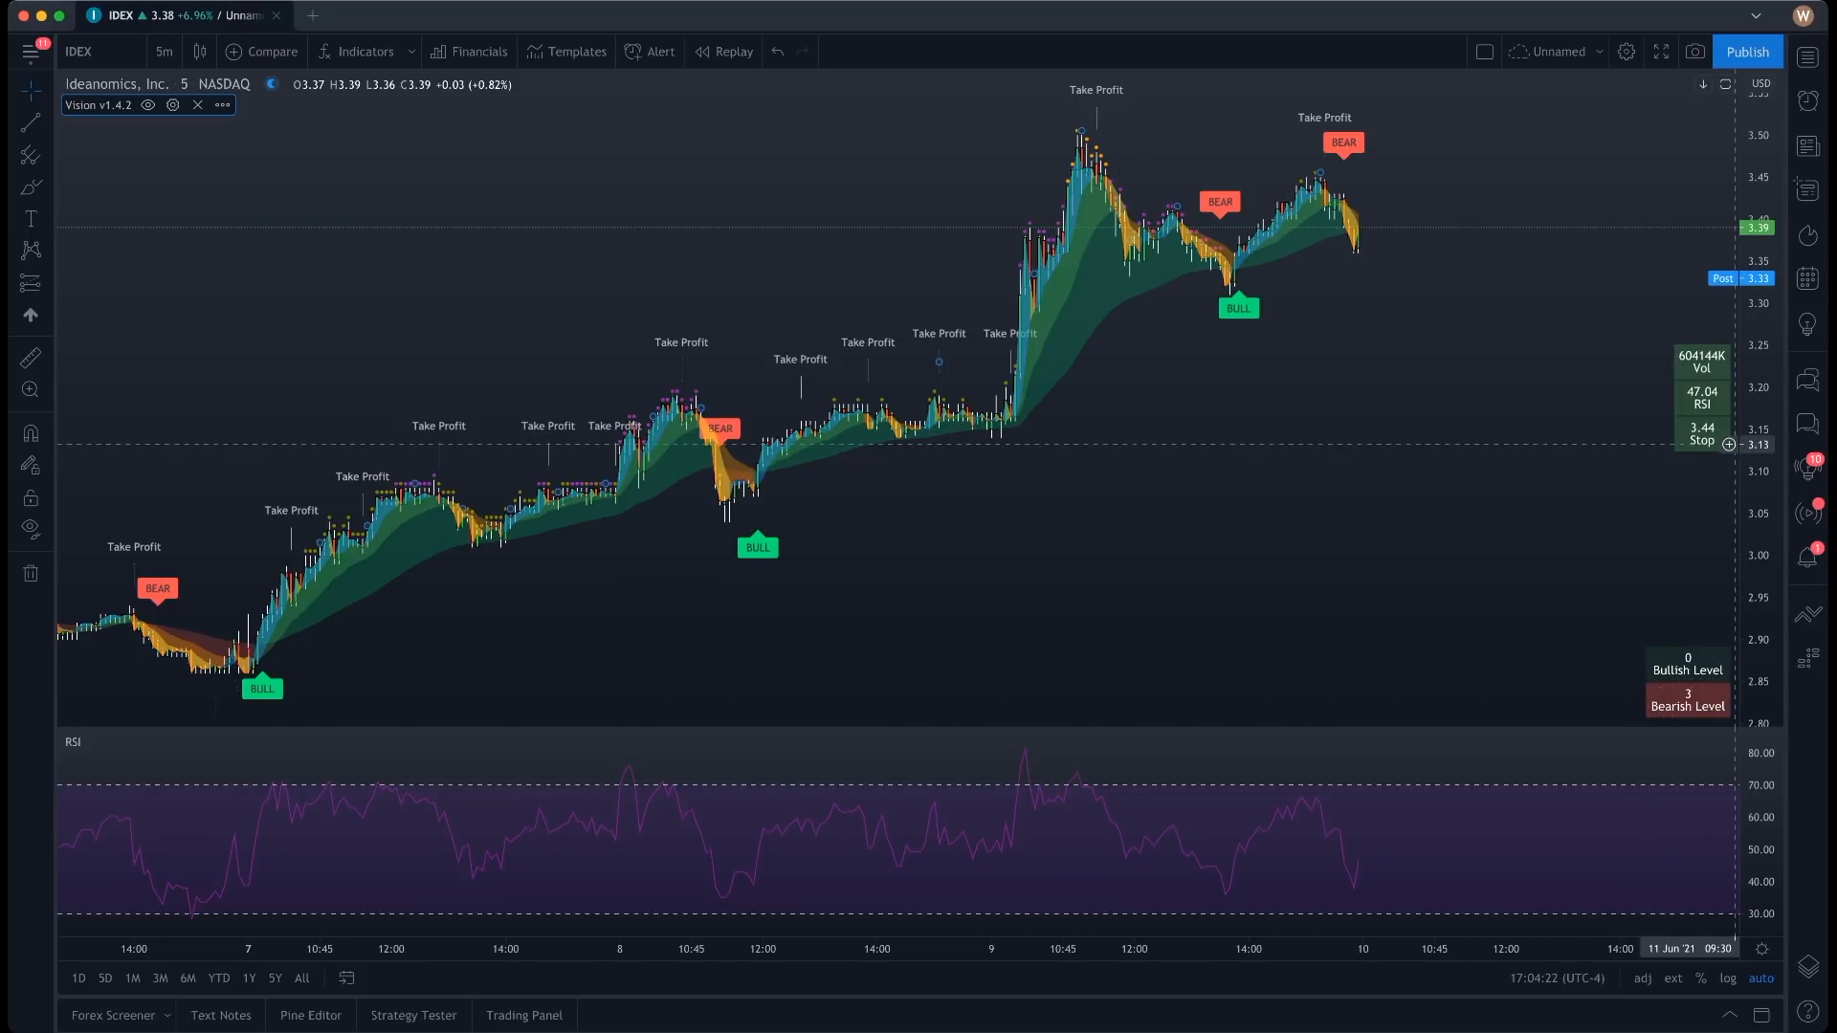
mouse_move(1693, 446)
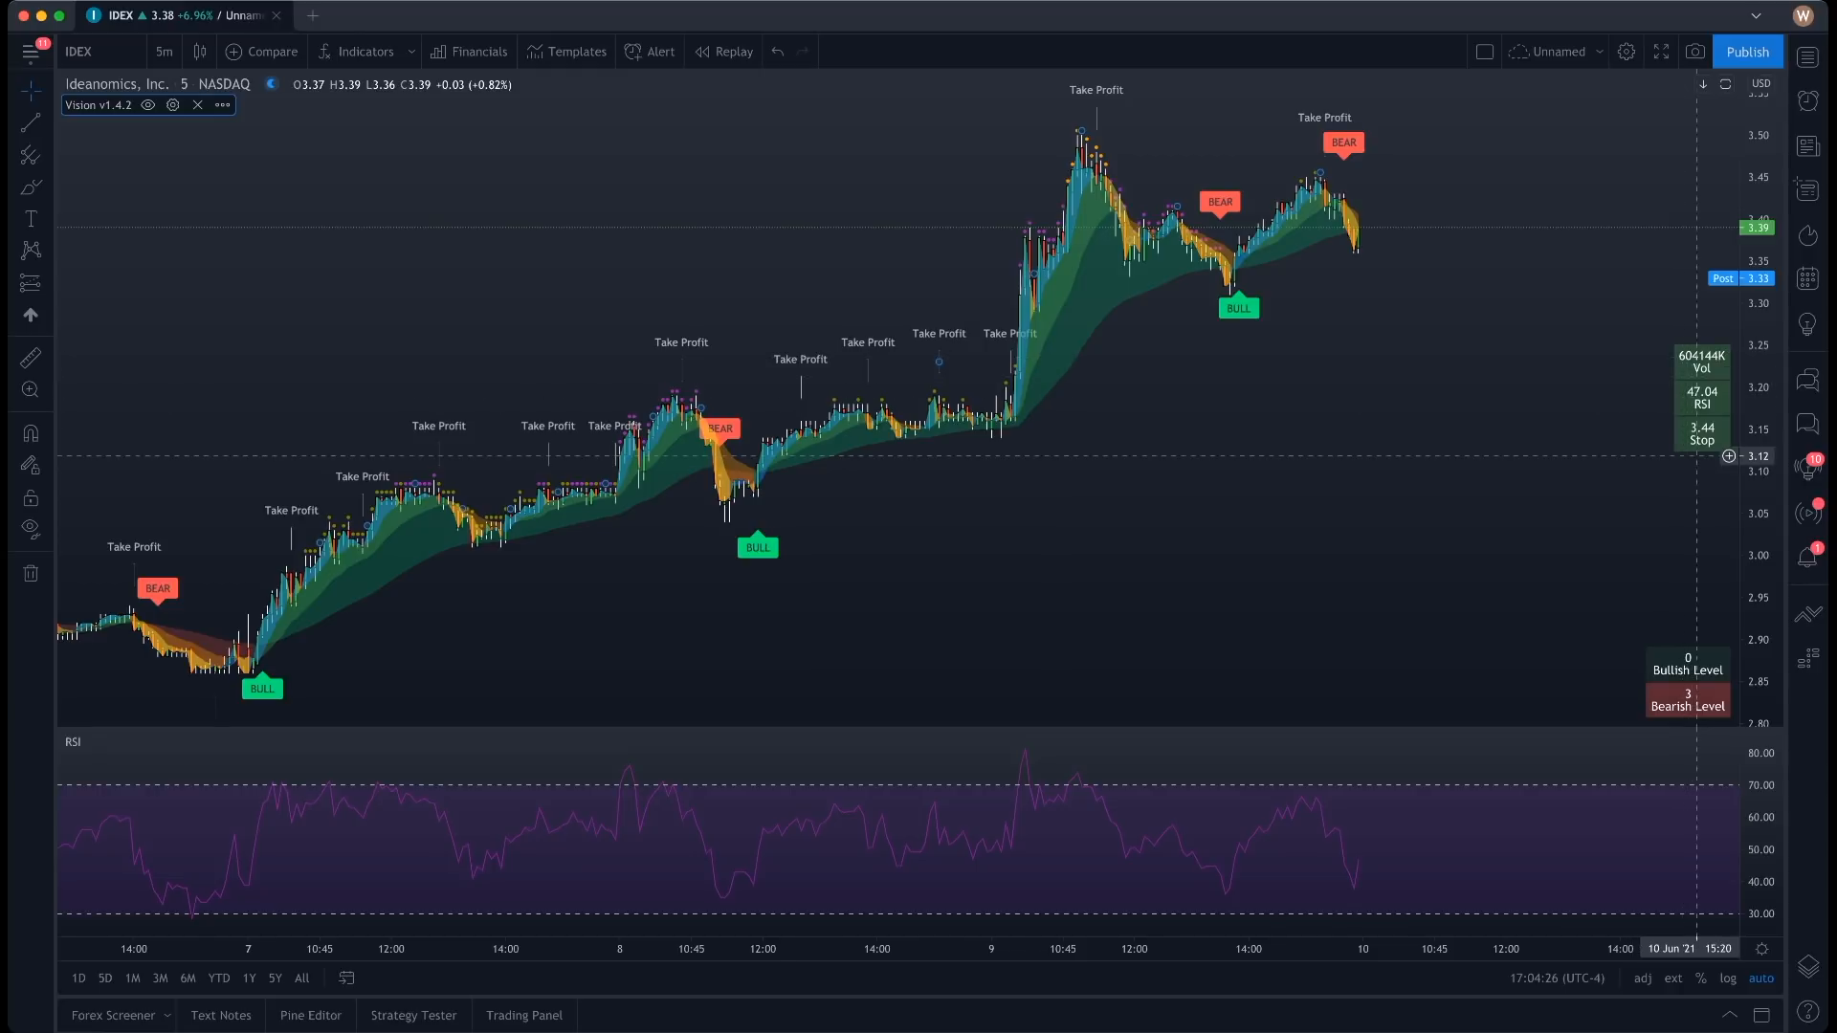
mouse_move(1502, 580)
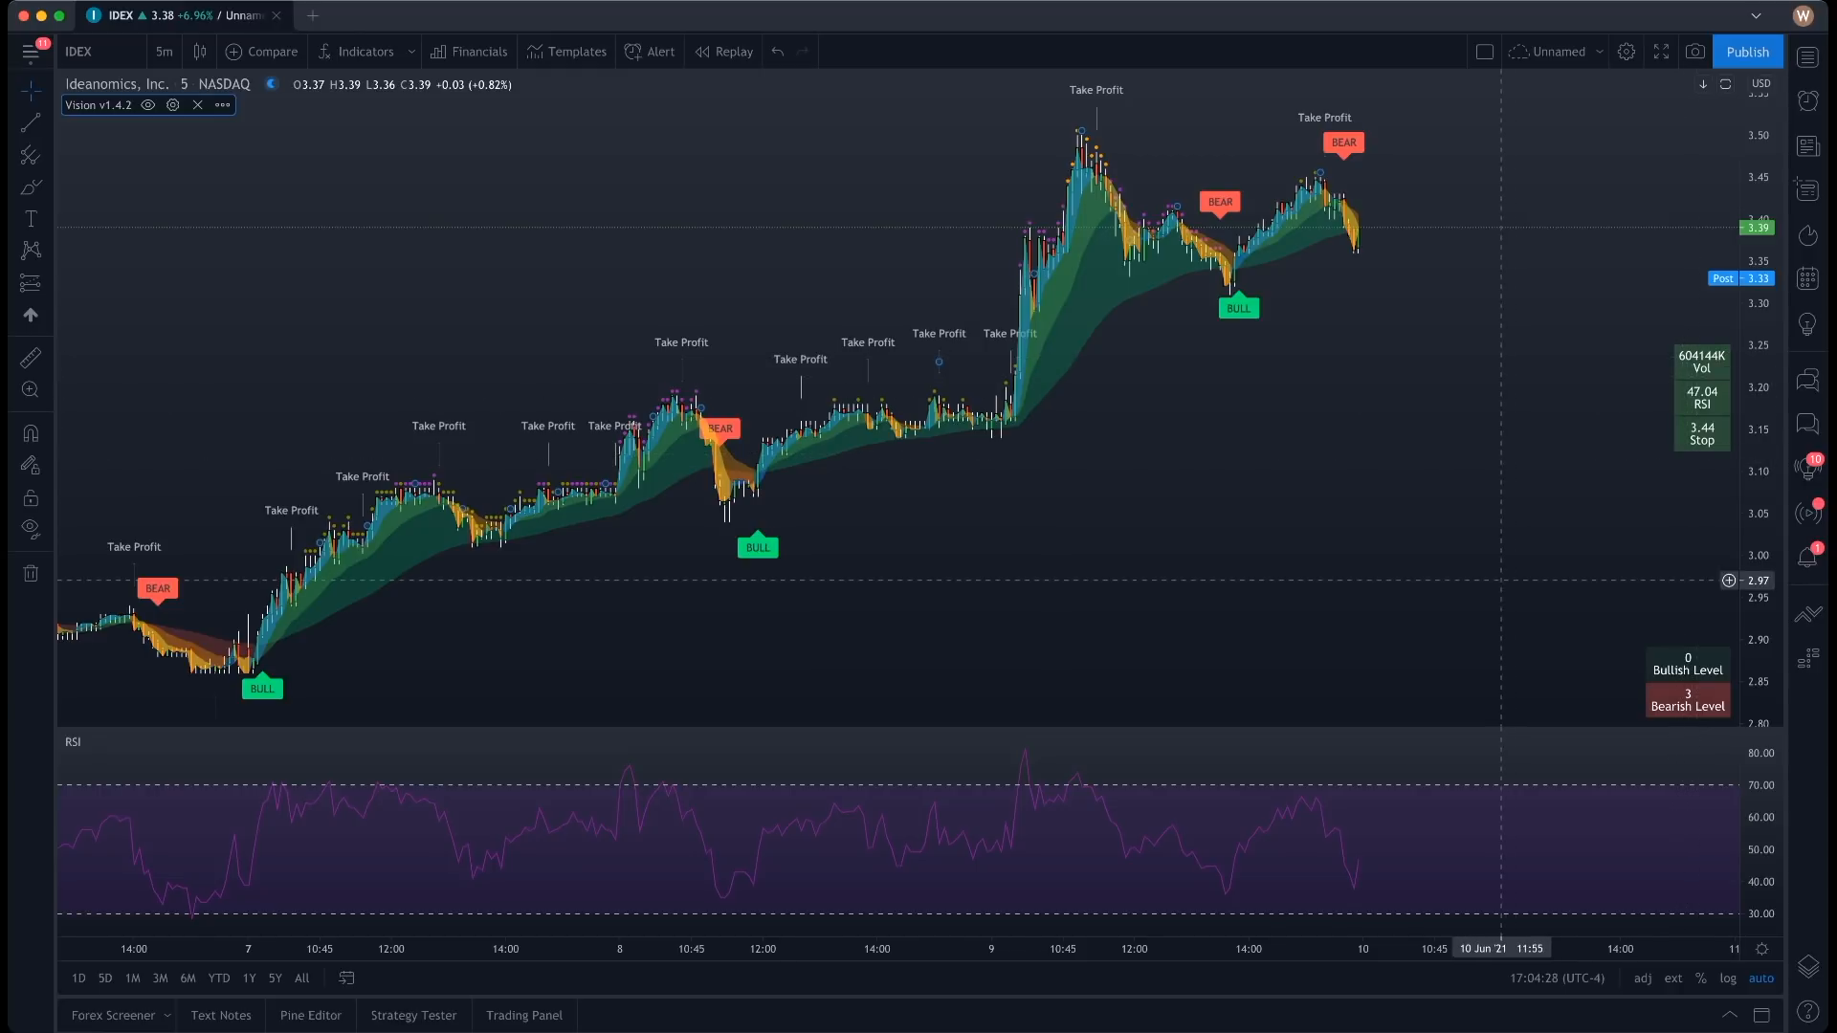
mouse_move(1640, 384)
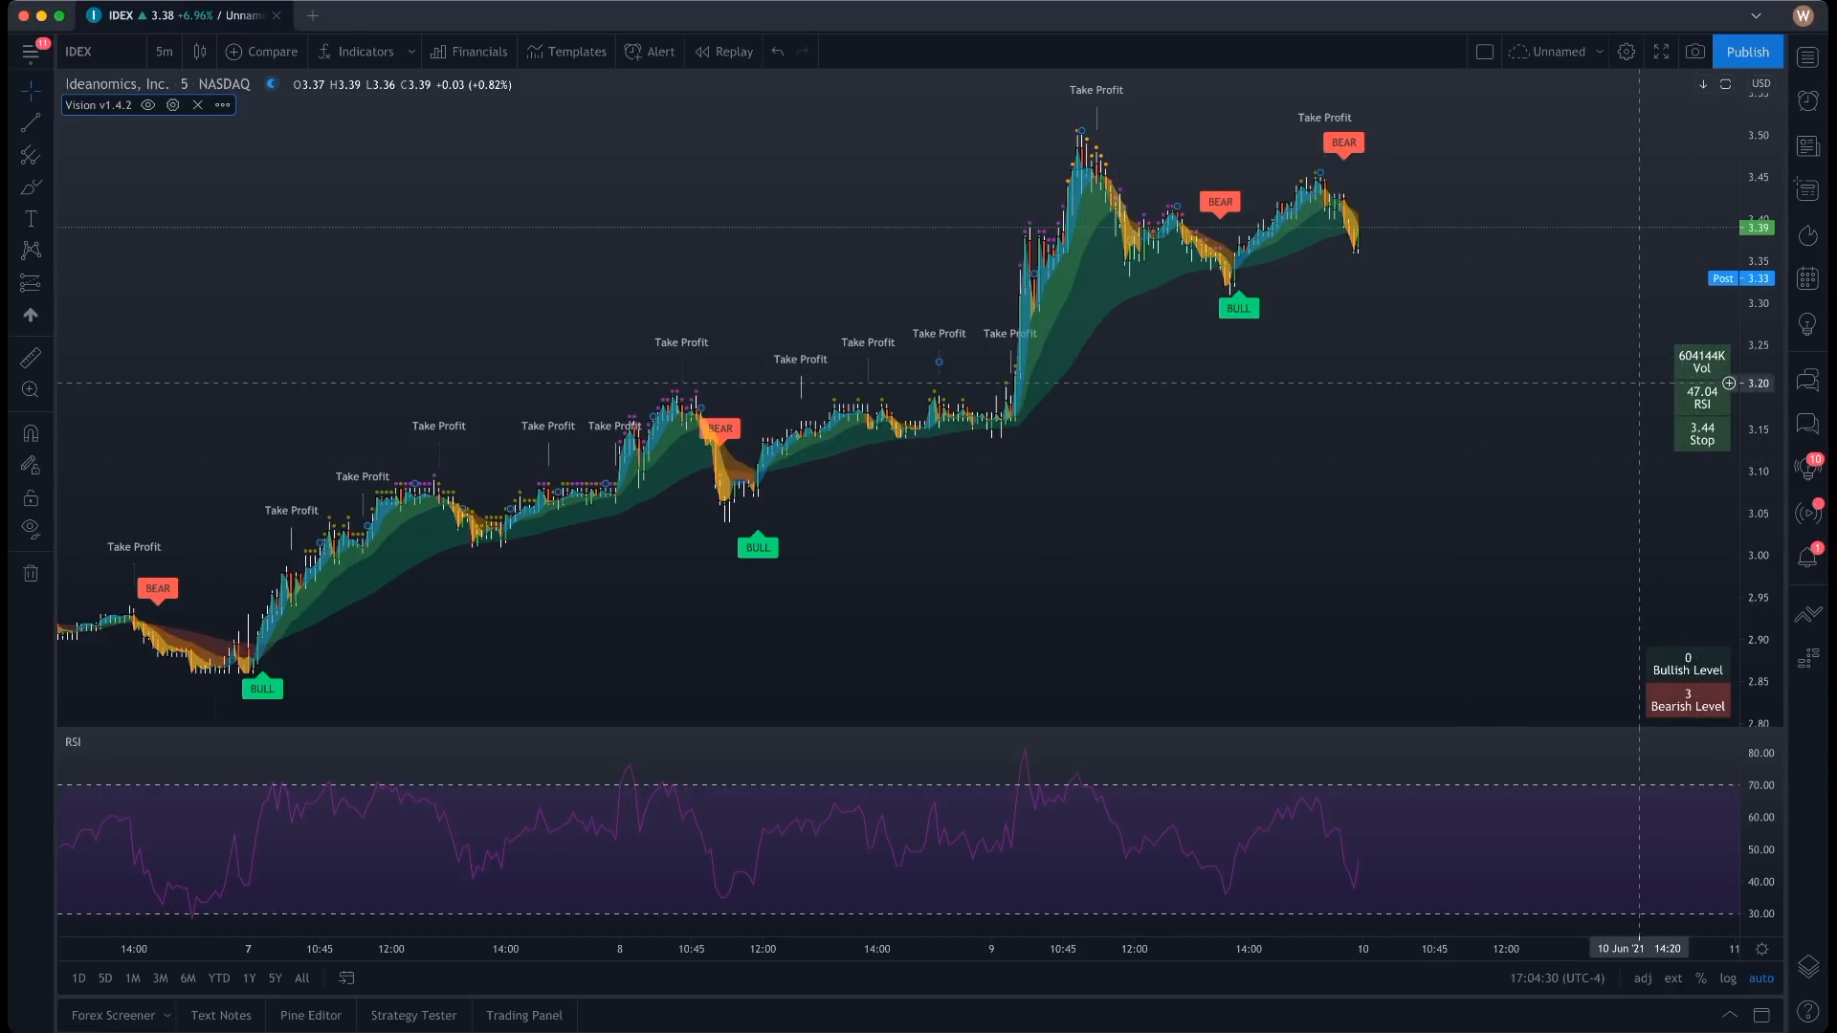
mouse_move(1534, 692)
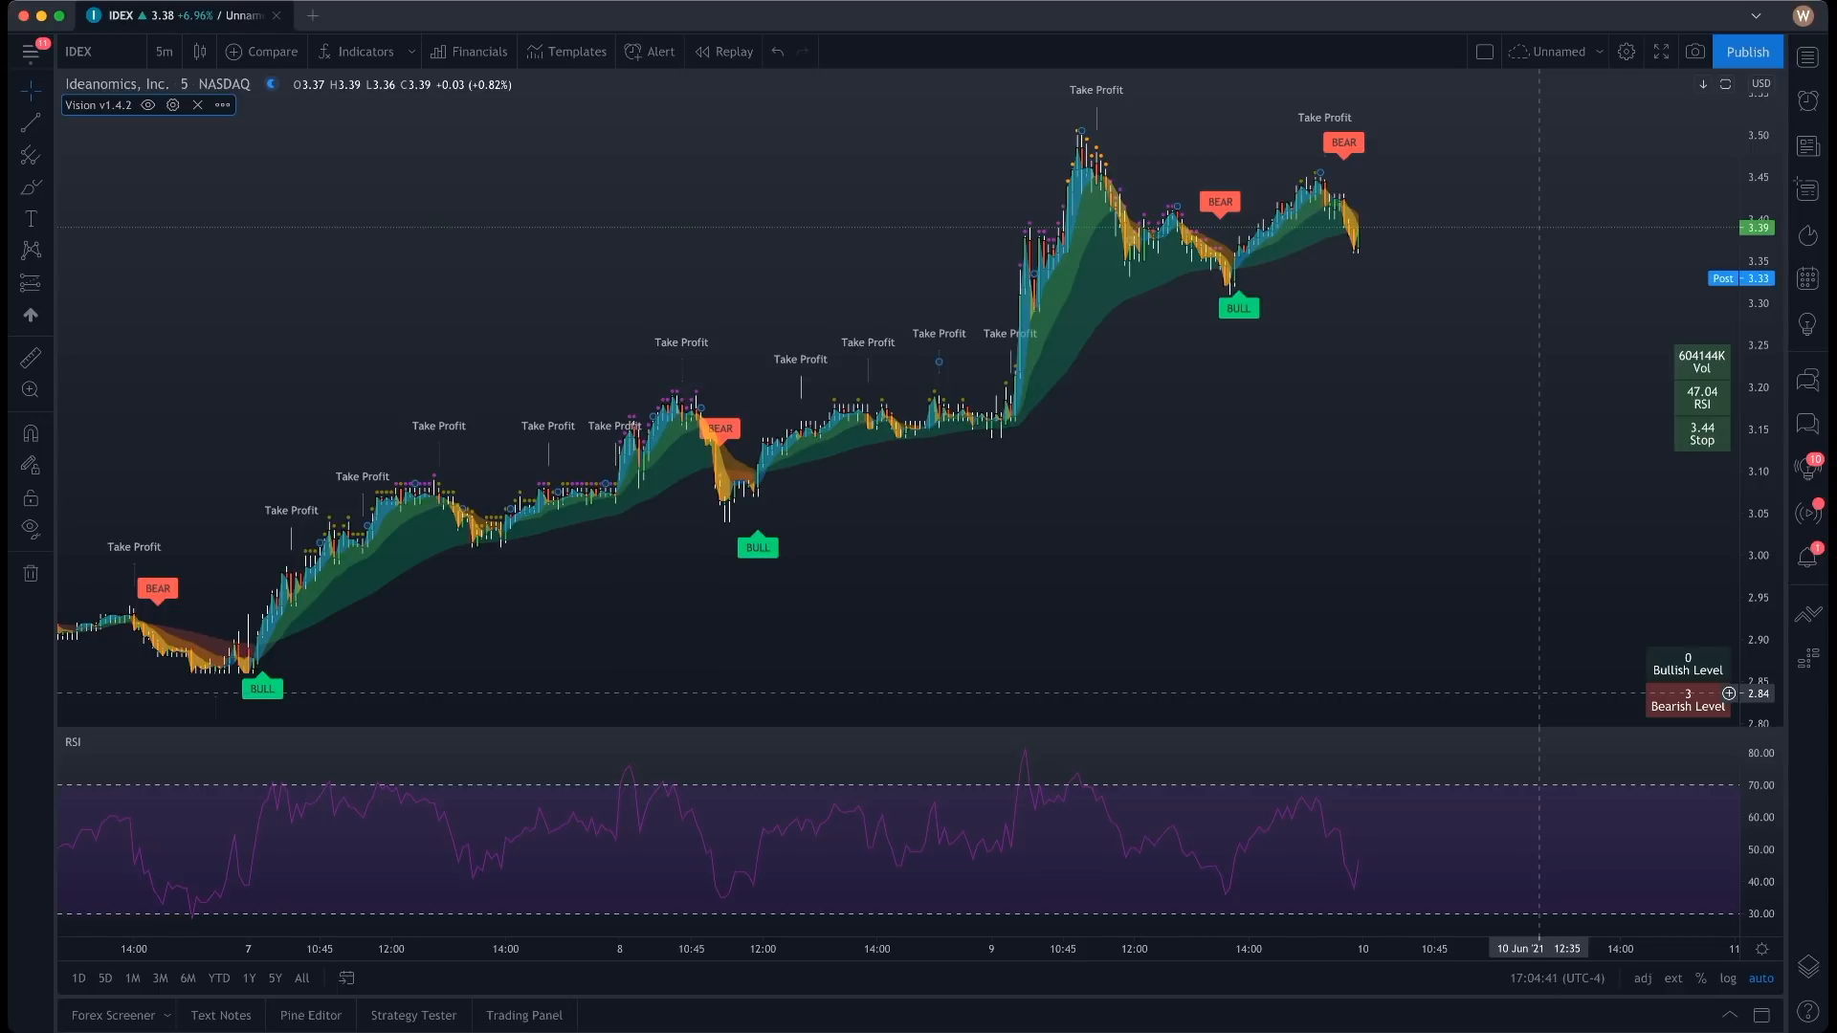
mouse_move(821, 164)
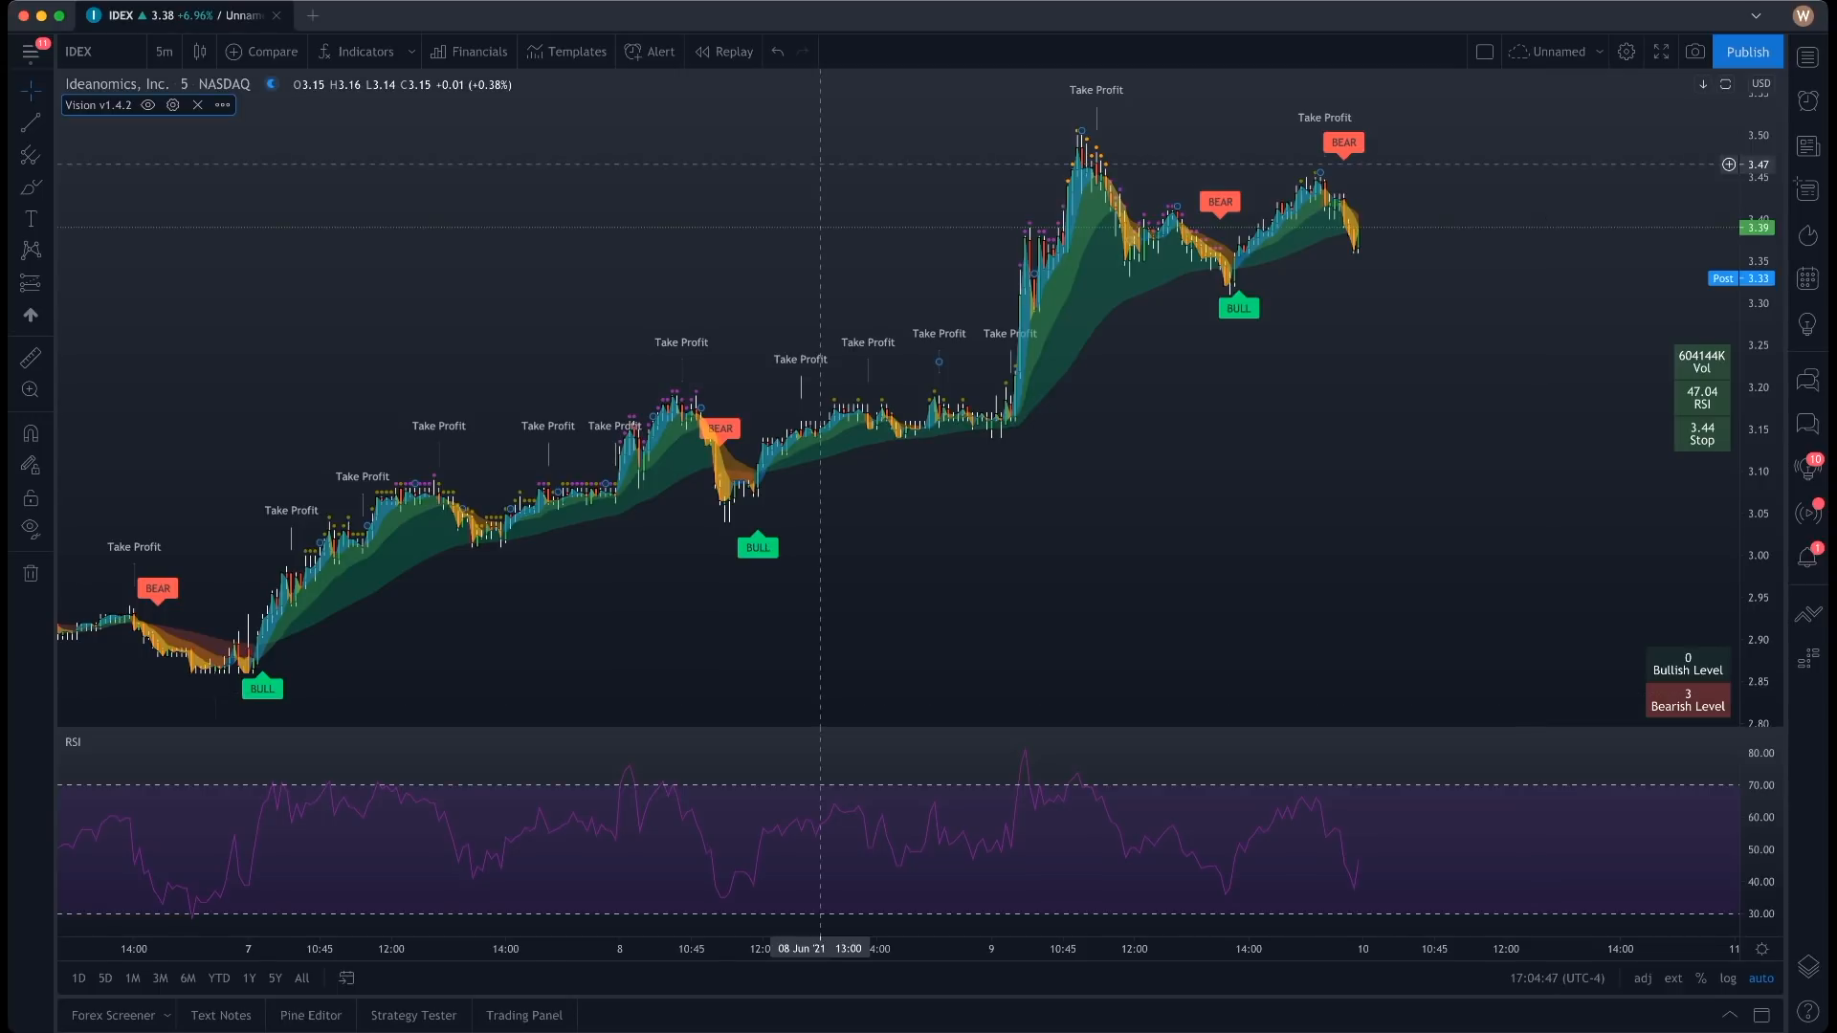
mouse_move(1159, 490)
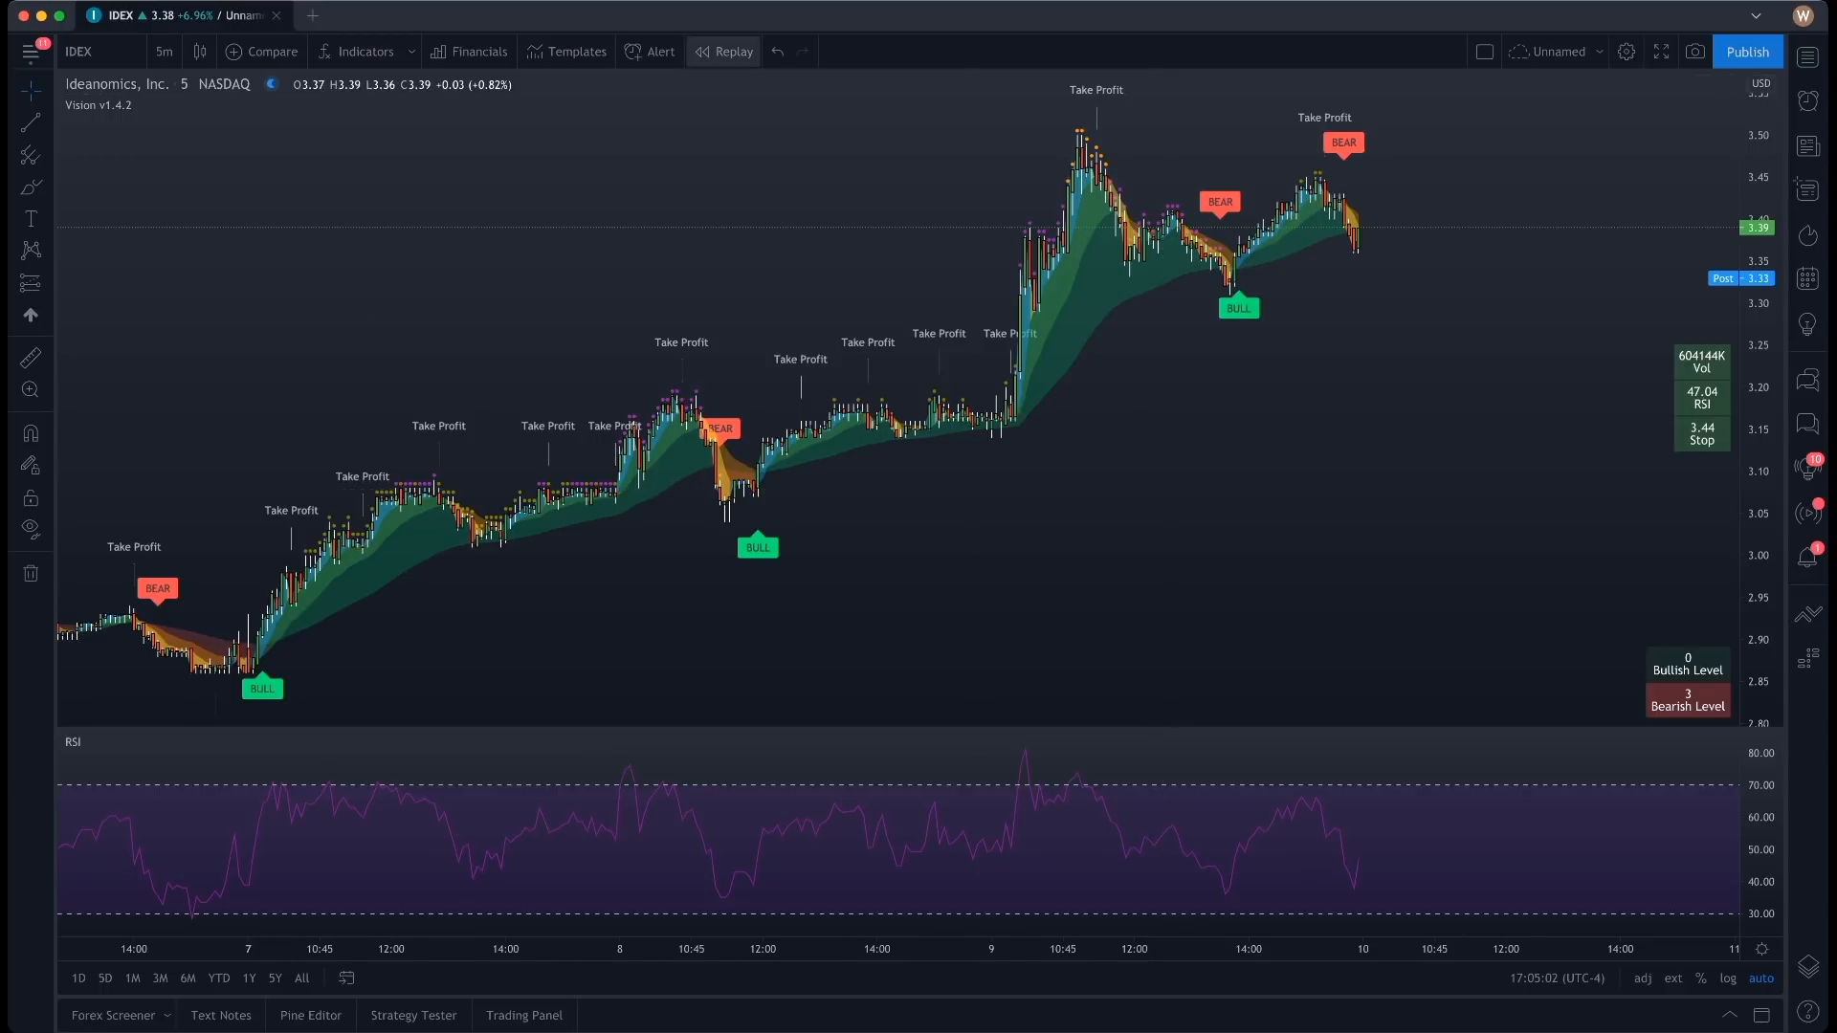
mouse_move(723, 52)
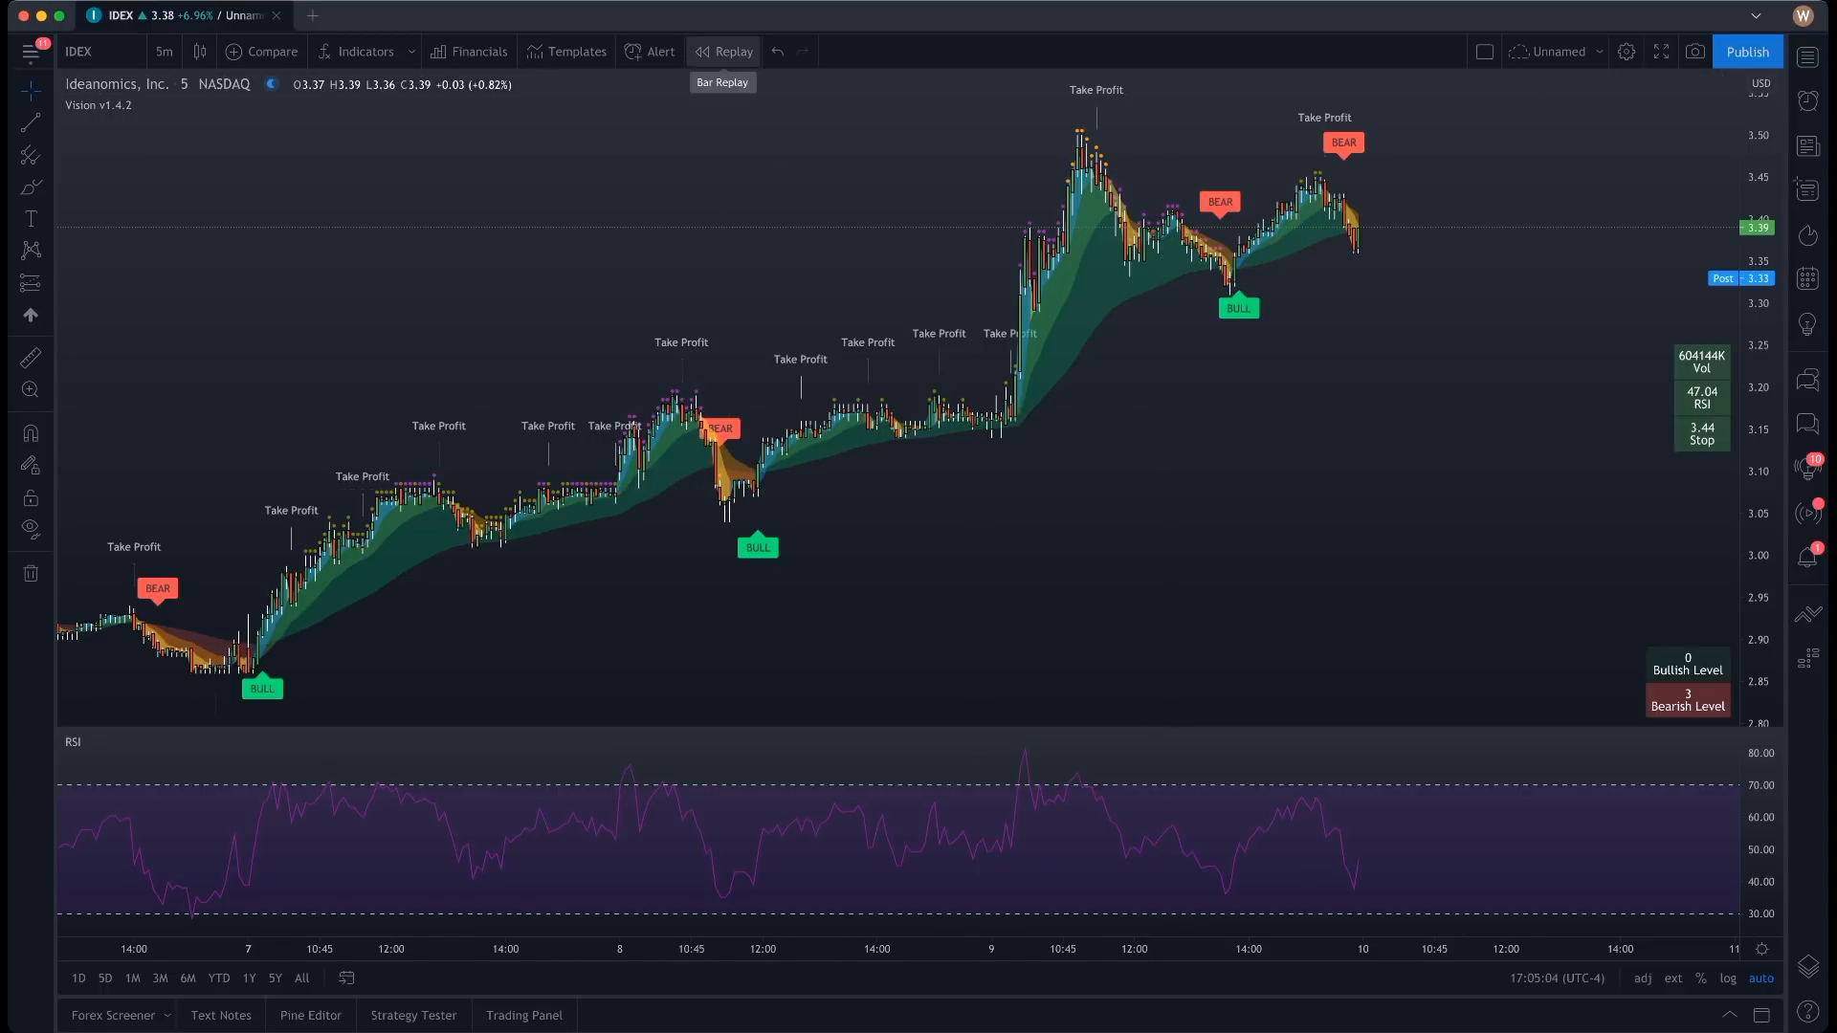
left_click(723, 49)
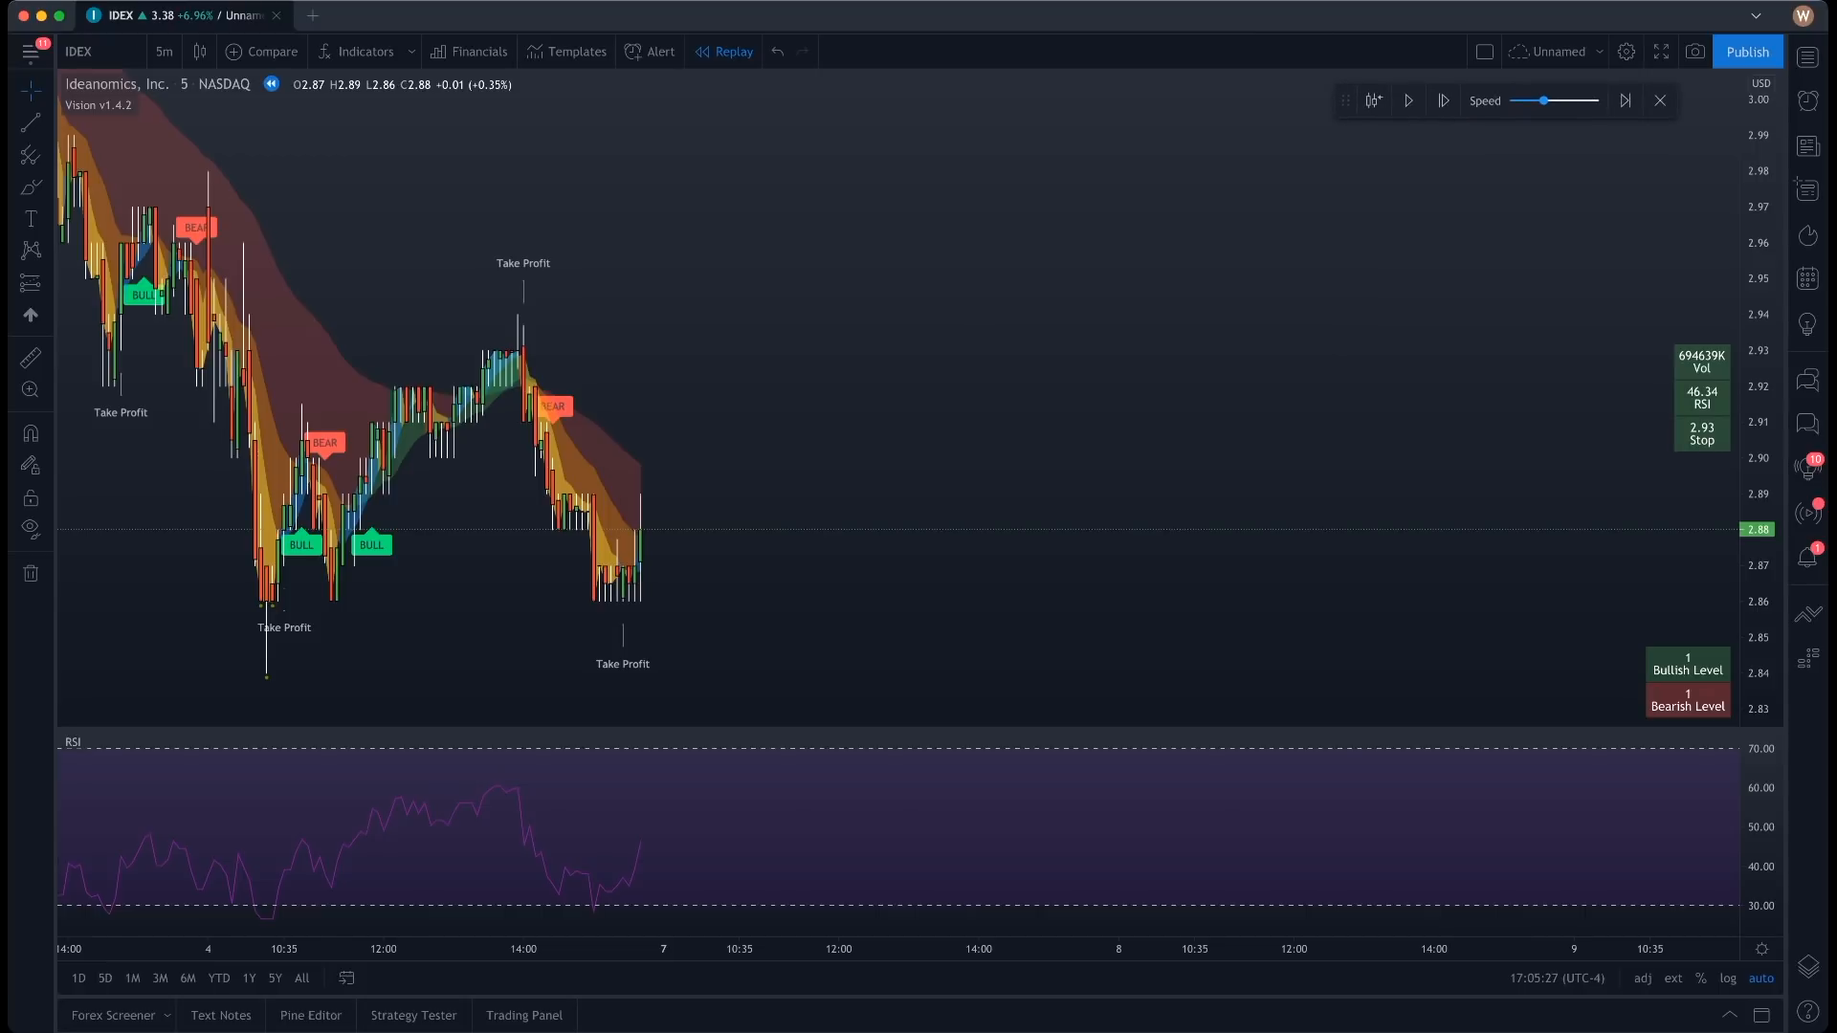
mouse_move(1408, 100)
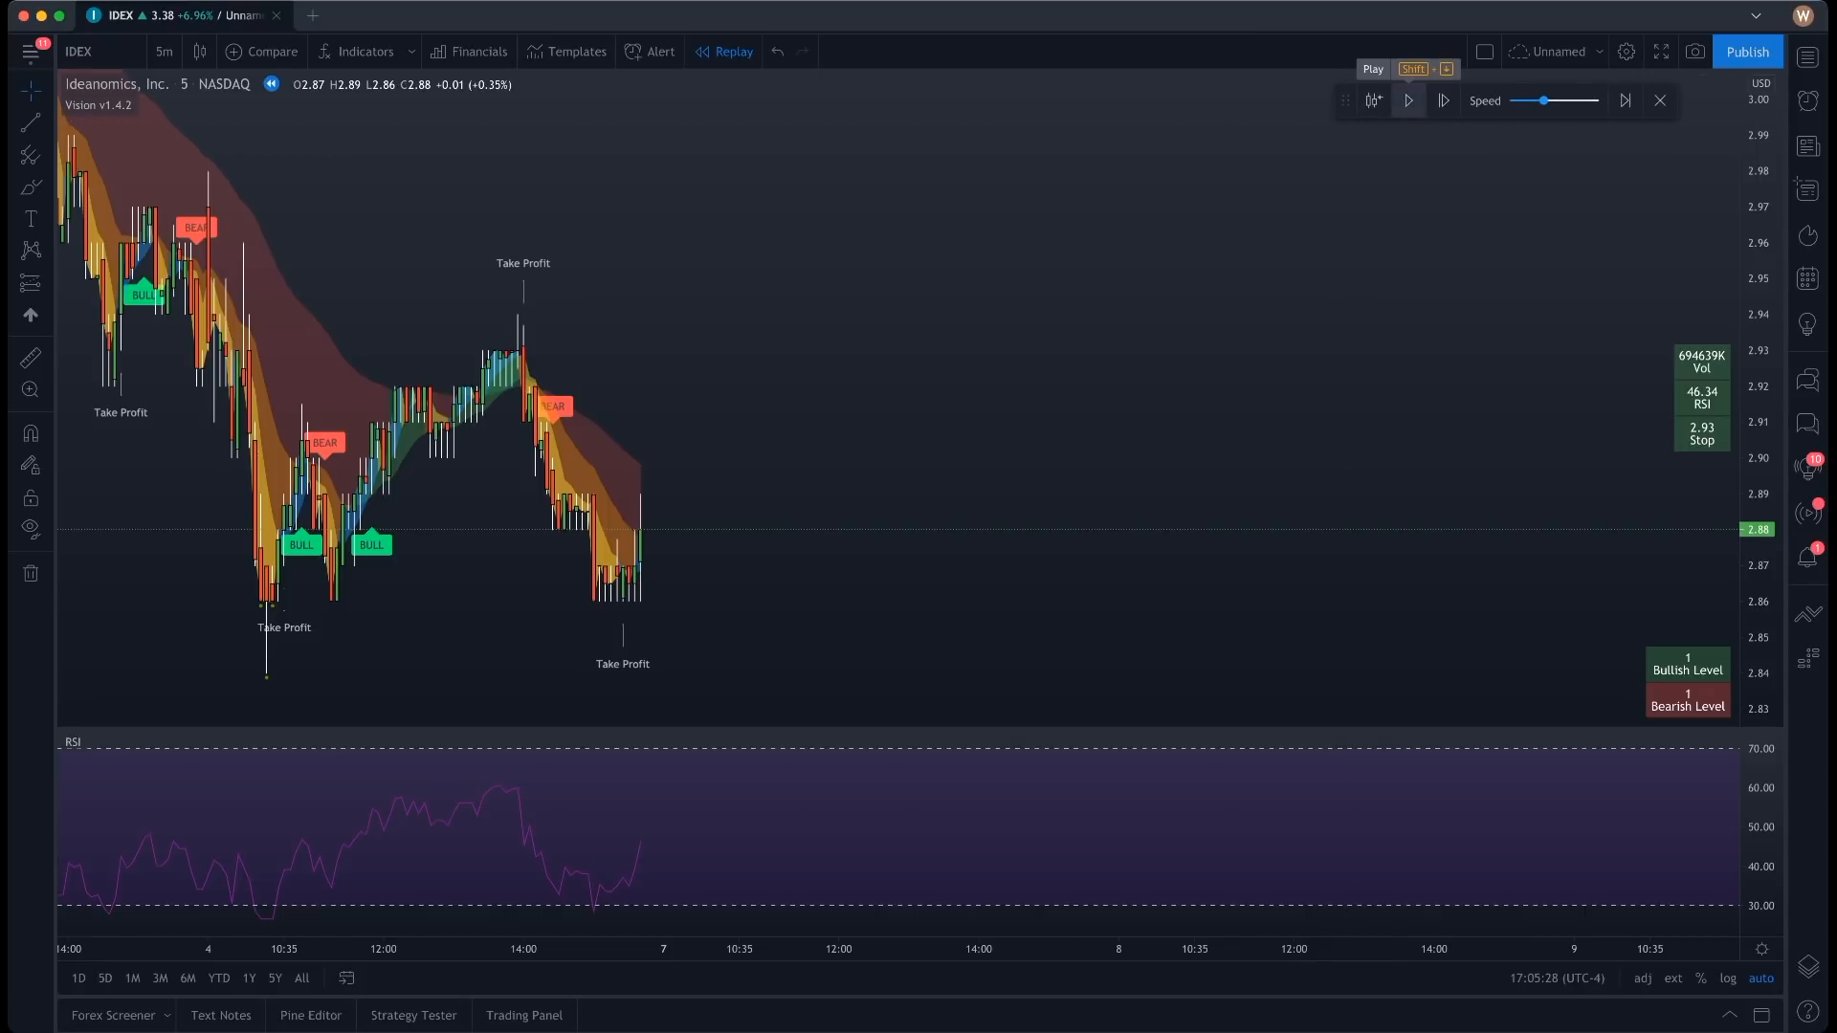
mouse_move(1687, 542)
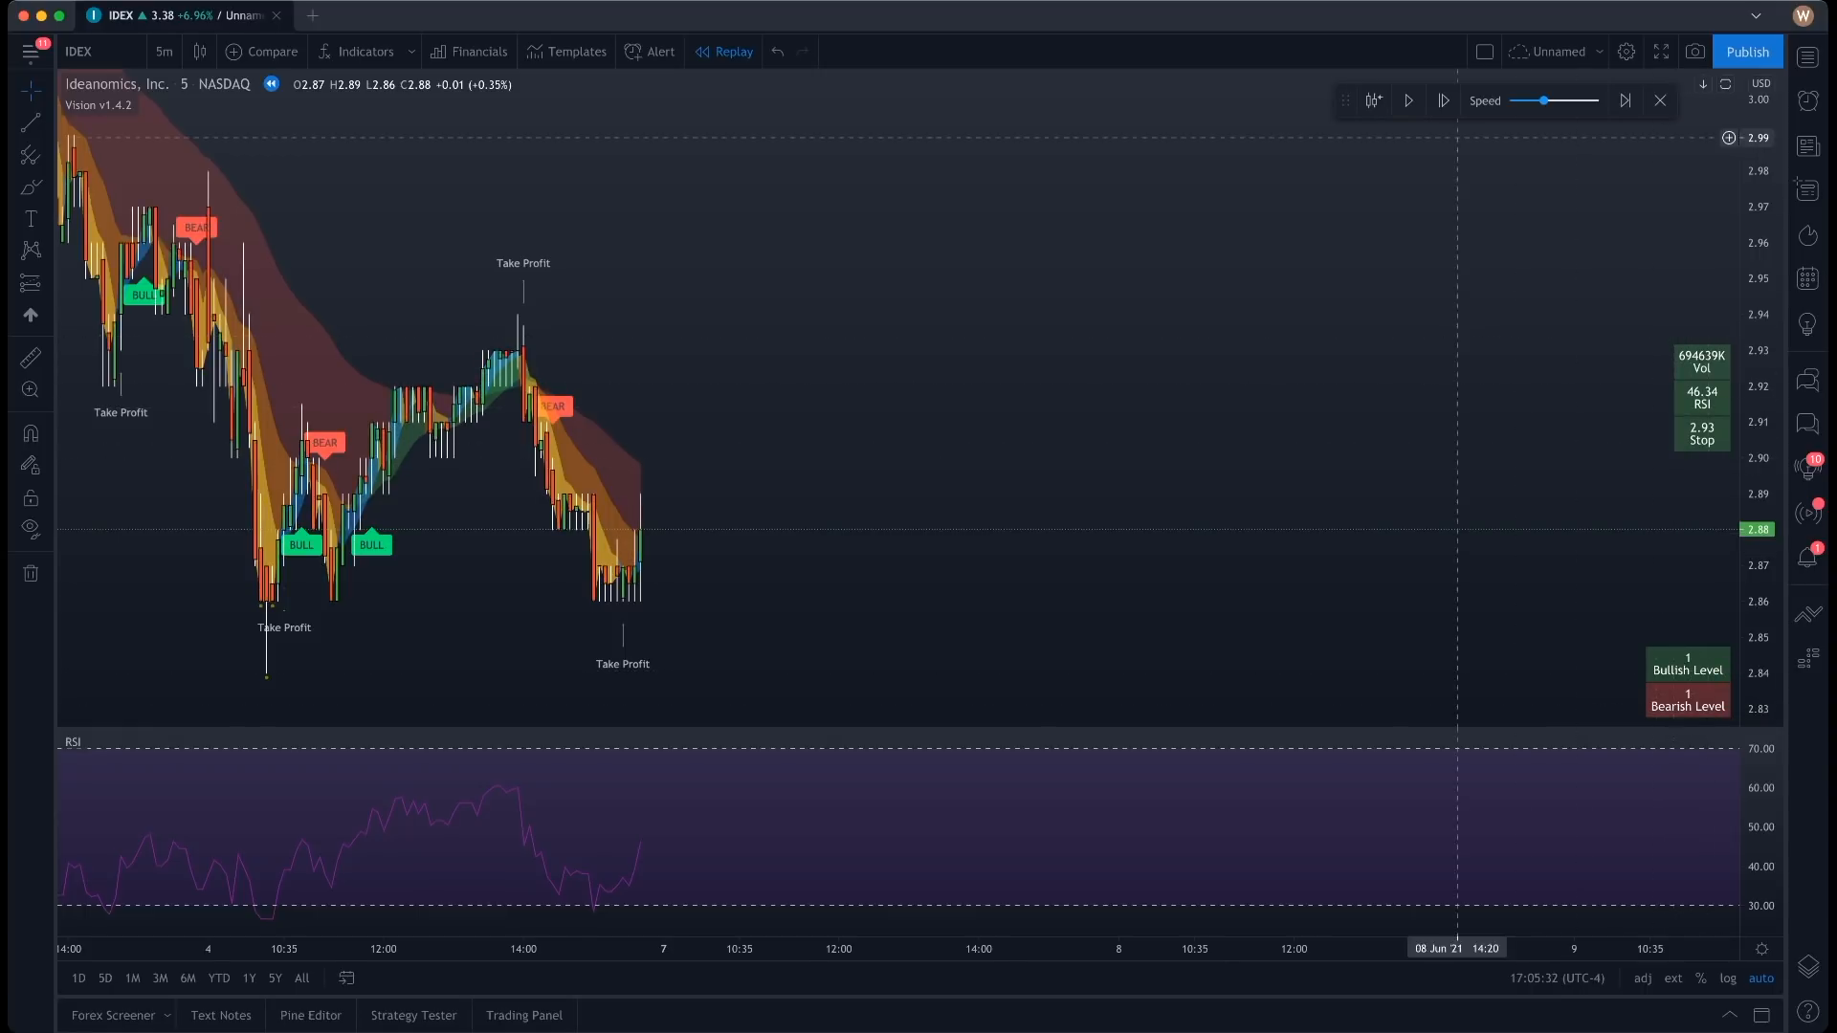
- Play the Bar Replay through the June 7 rally at reduced speed, then pause
left_click(1410, 100)
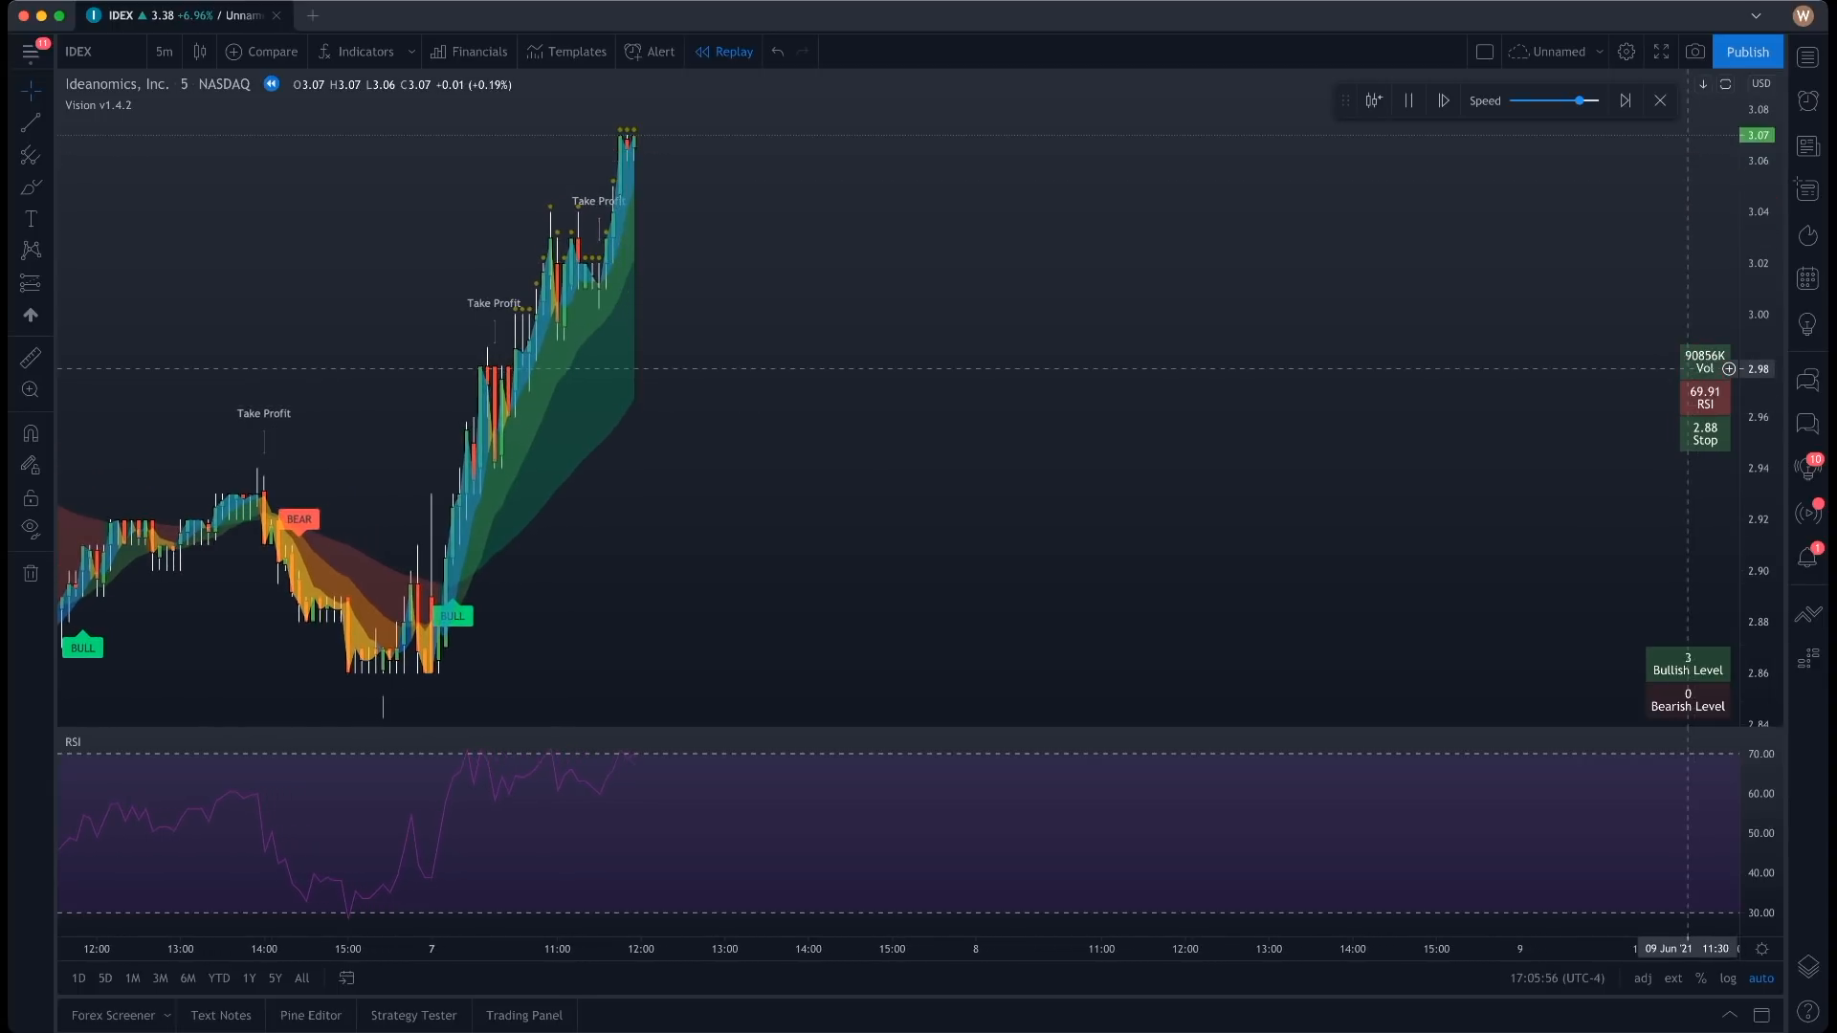
left_click(1443, 99)
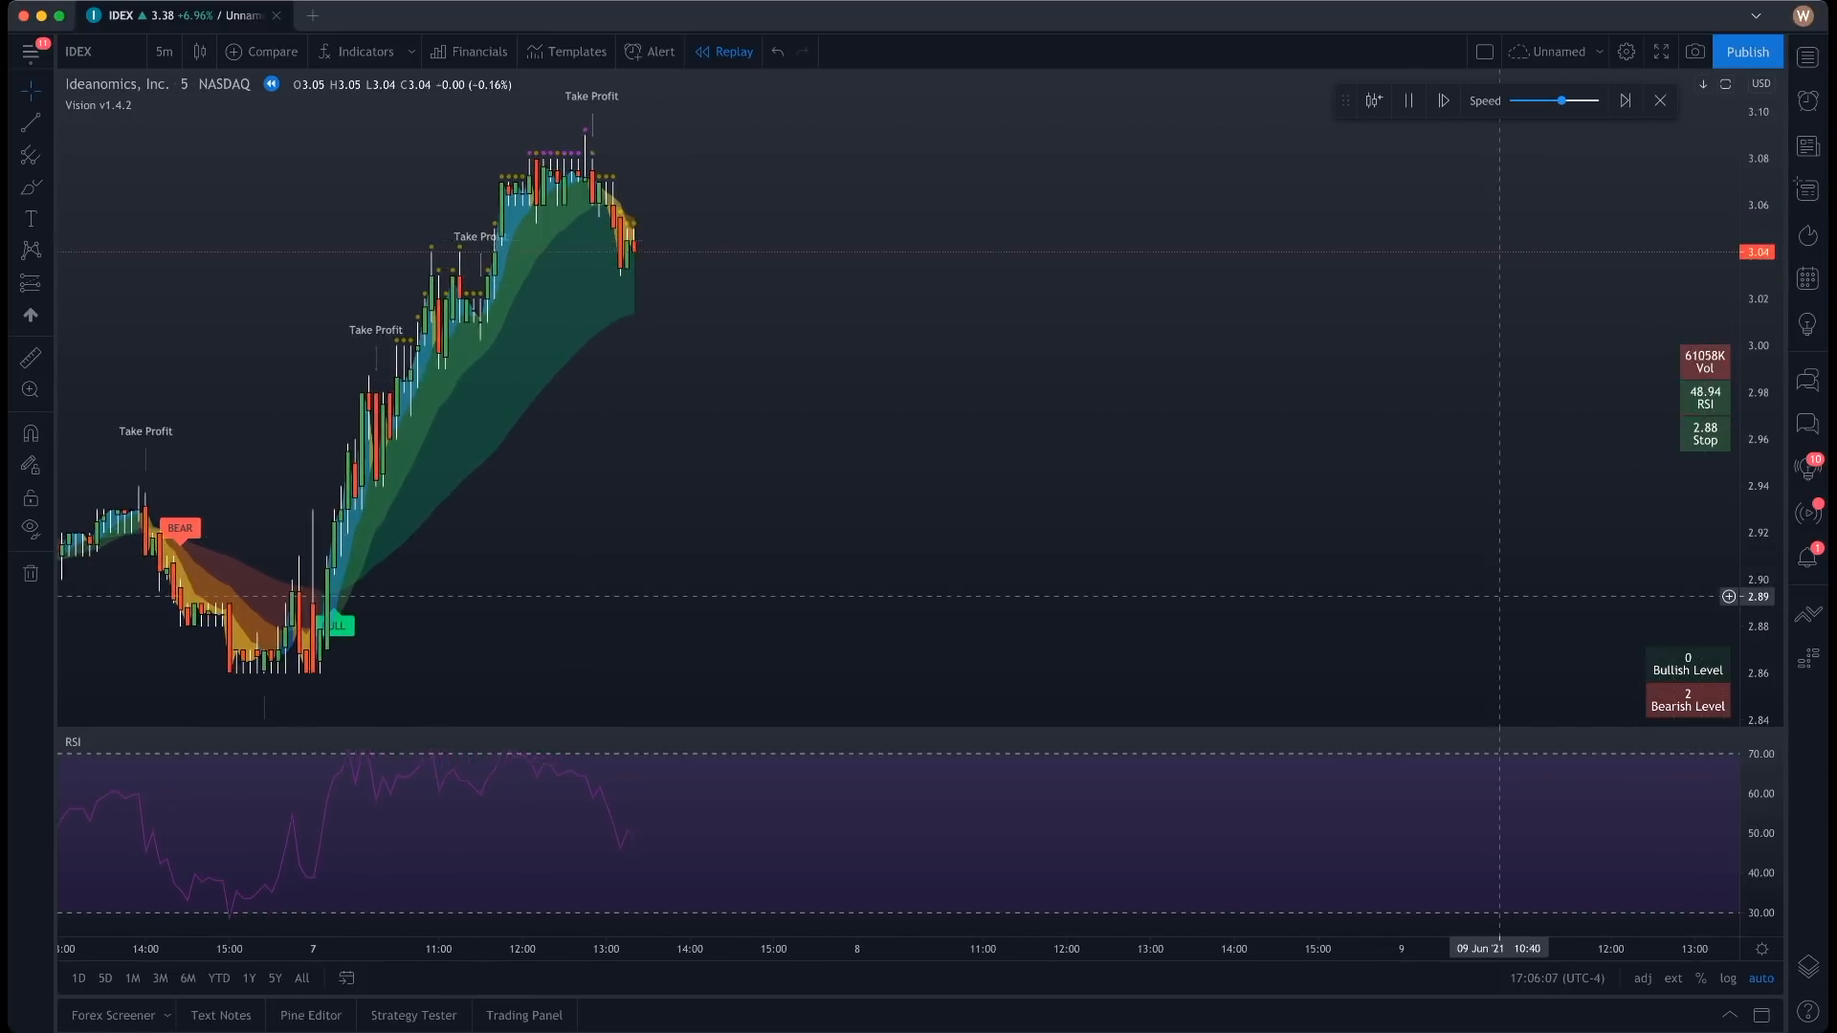
left_click(1442, 99)
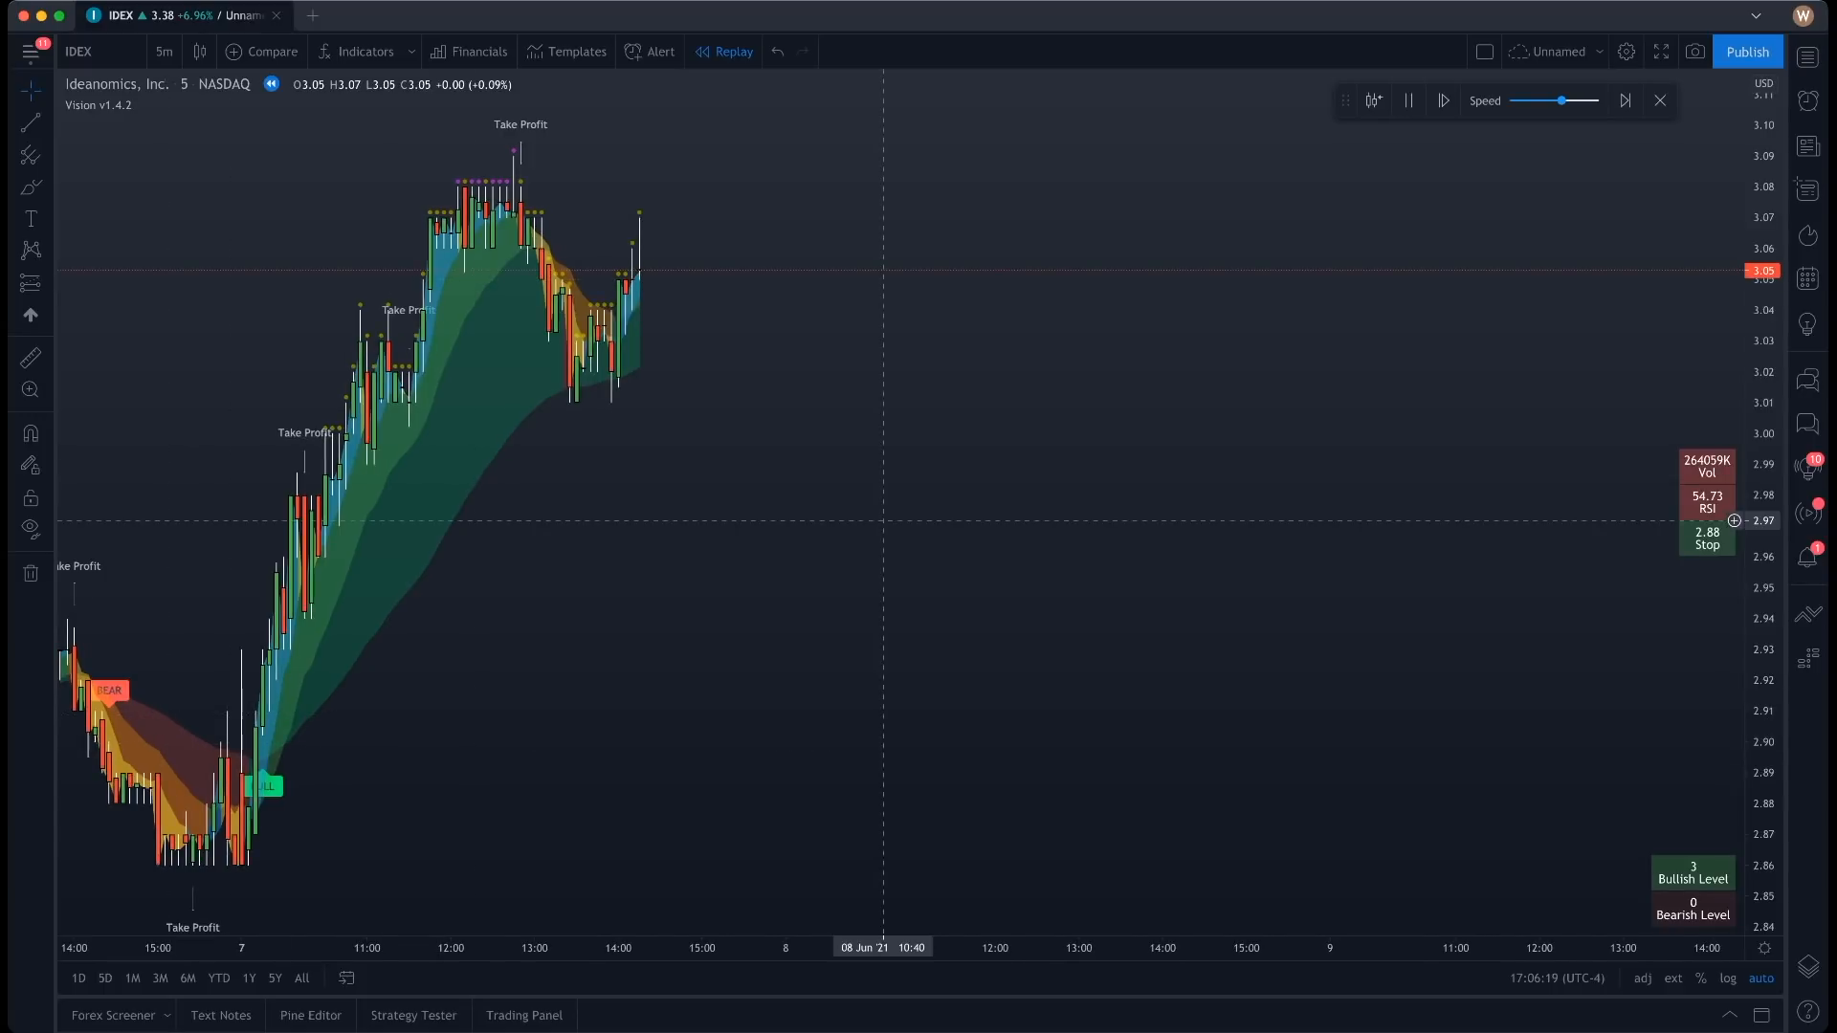
left_click(1442, 99)
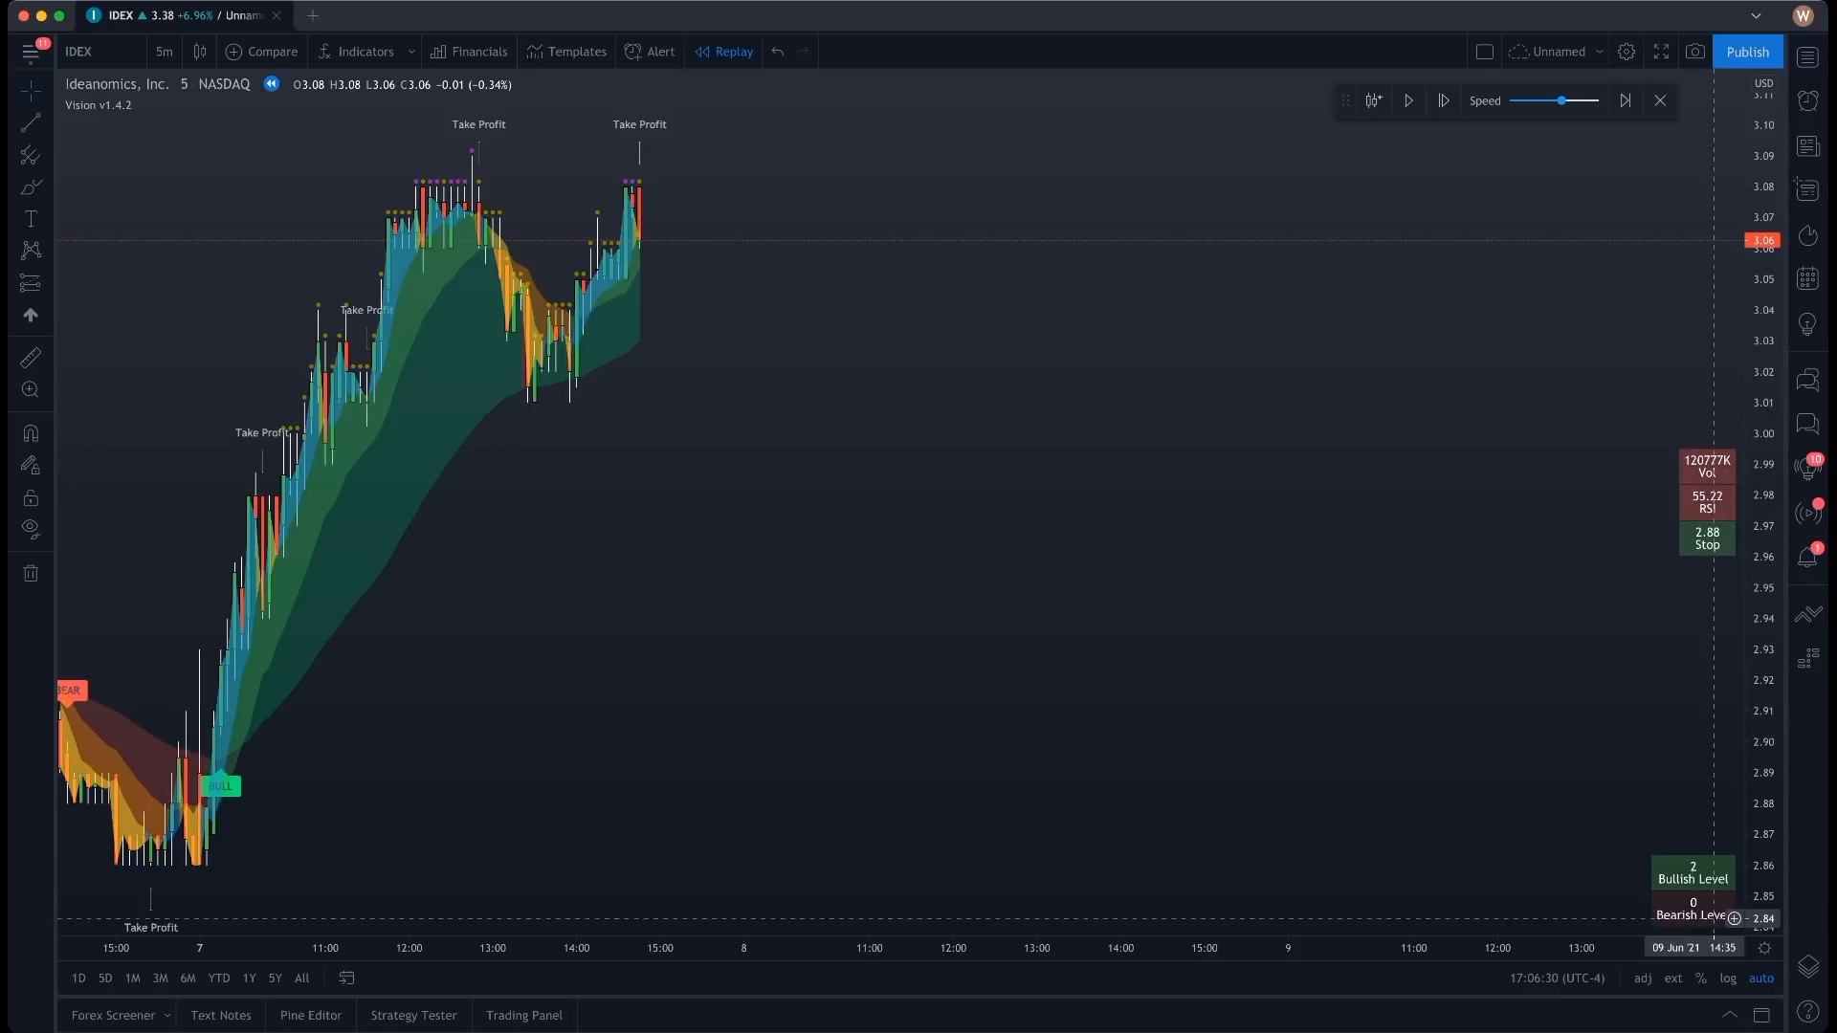
mouse_move(855, 536)
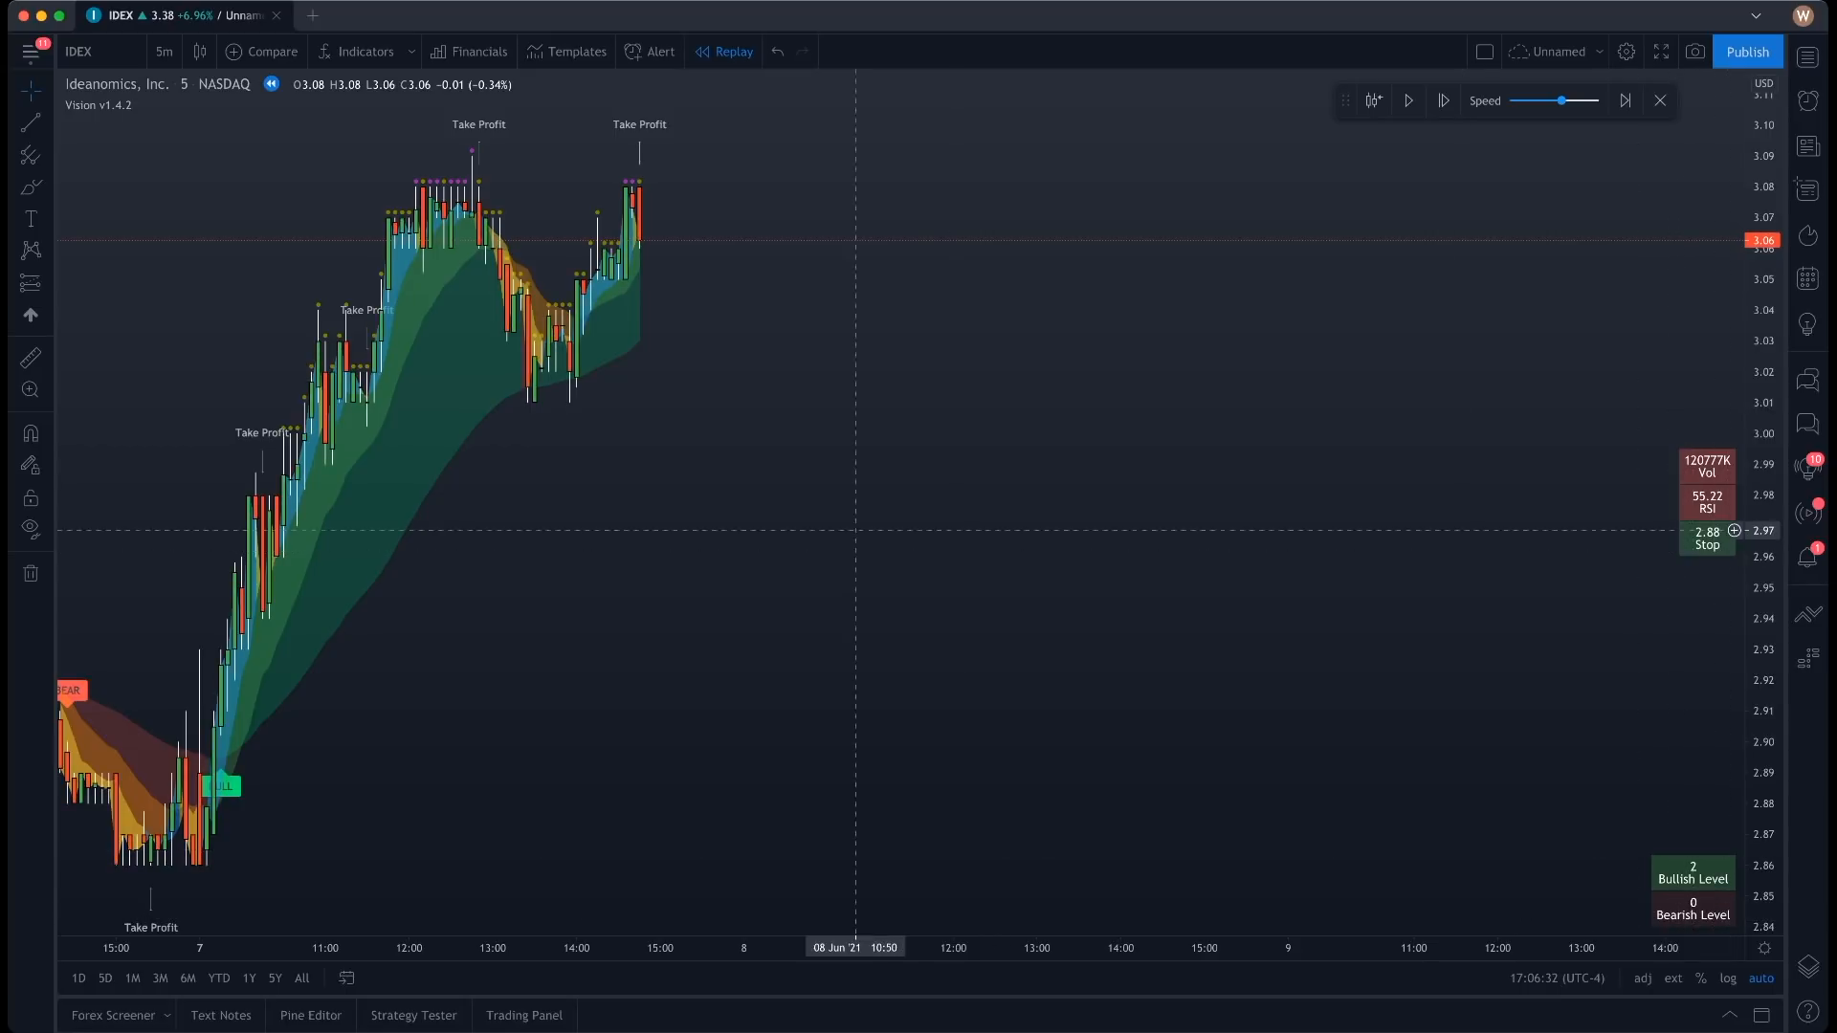
mouse_move(653, 235)
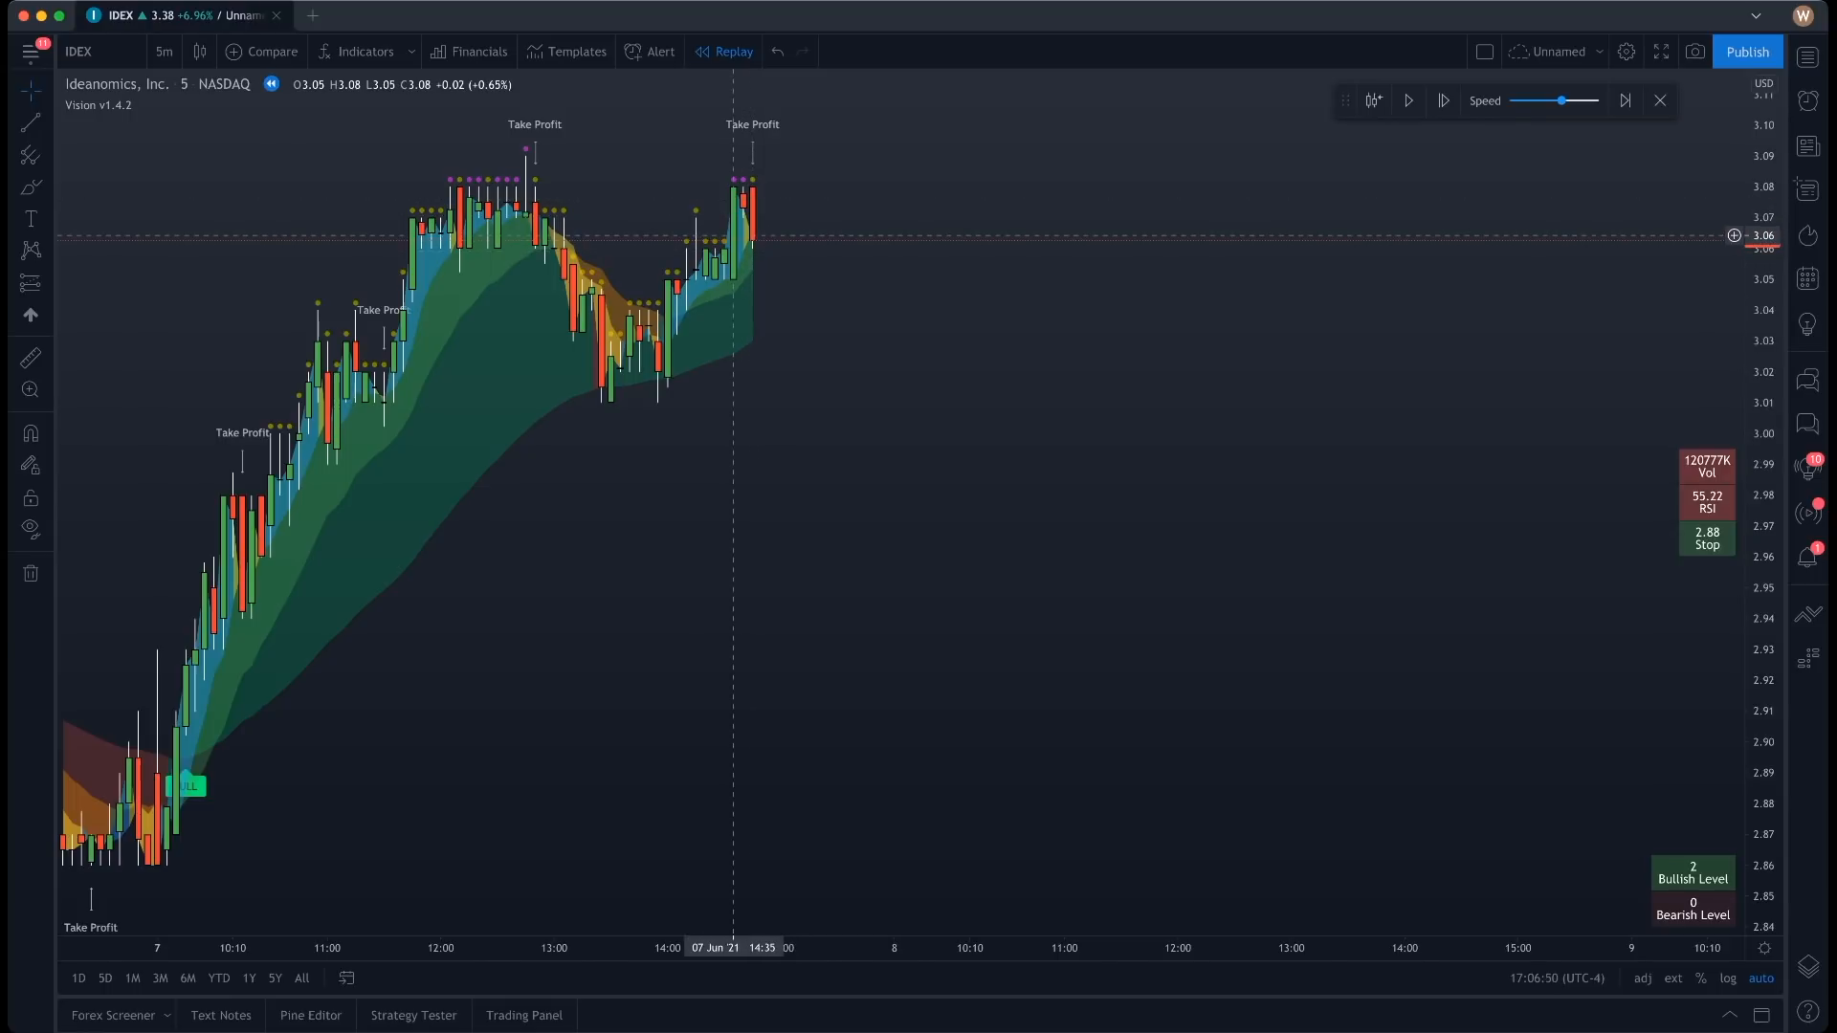
mouse_move(893, 338)
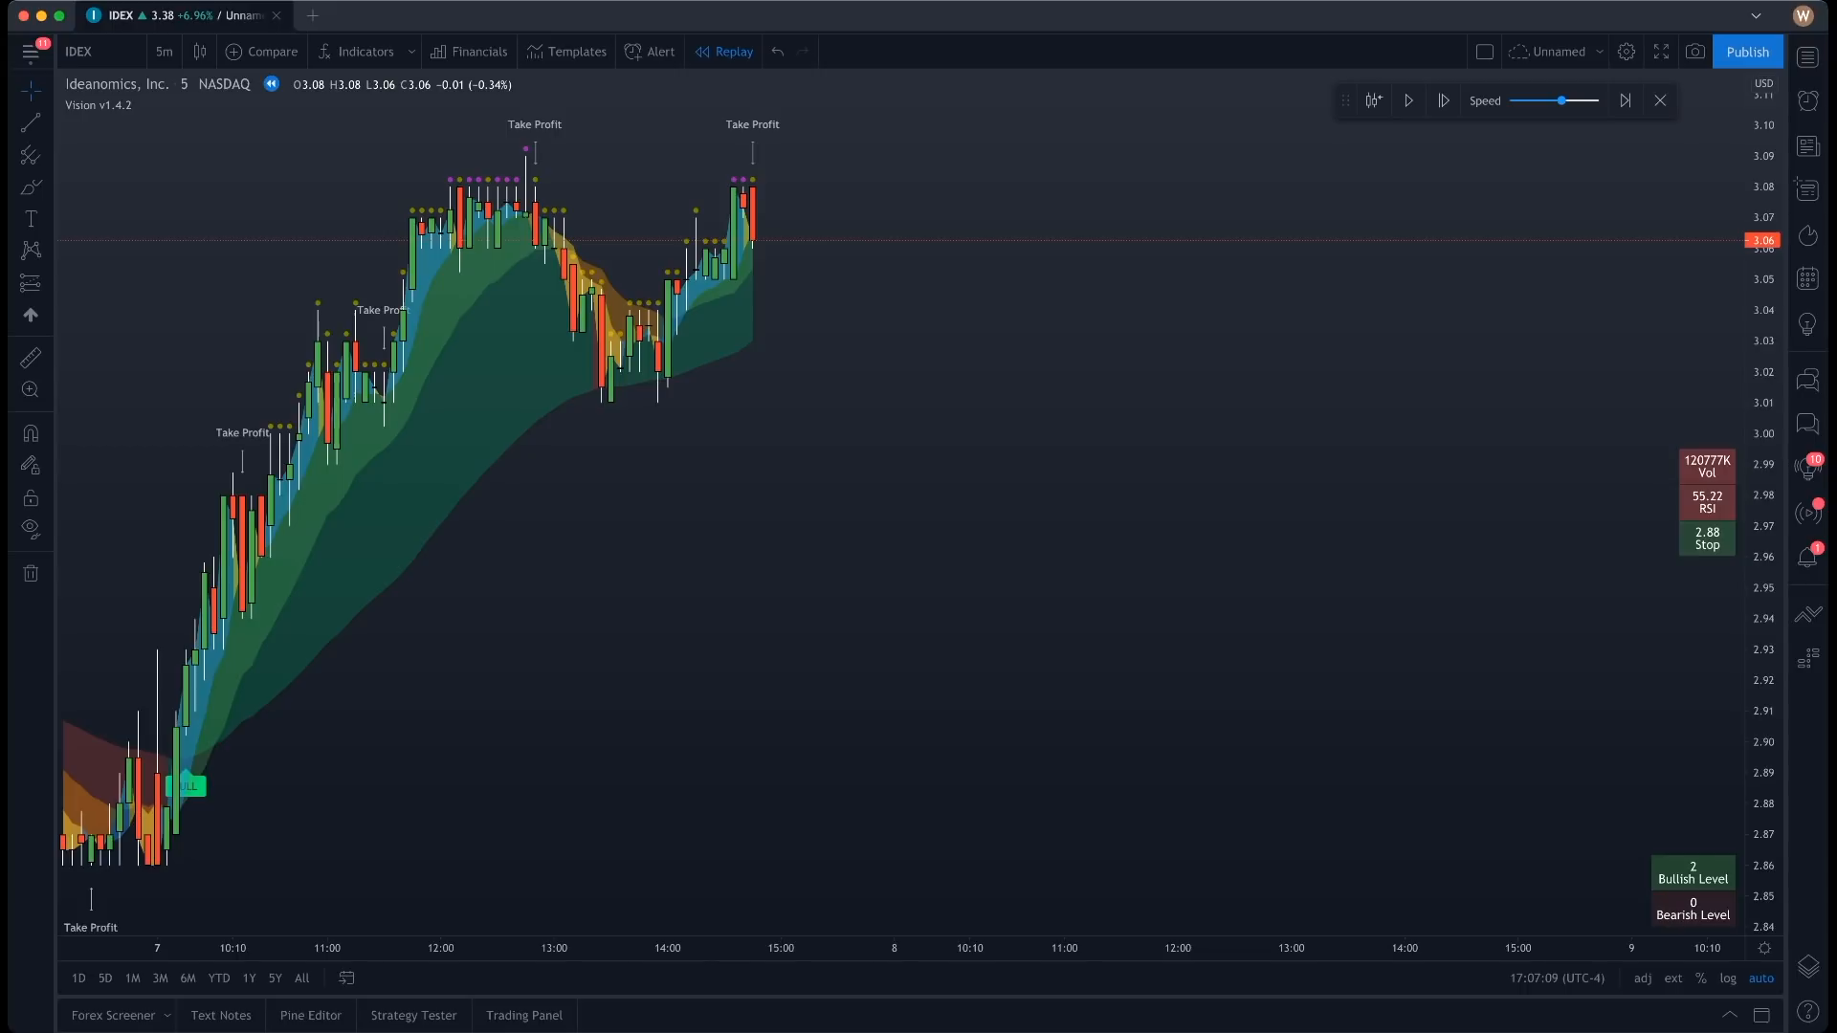
mouse_move(883, 381)
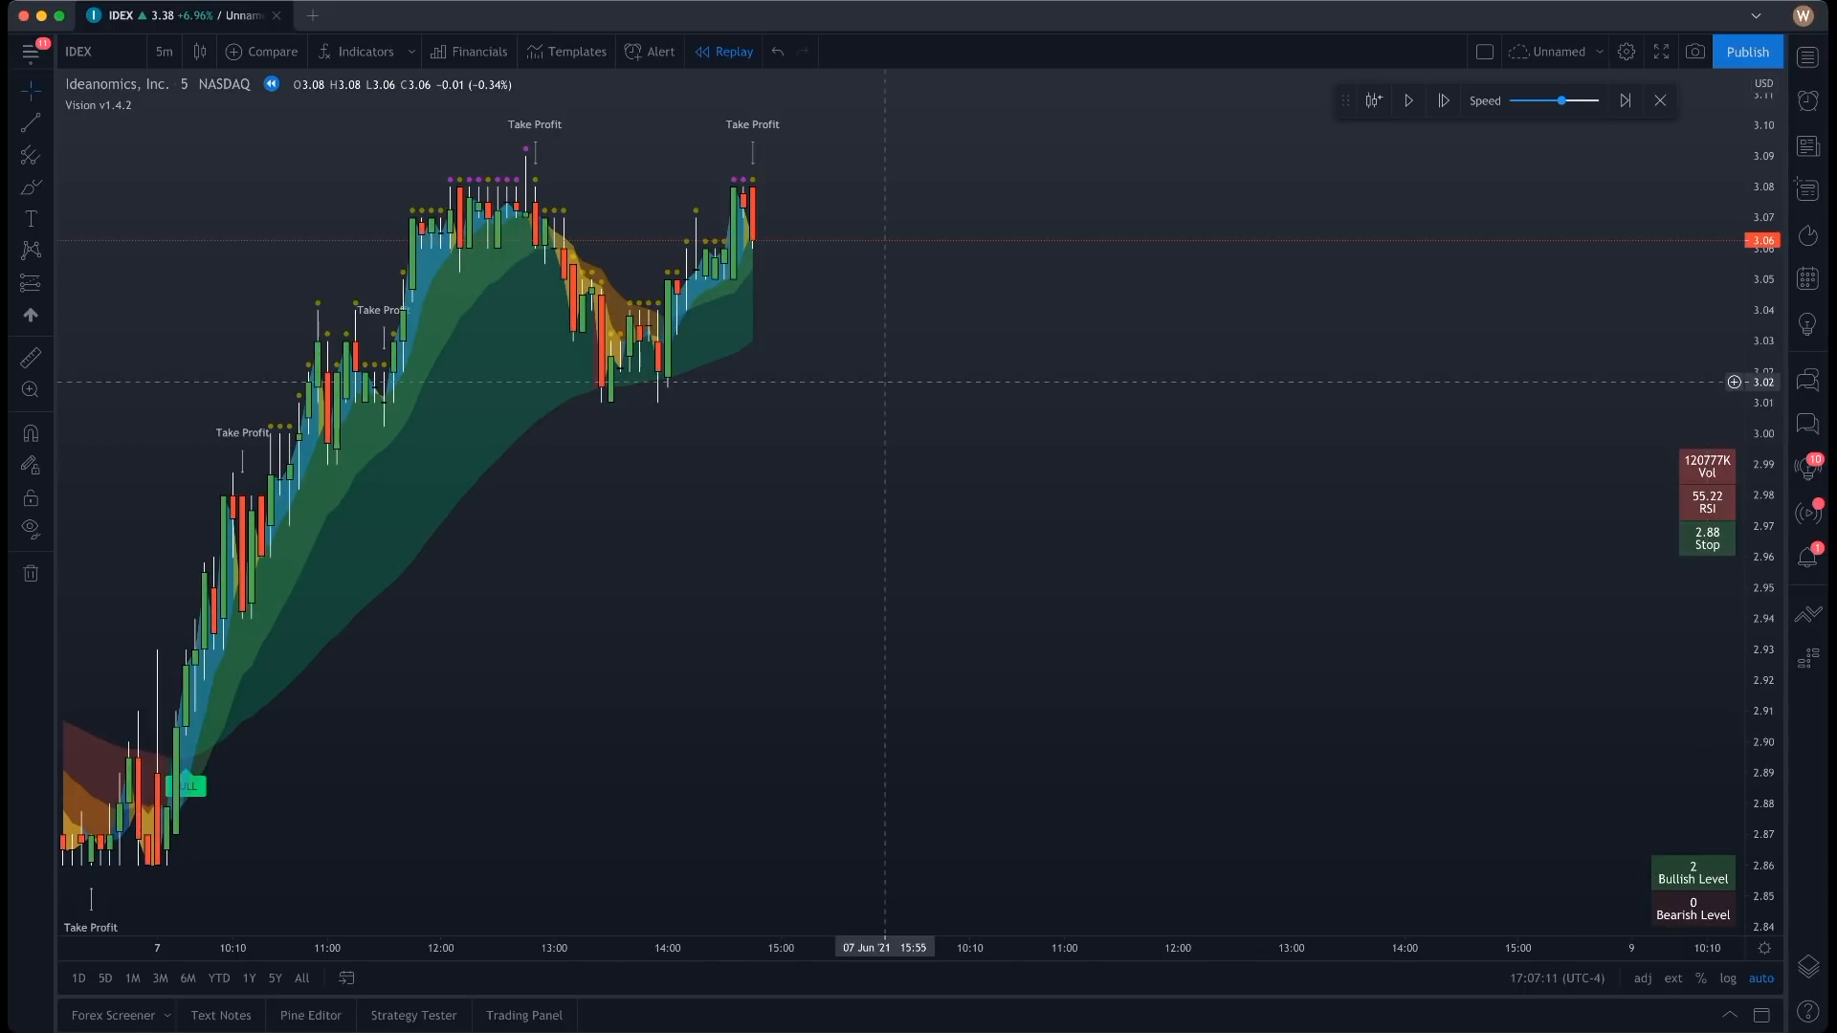
mouse_move(442, 398)
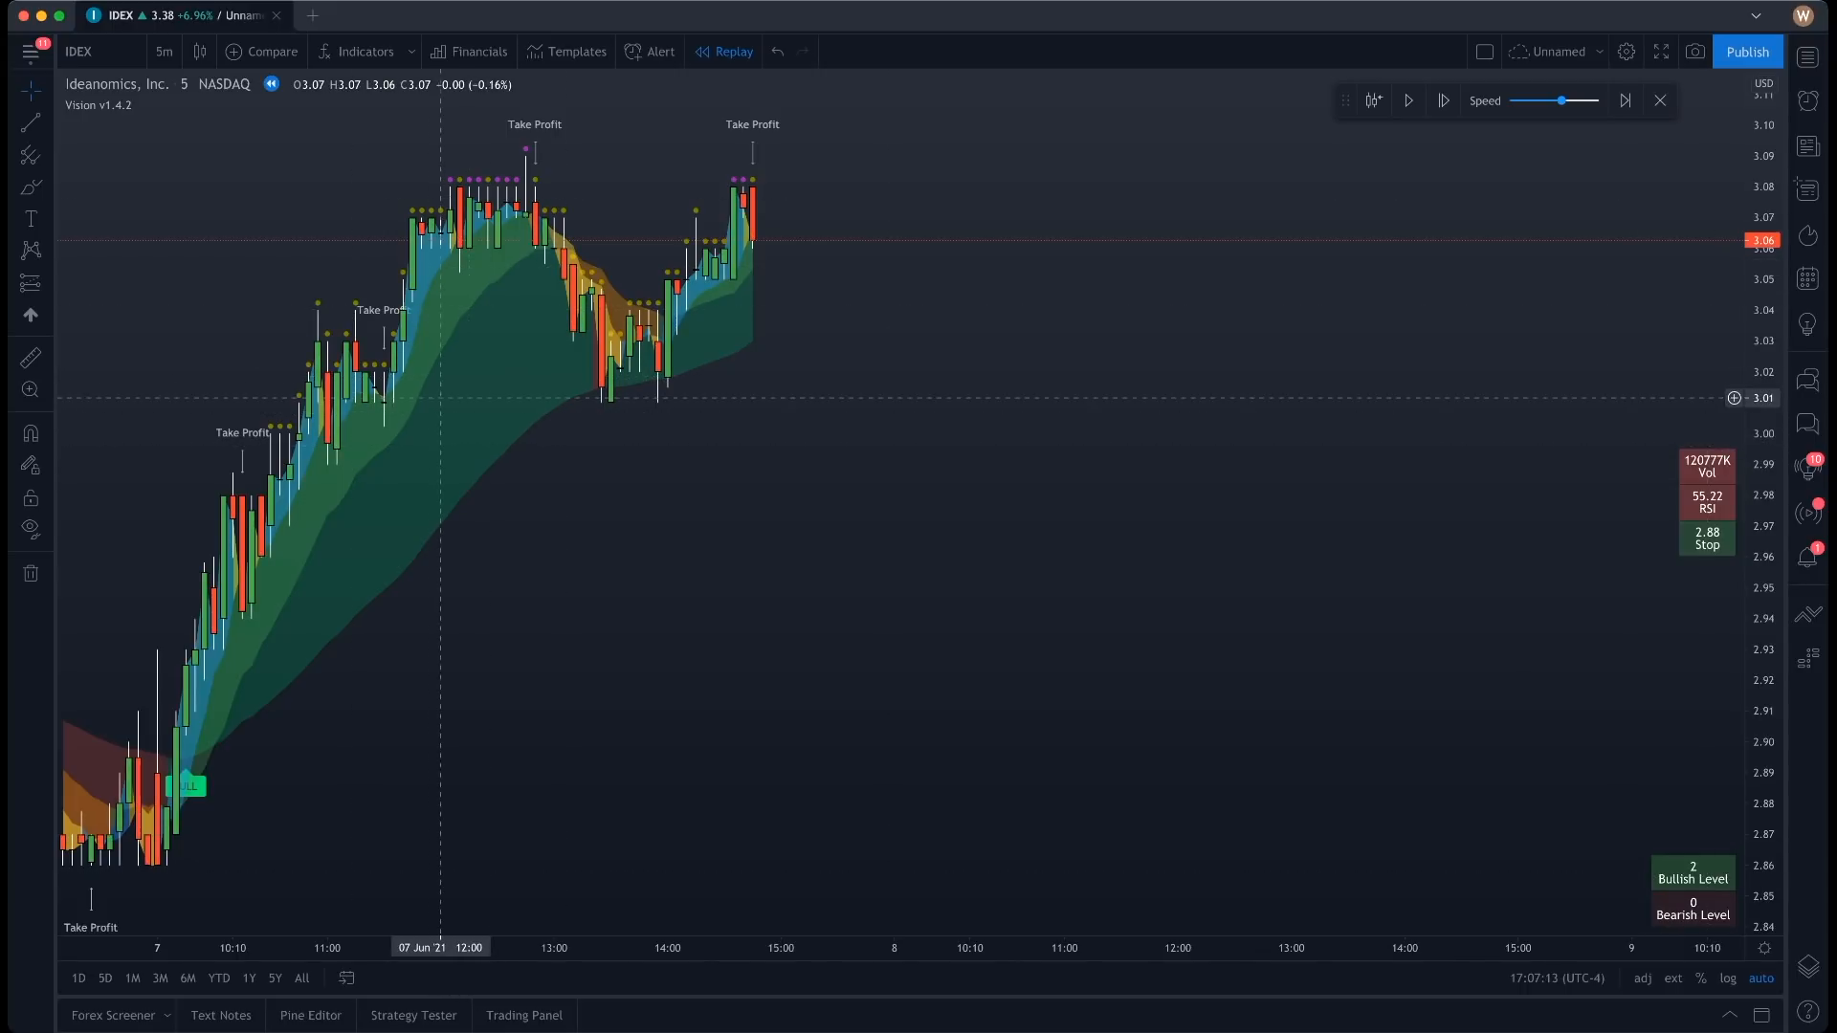
mouse_move(572, 234)
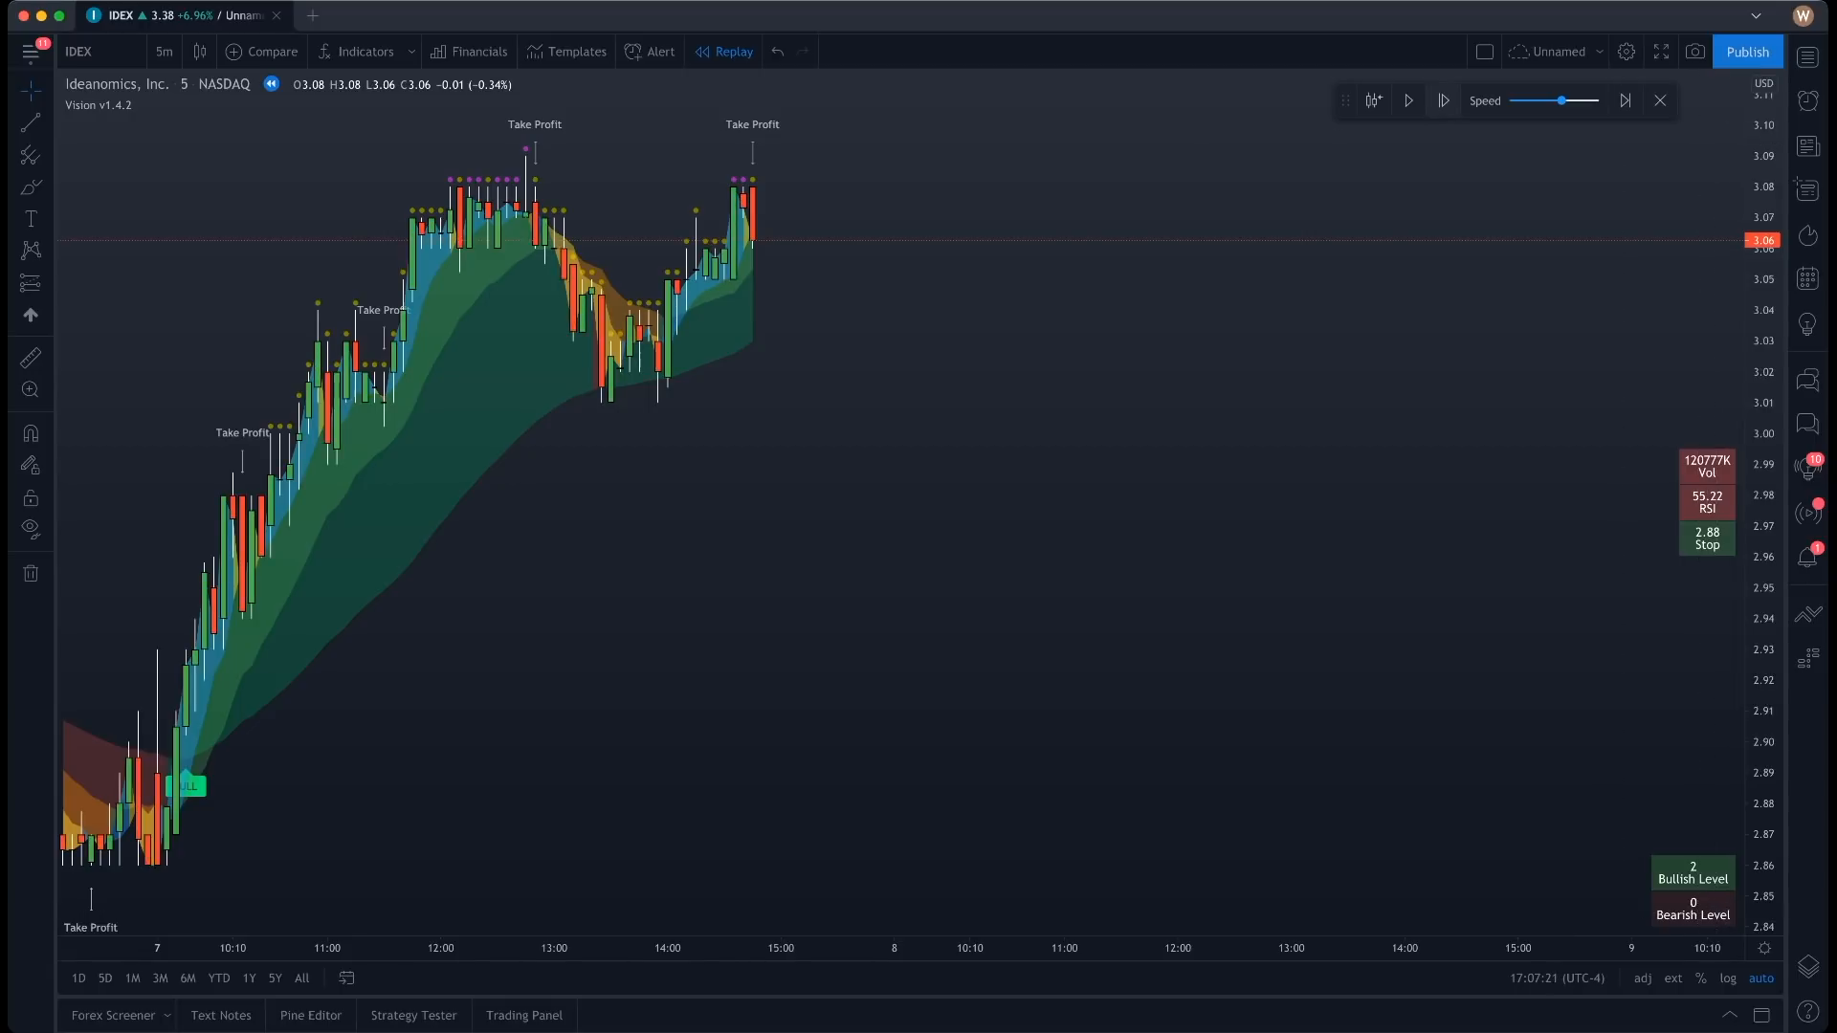
- Resume the replay into June 8, pausing and stepping forward through the bearish drop
left_click(1408, 99)
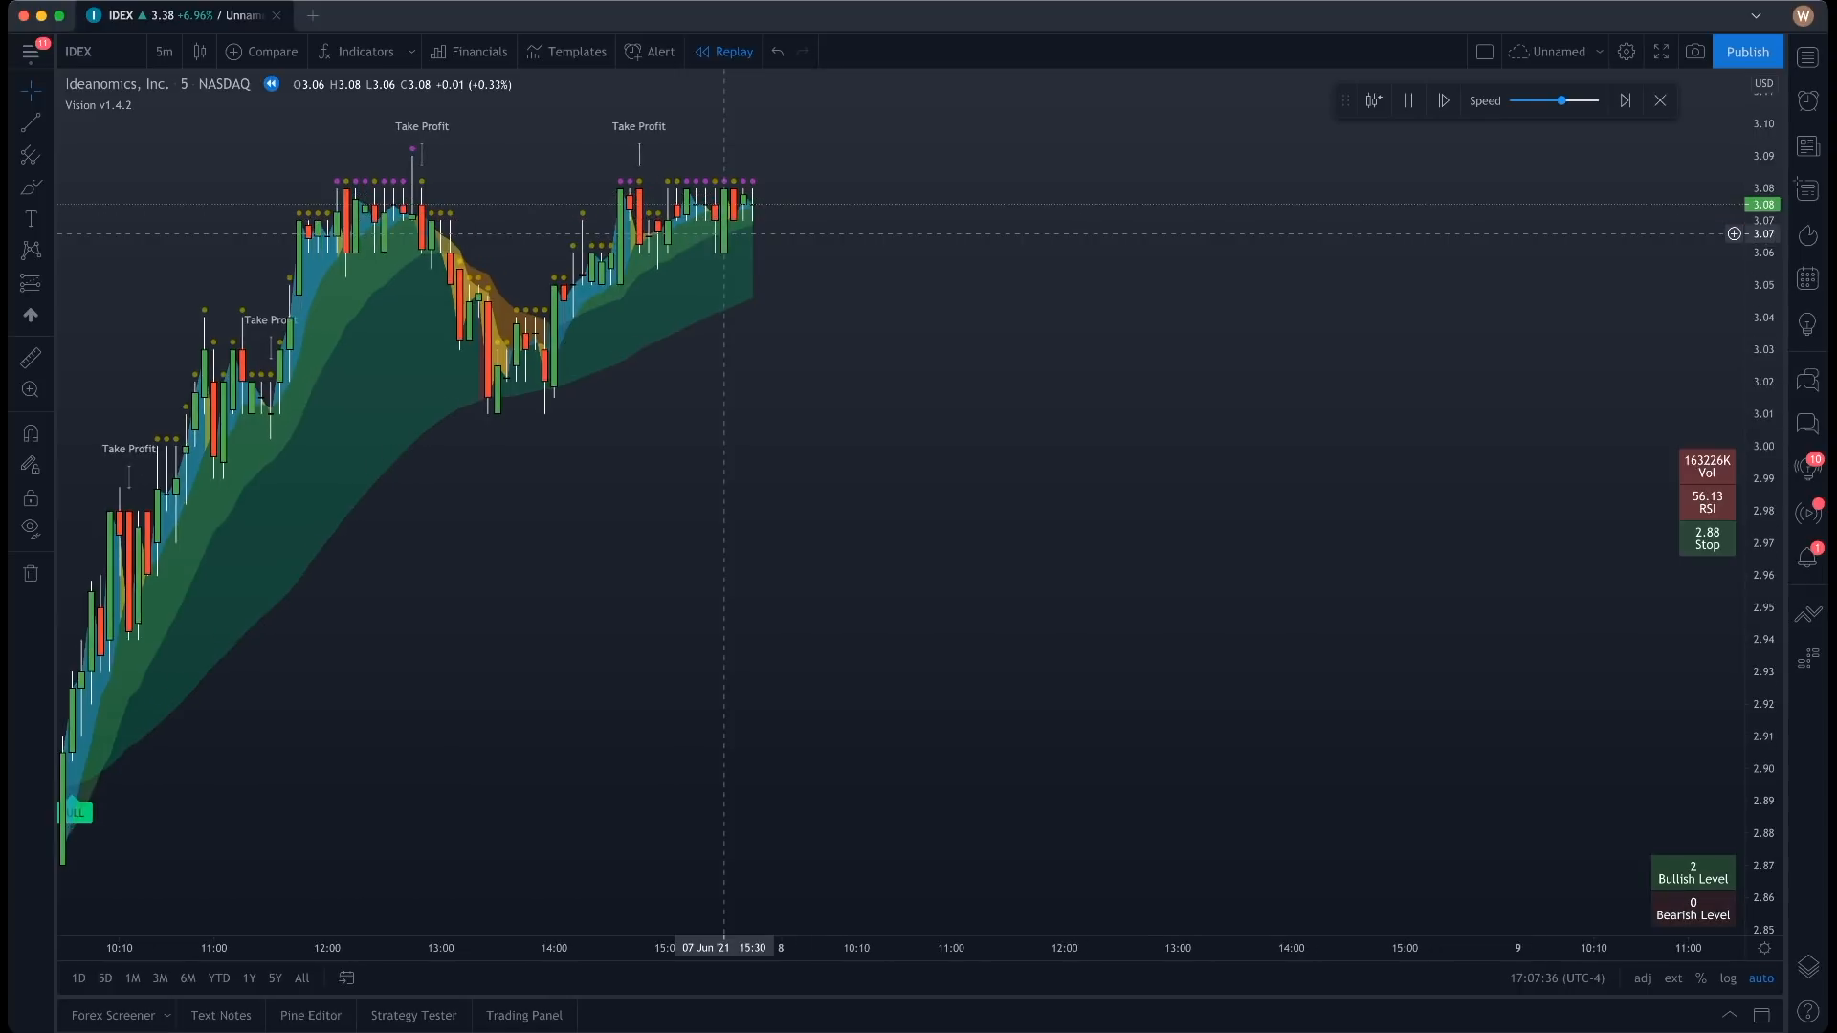
left_click(1443, 100)
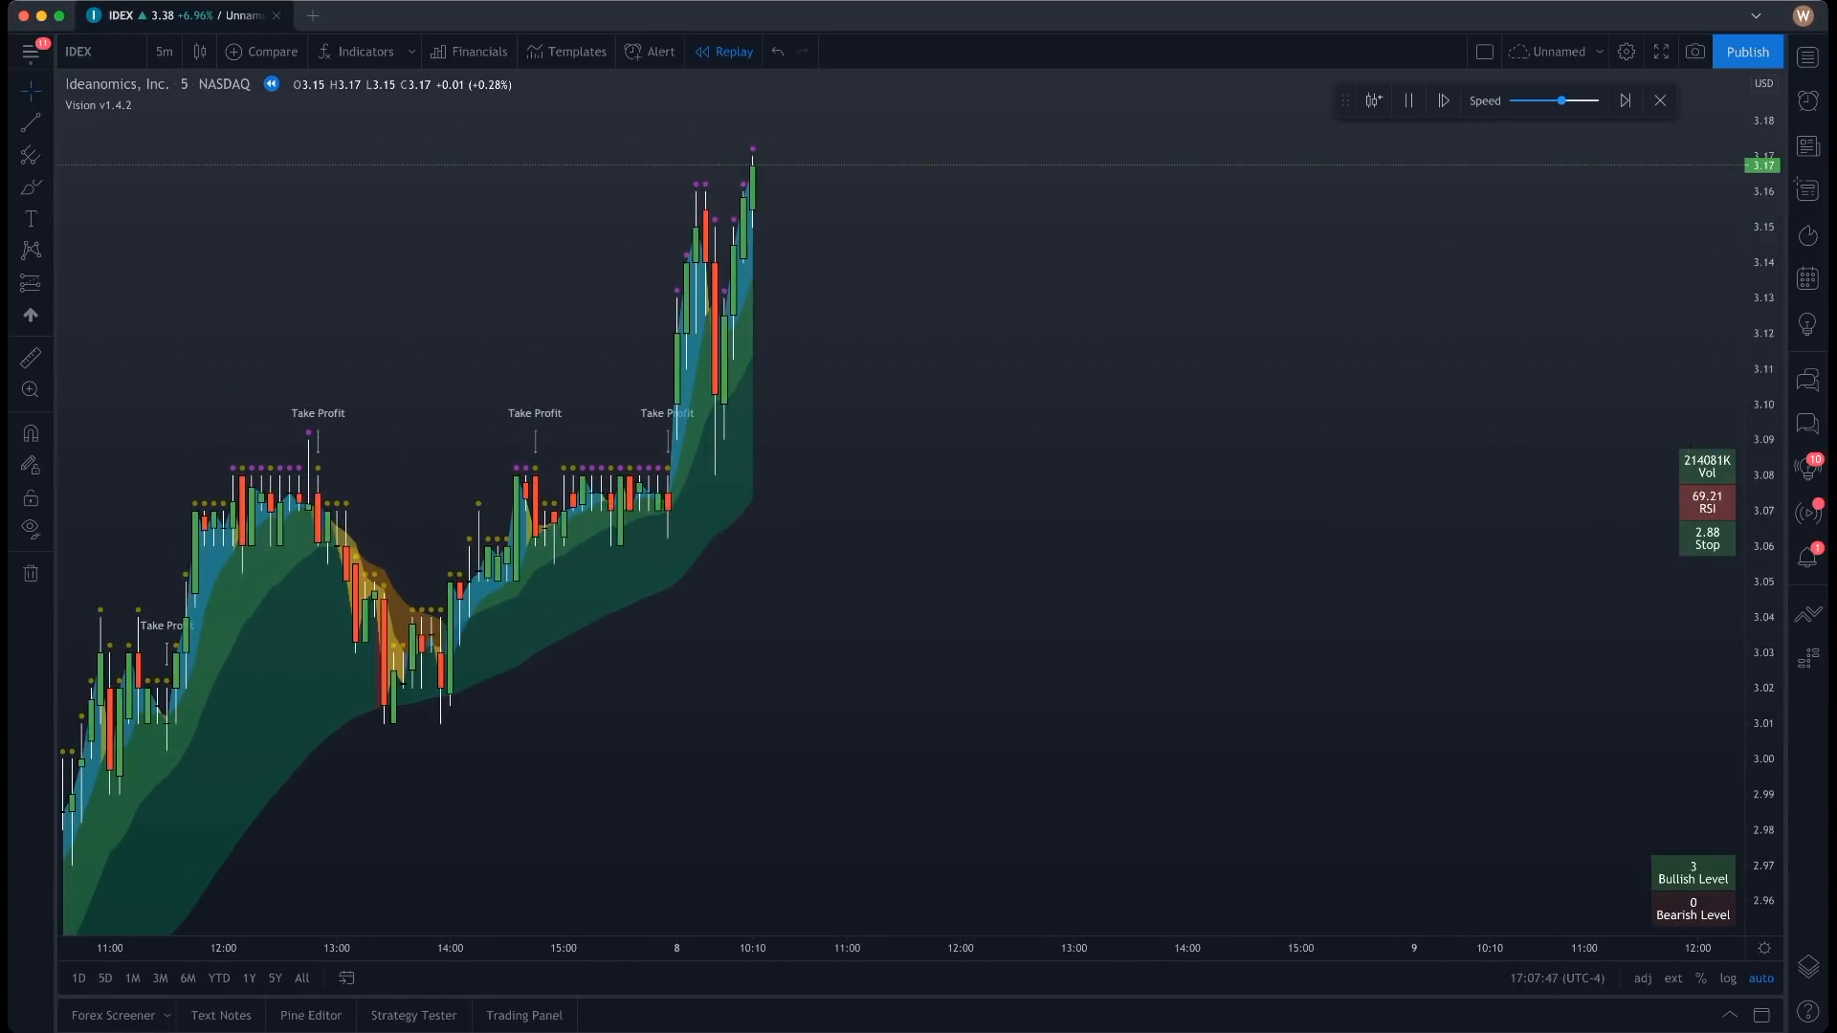
left_click(1406, 100)
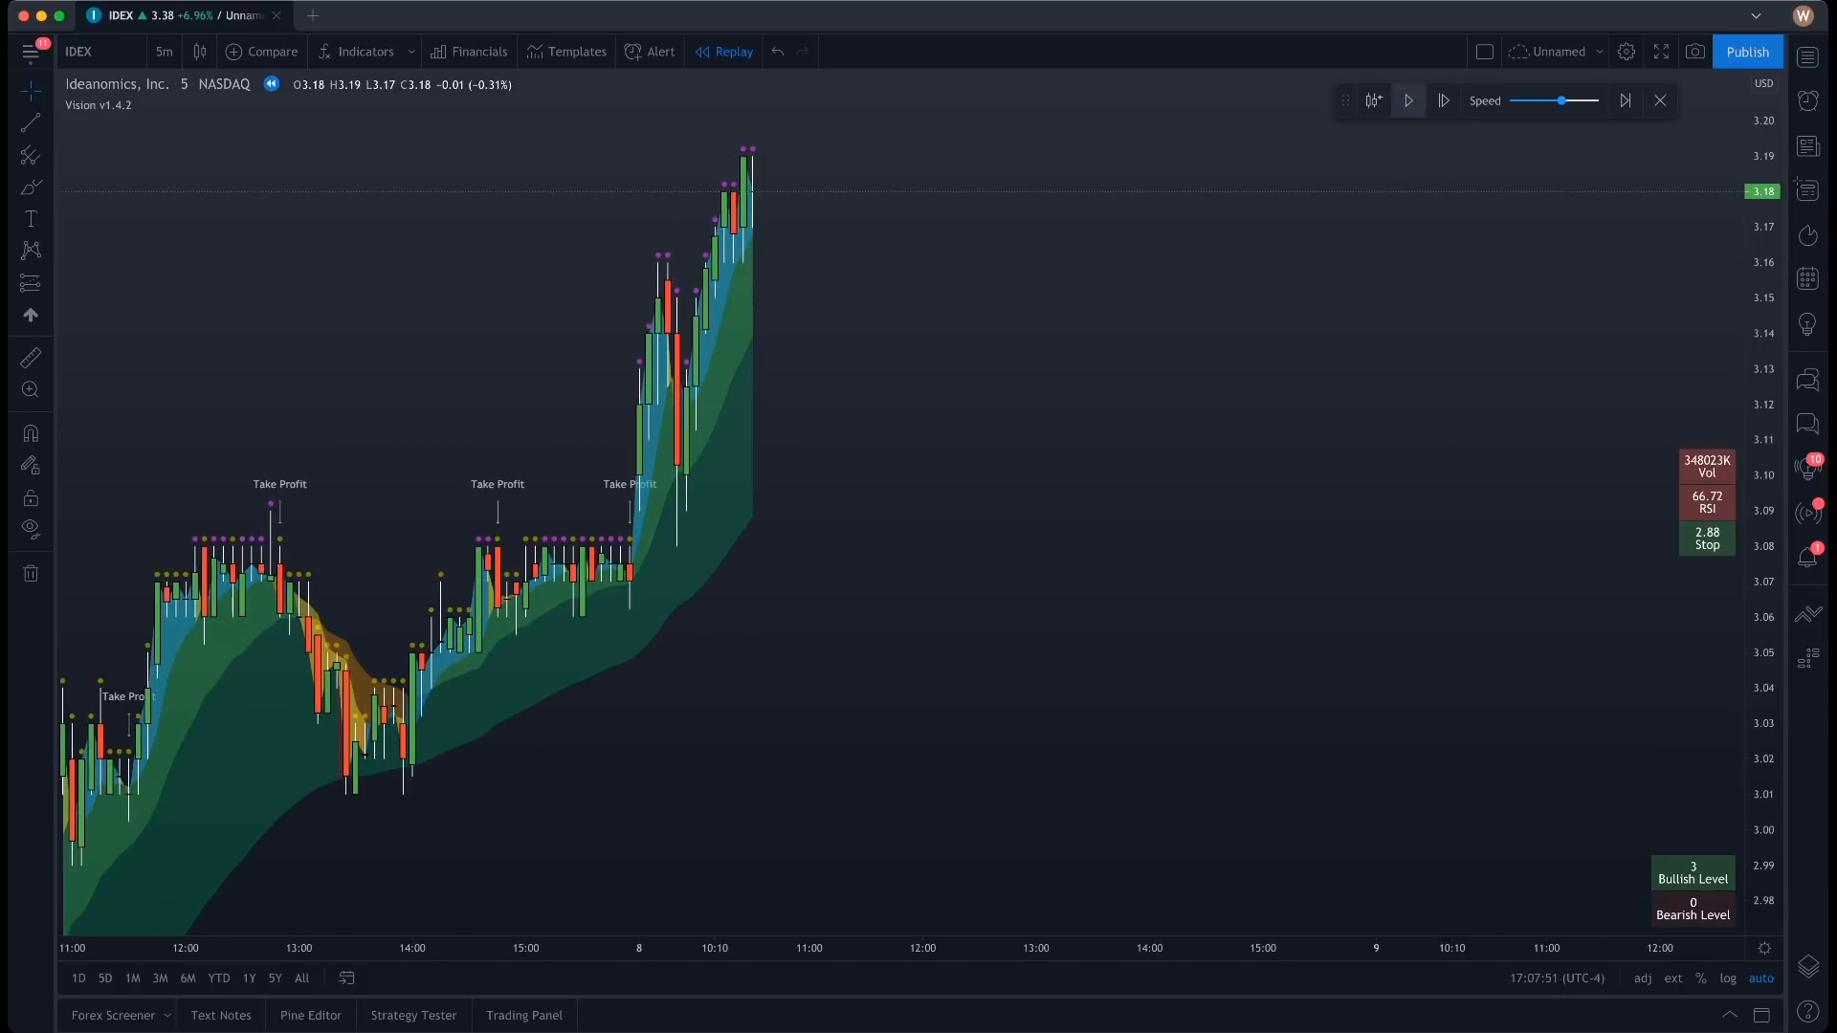
left_click(1442, 99)
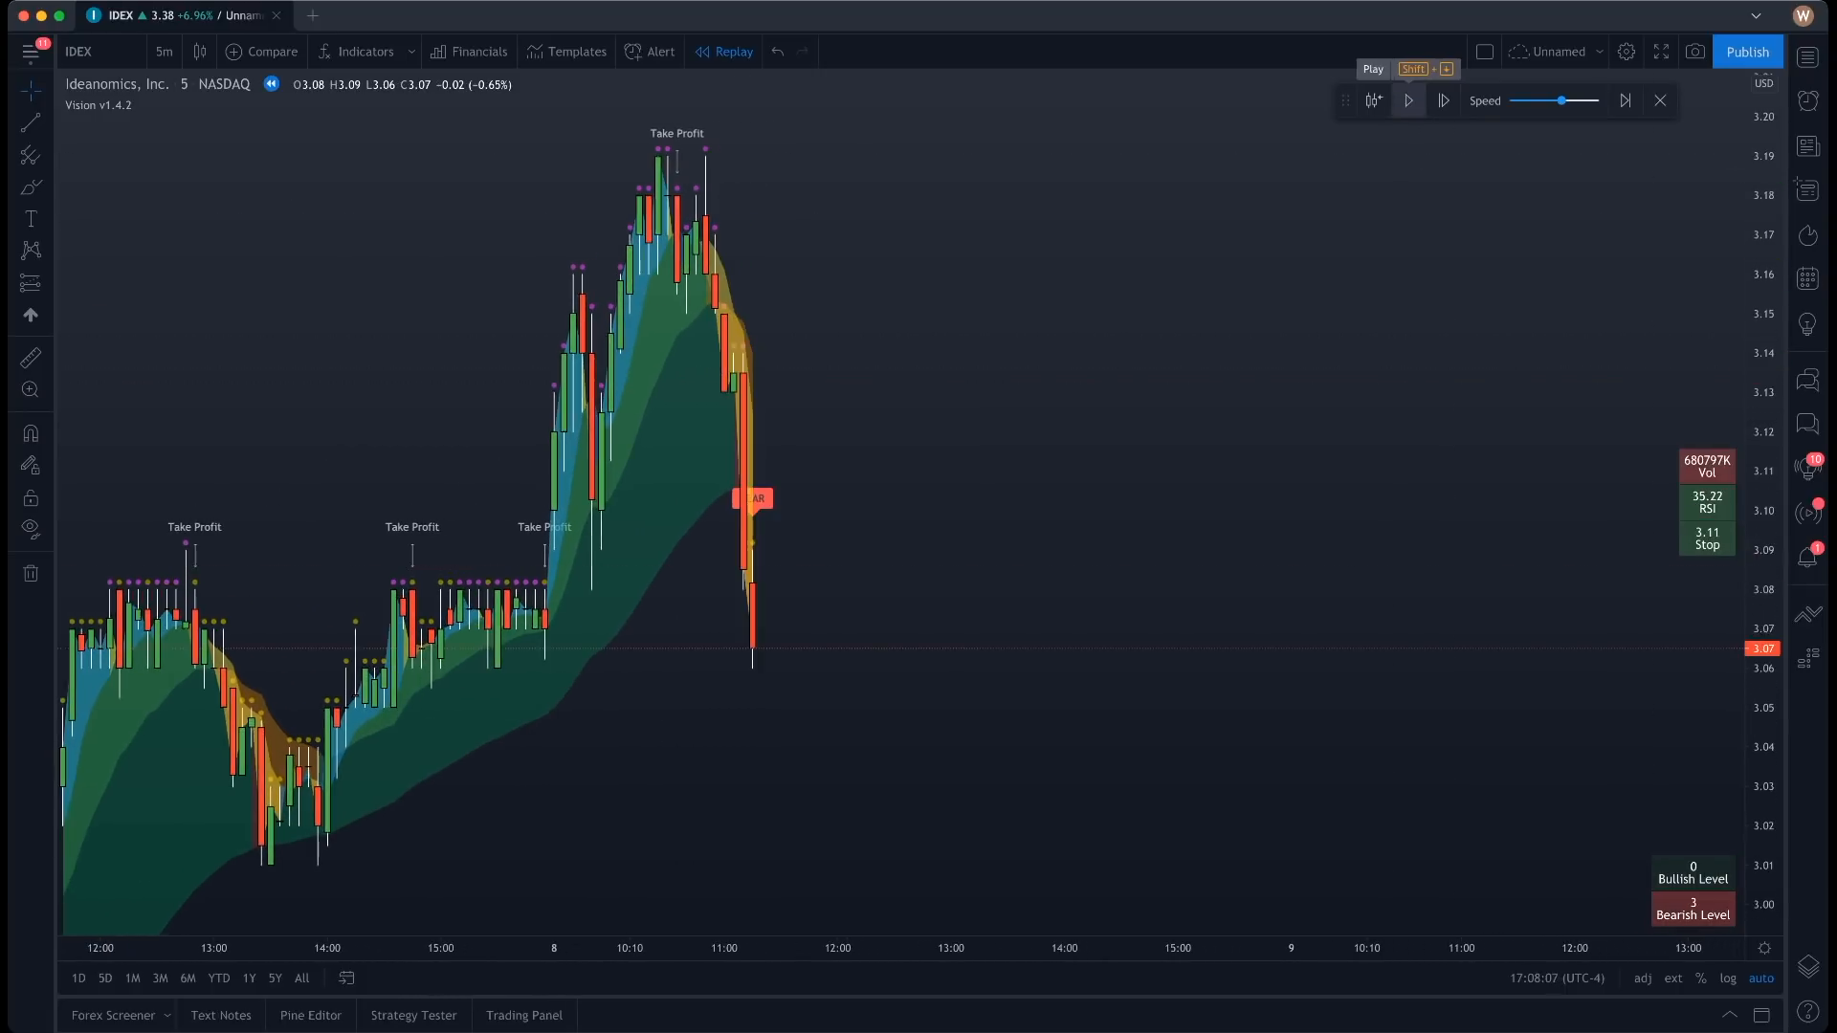
mouse_move(733, 421)
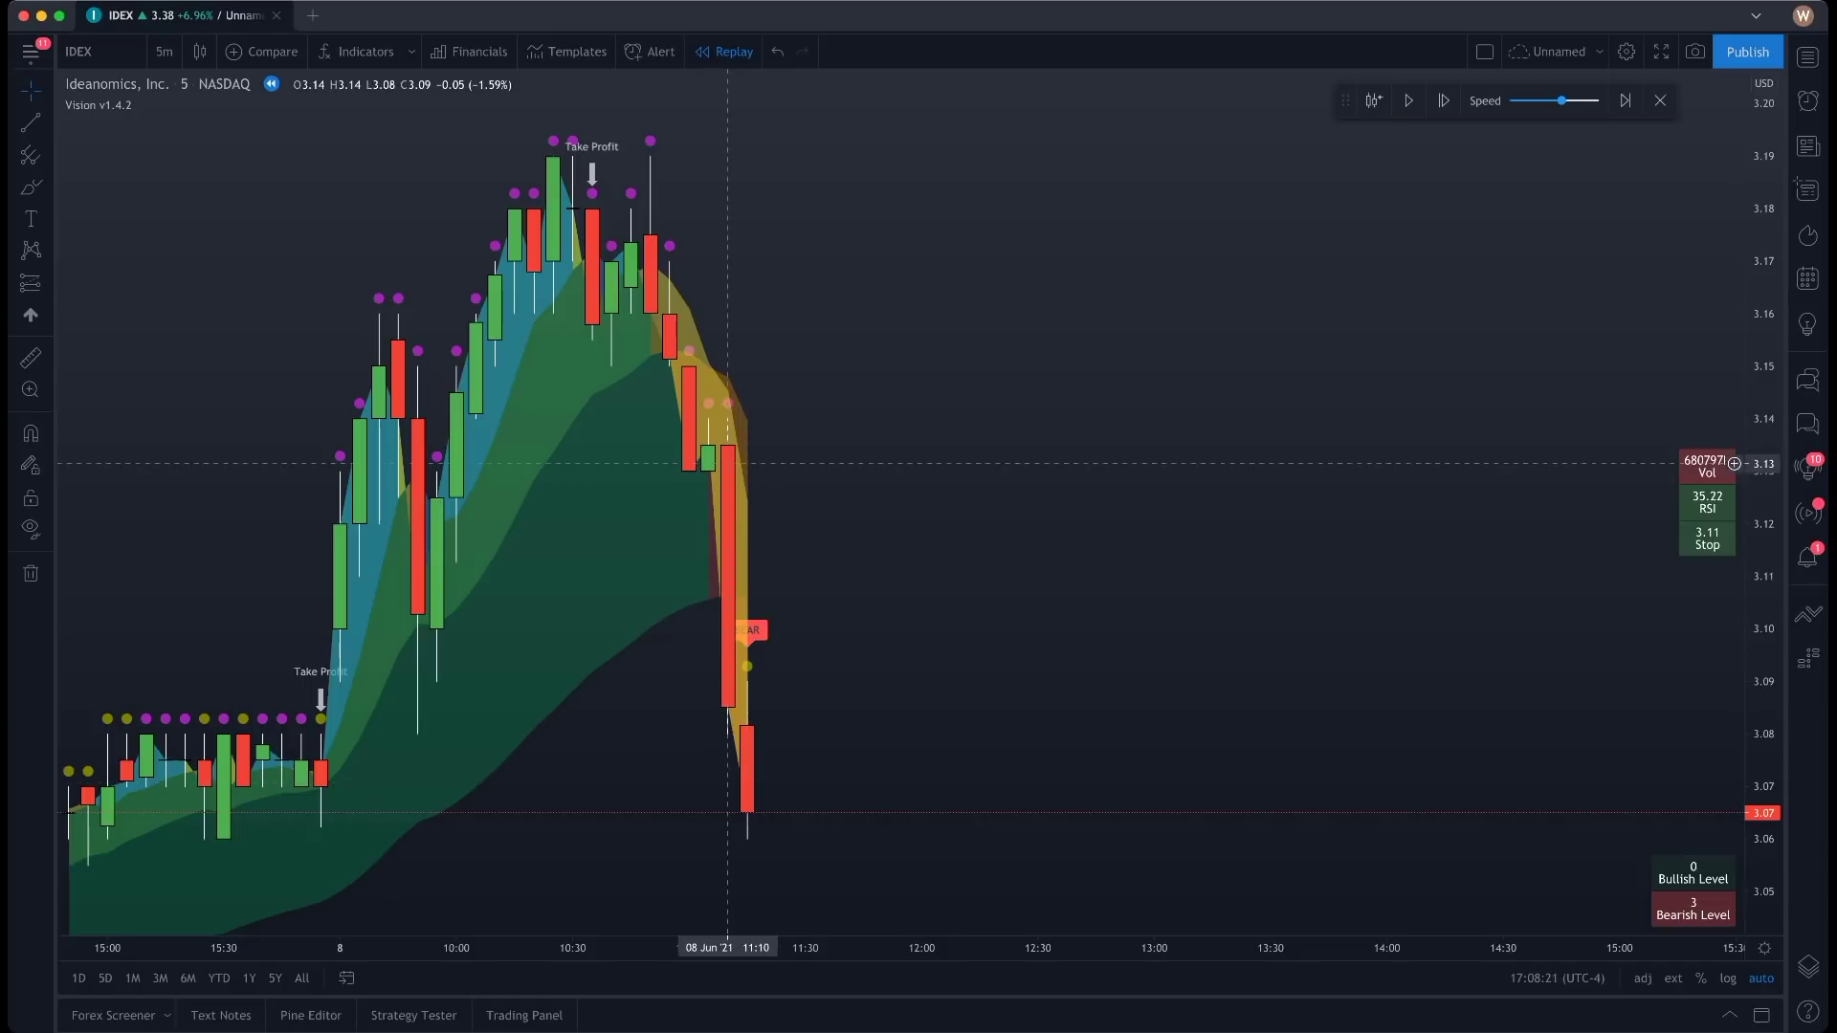
mouse_move(802, 540)
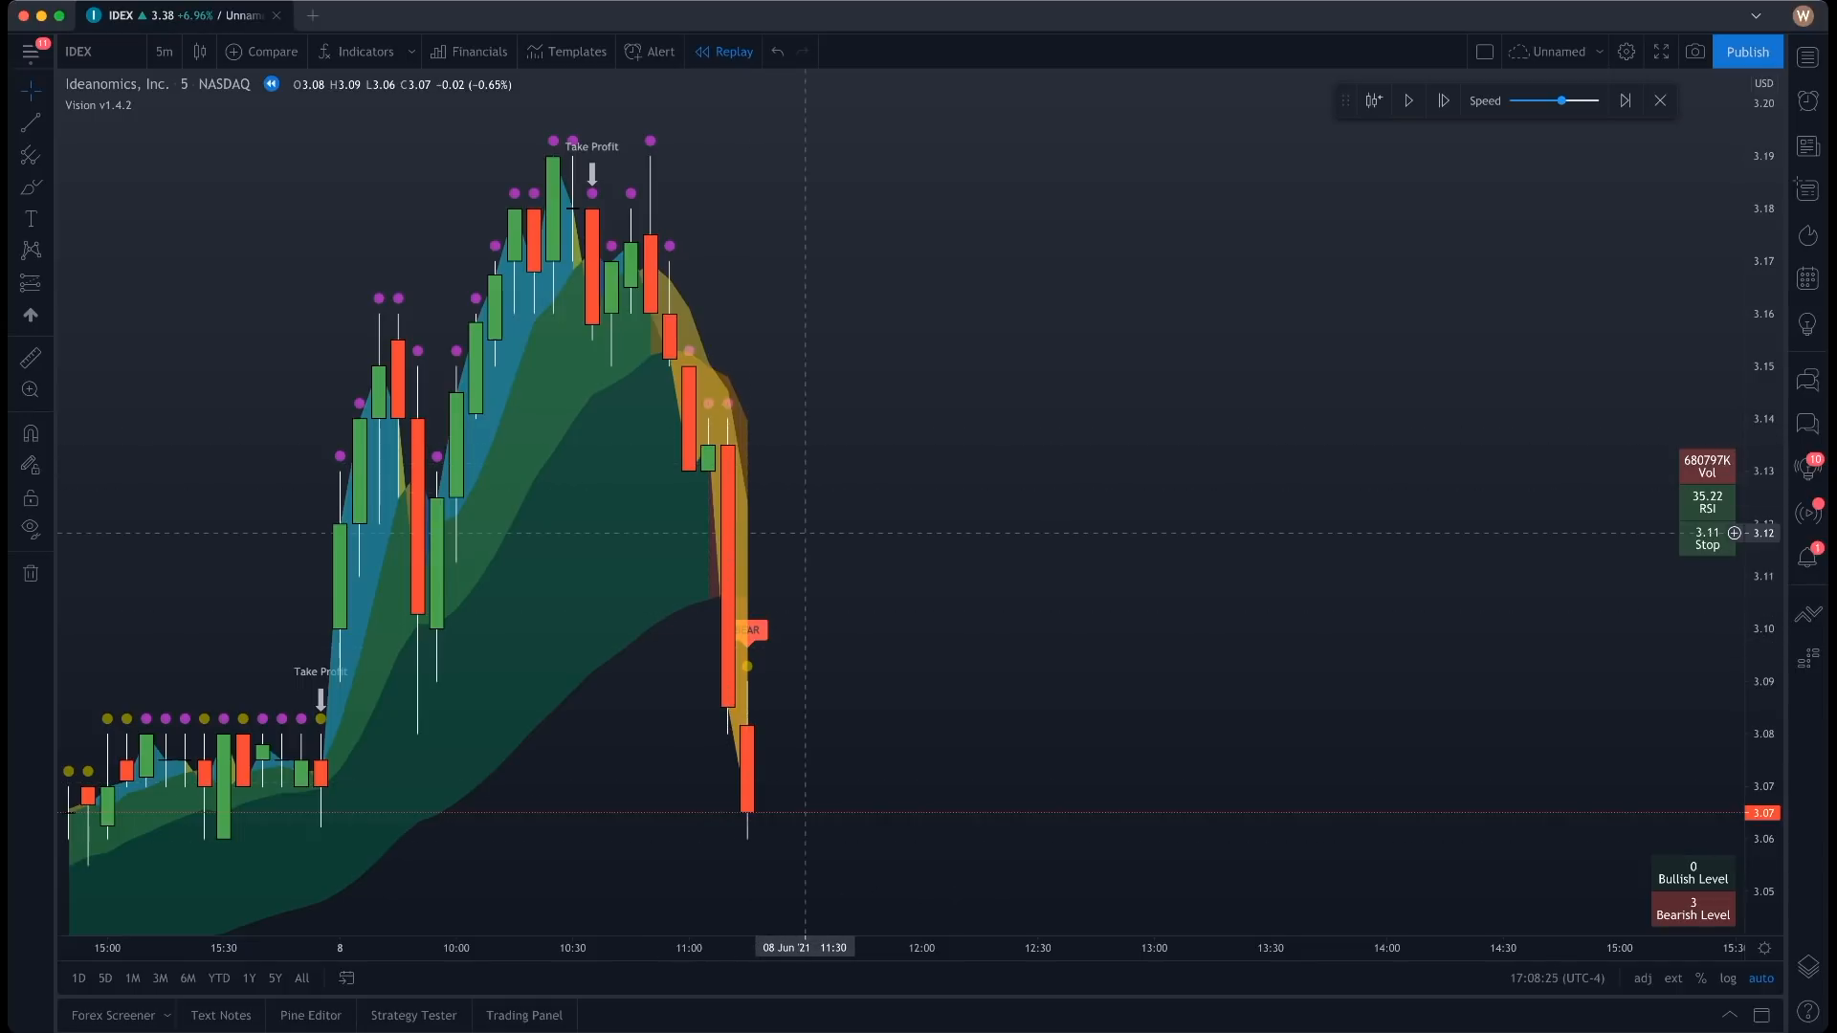
mouse_move(707, 457)
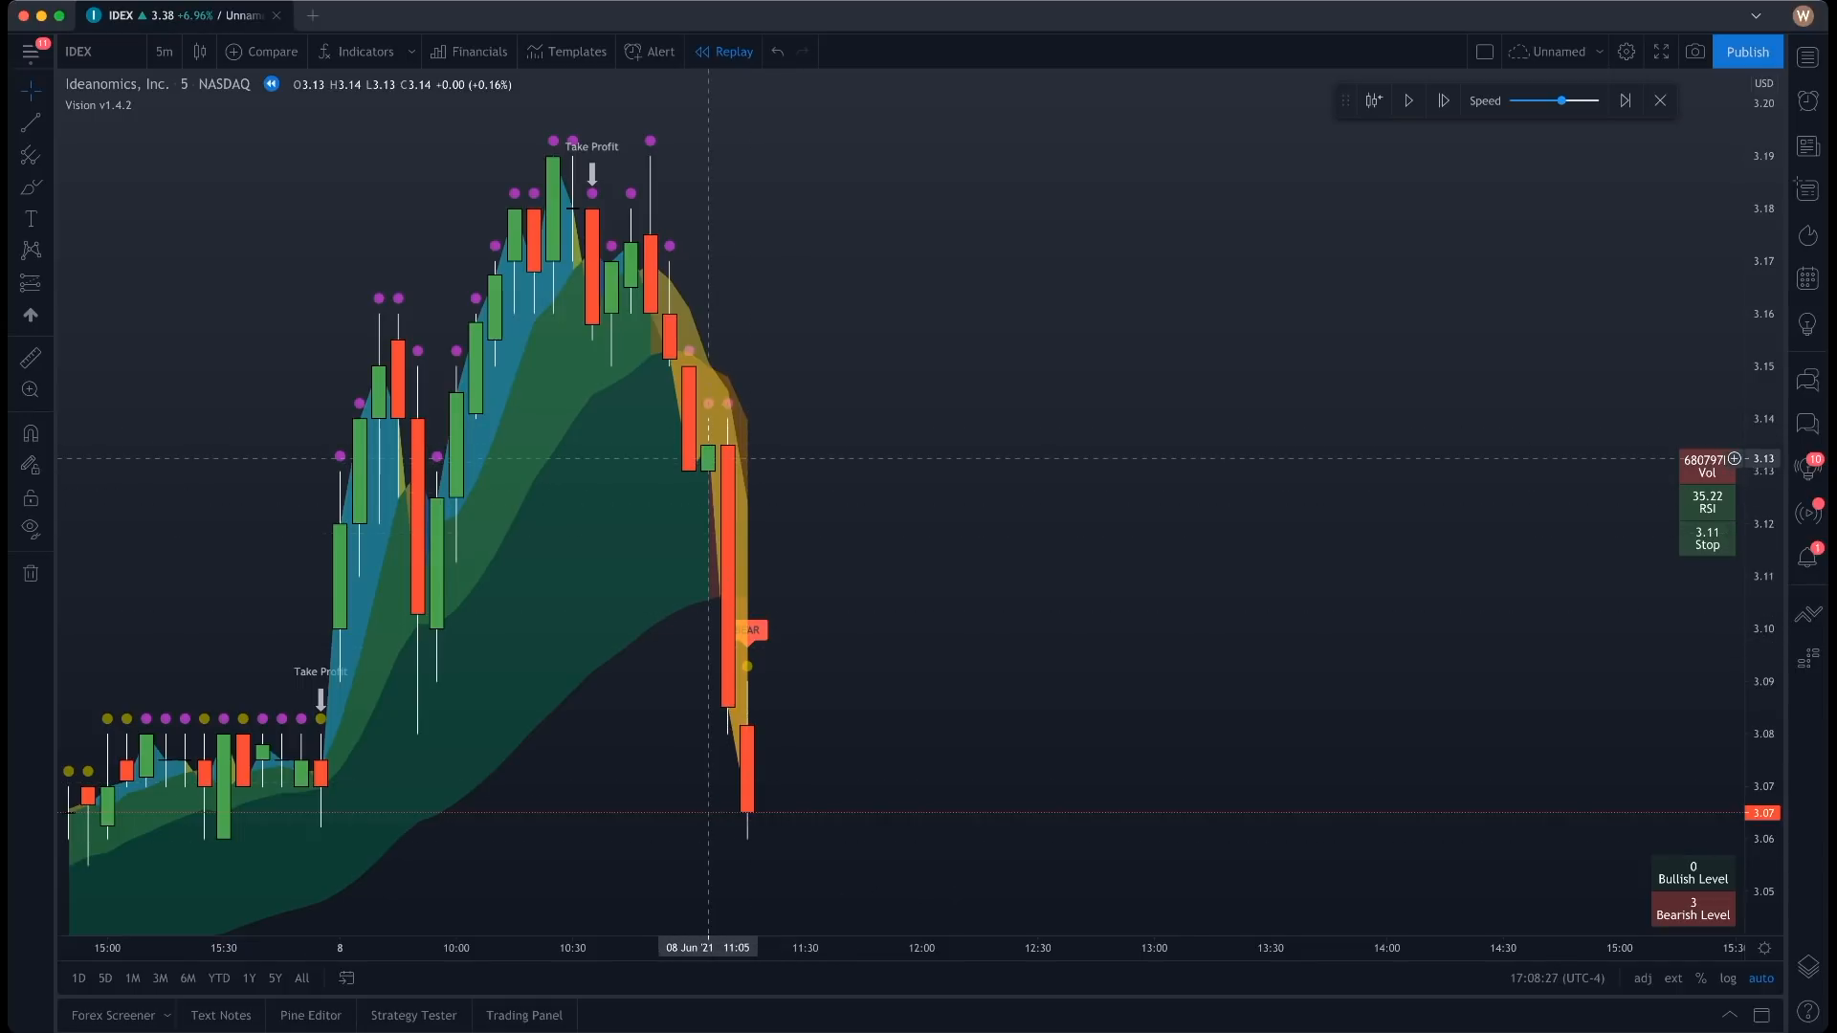
mouse_move(1115, 706)
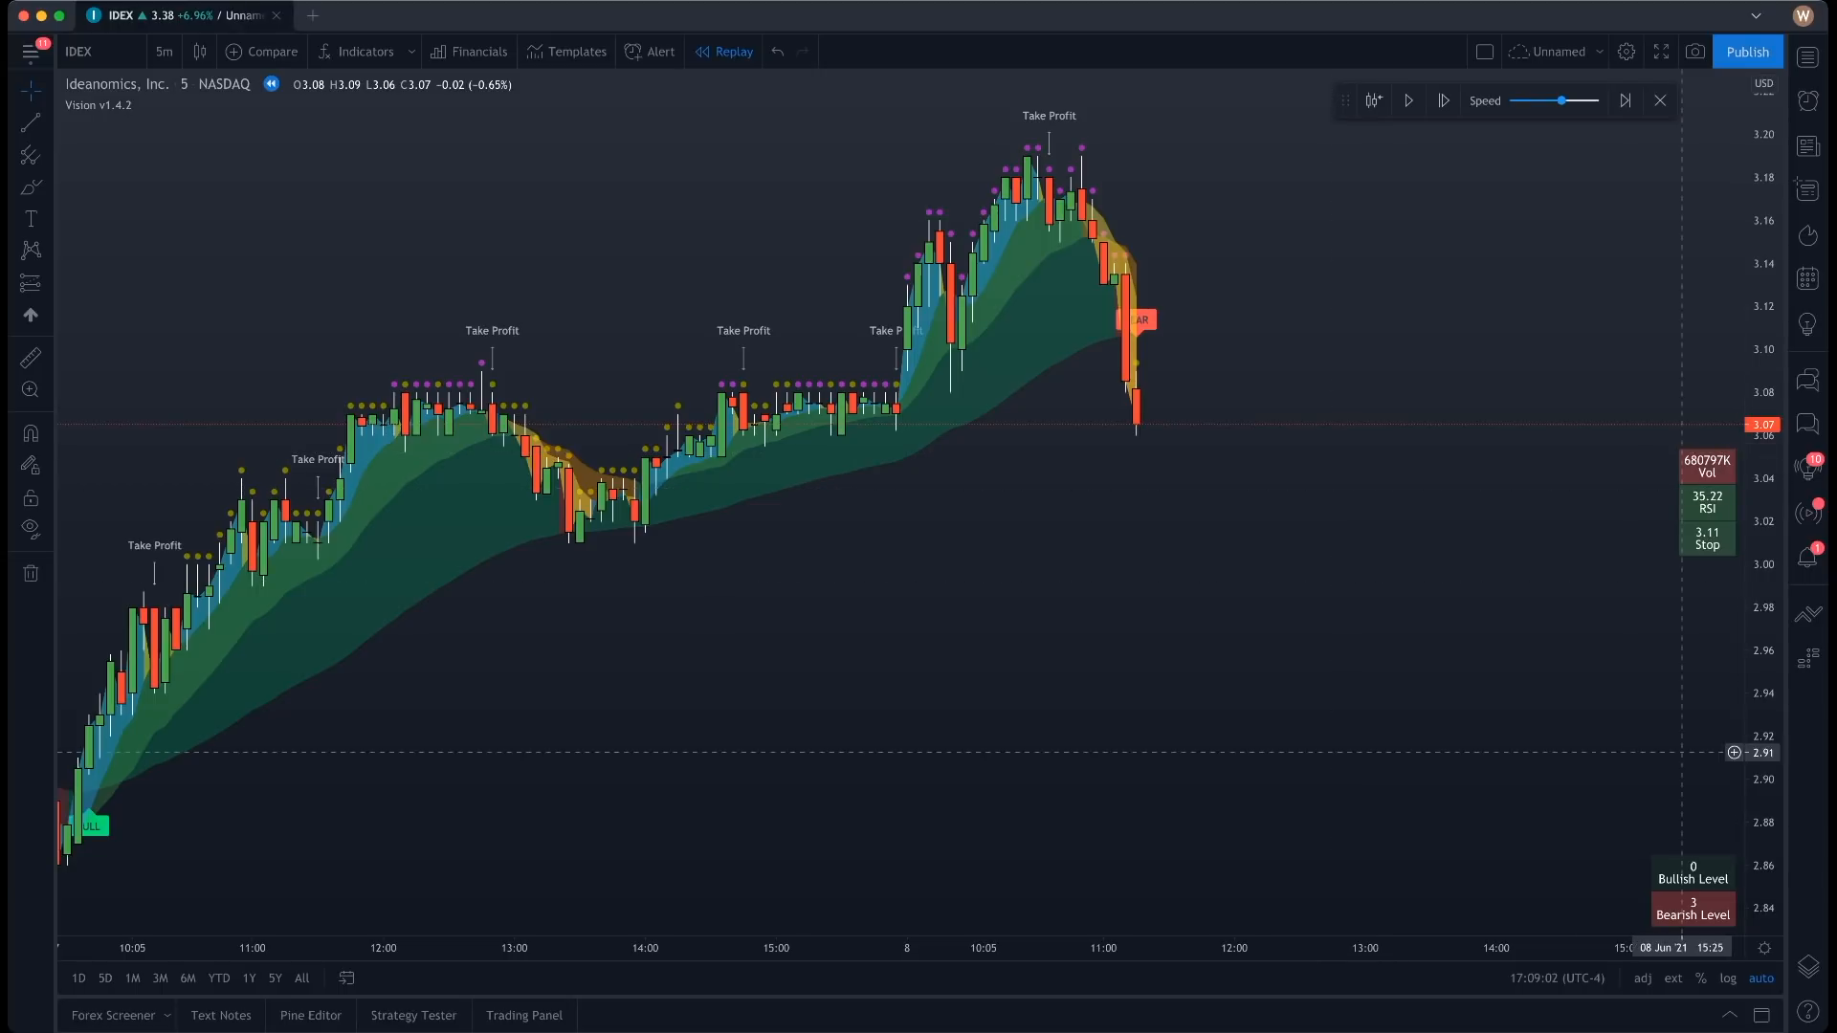
mouse_move(1529, 792)
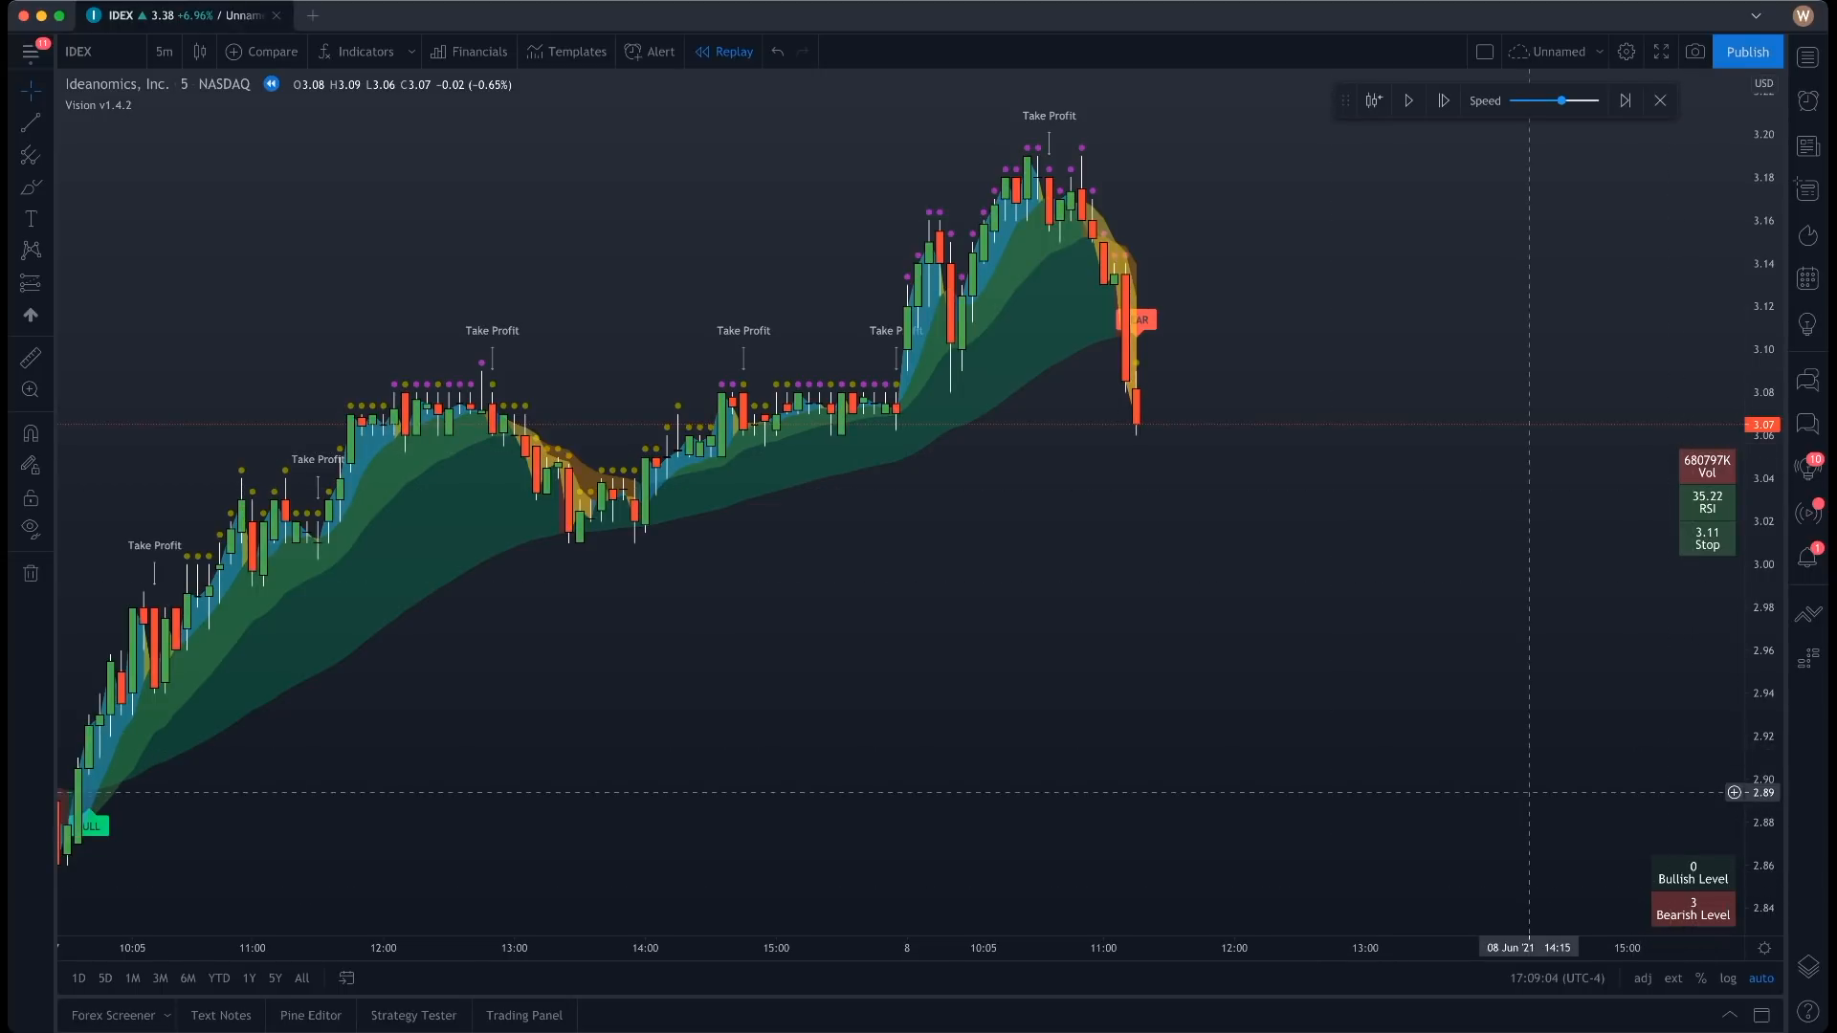
- Resume playback into June 9 at a higher replay speed
left_click(1406, 99)
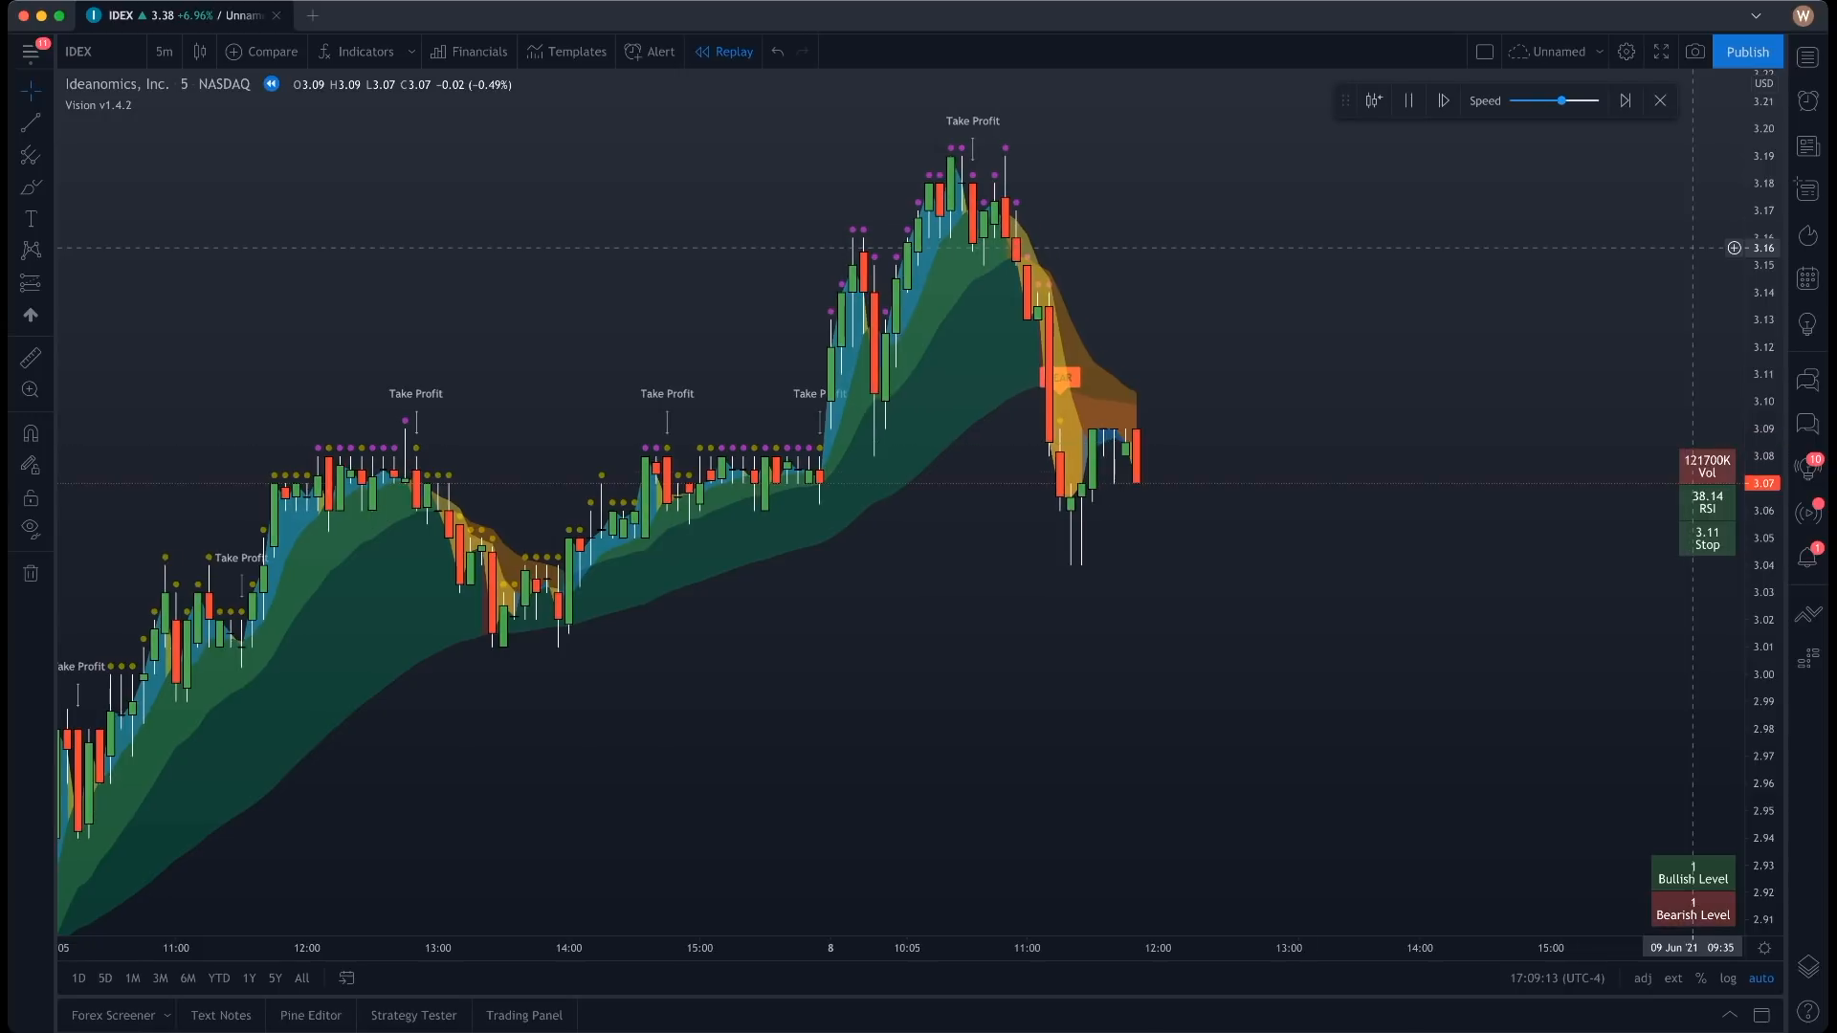
left_click(1443, 99)
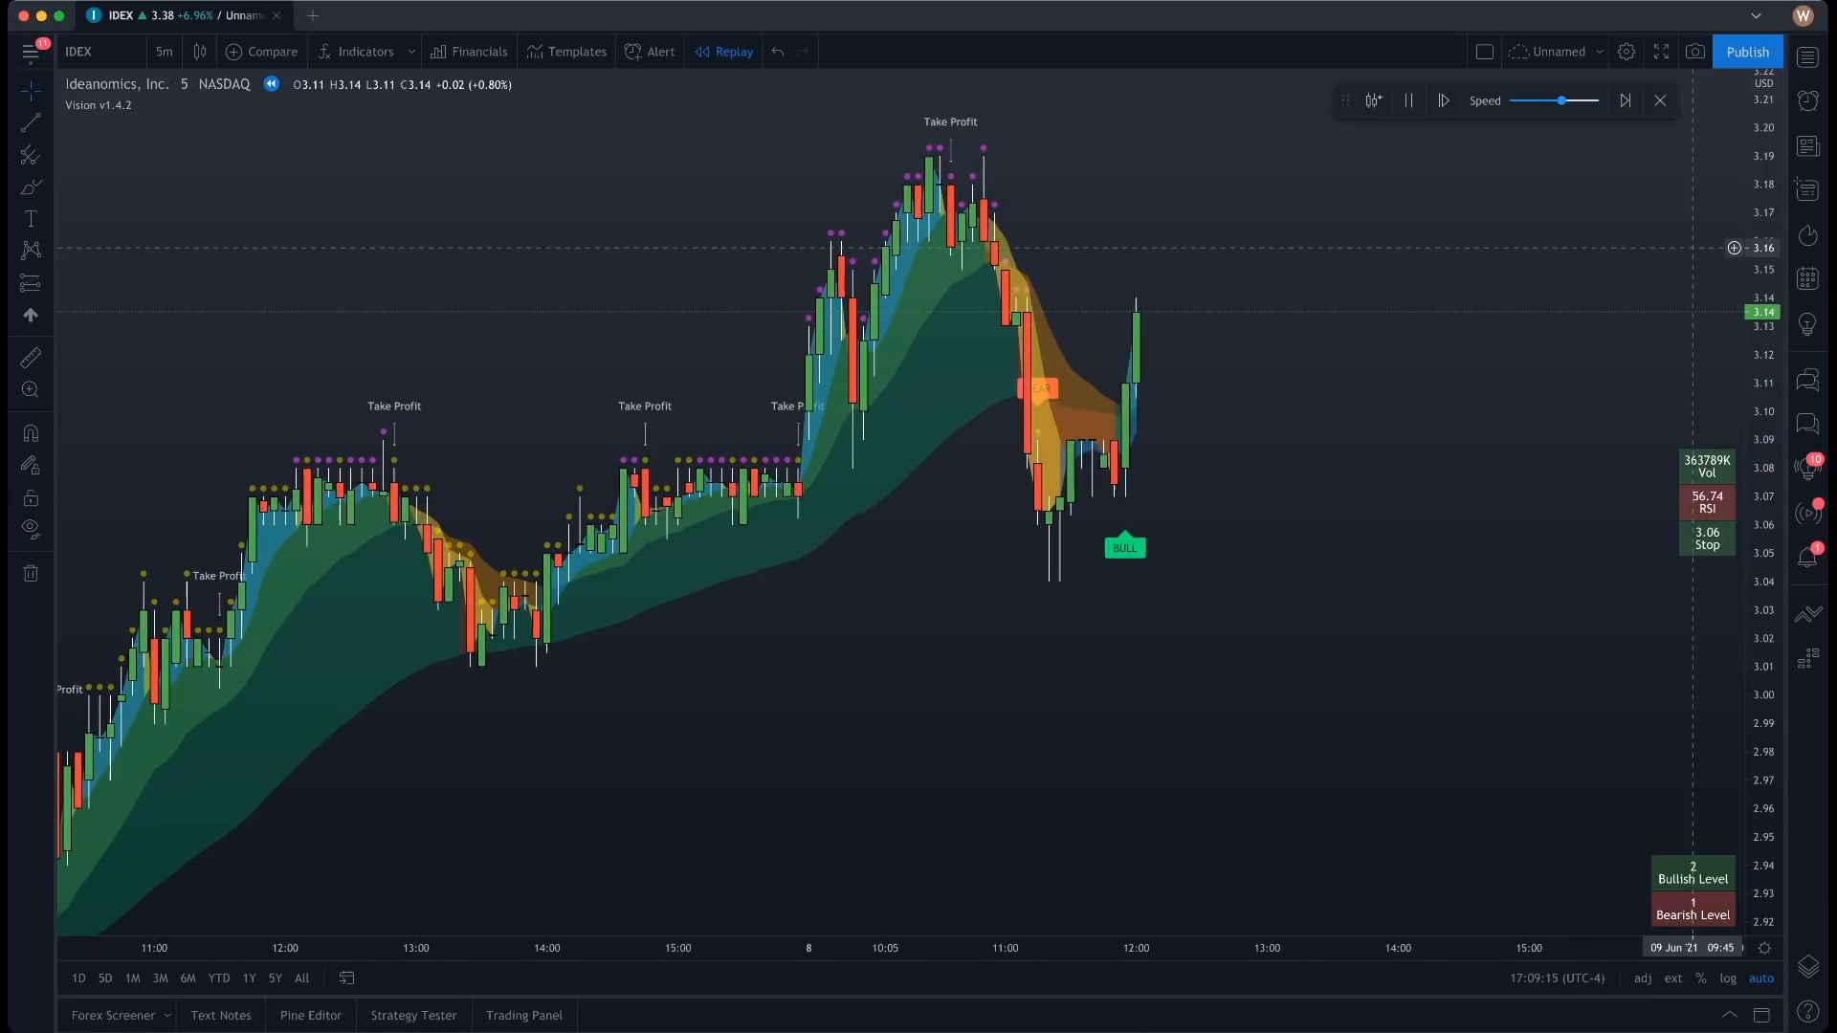